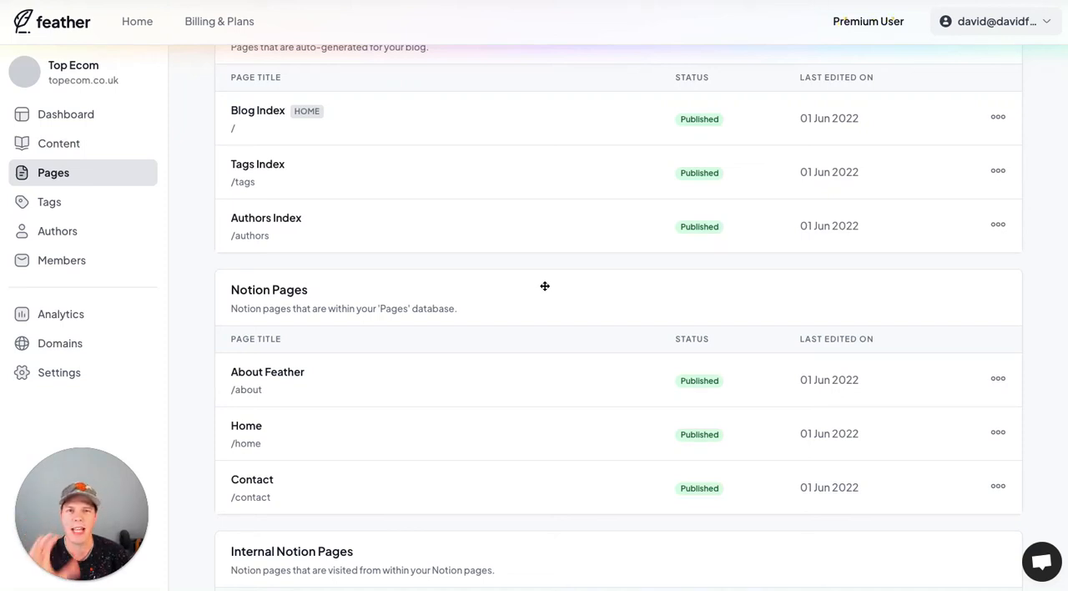
mouse_move(194, 123)
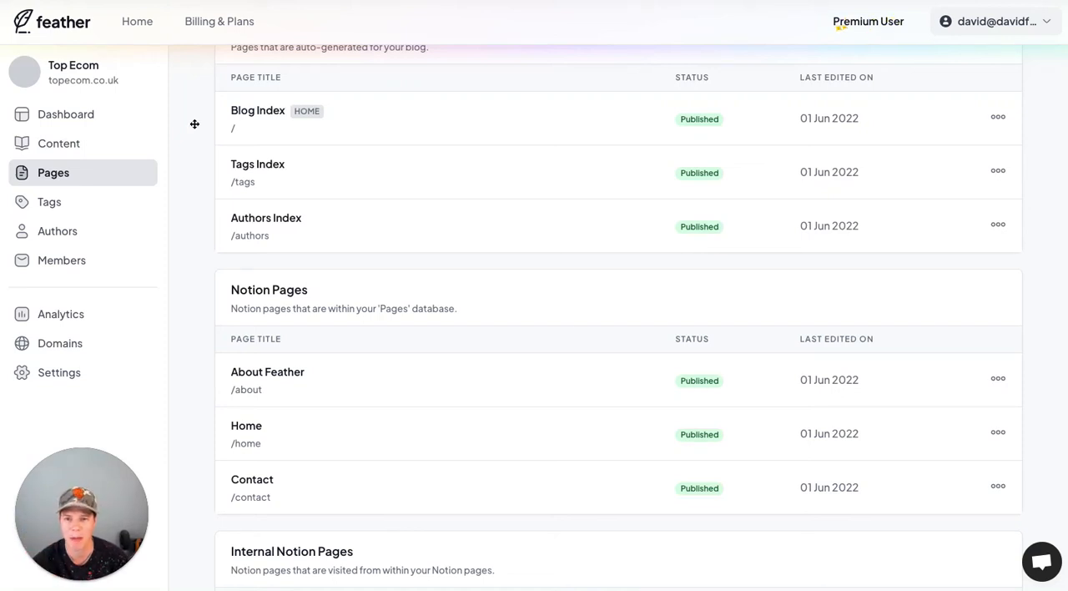
mouse_move(275, 170)
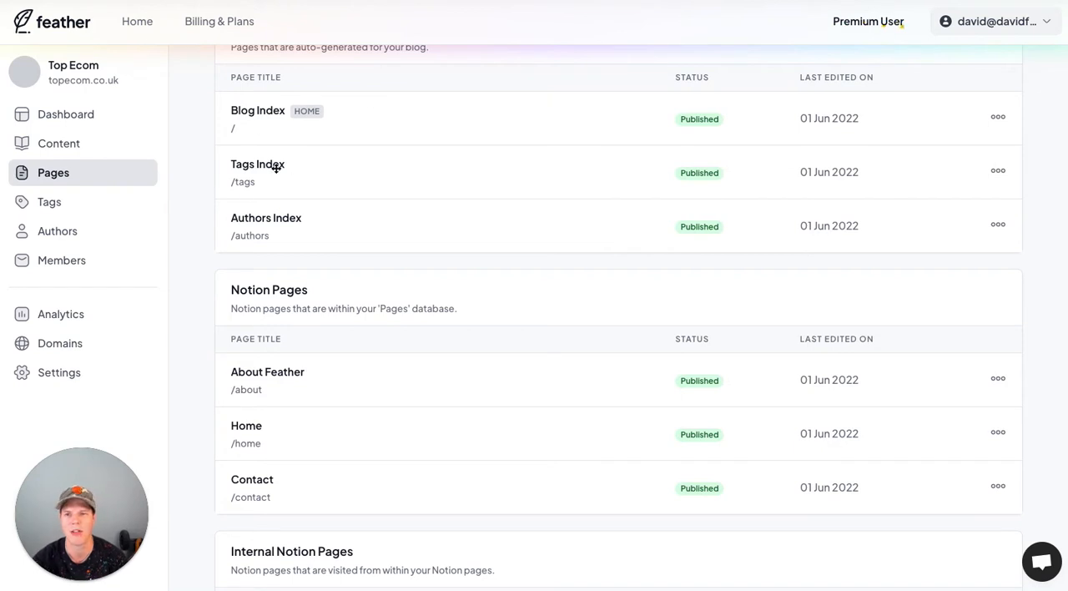
mouse_move(258, 416)
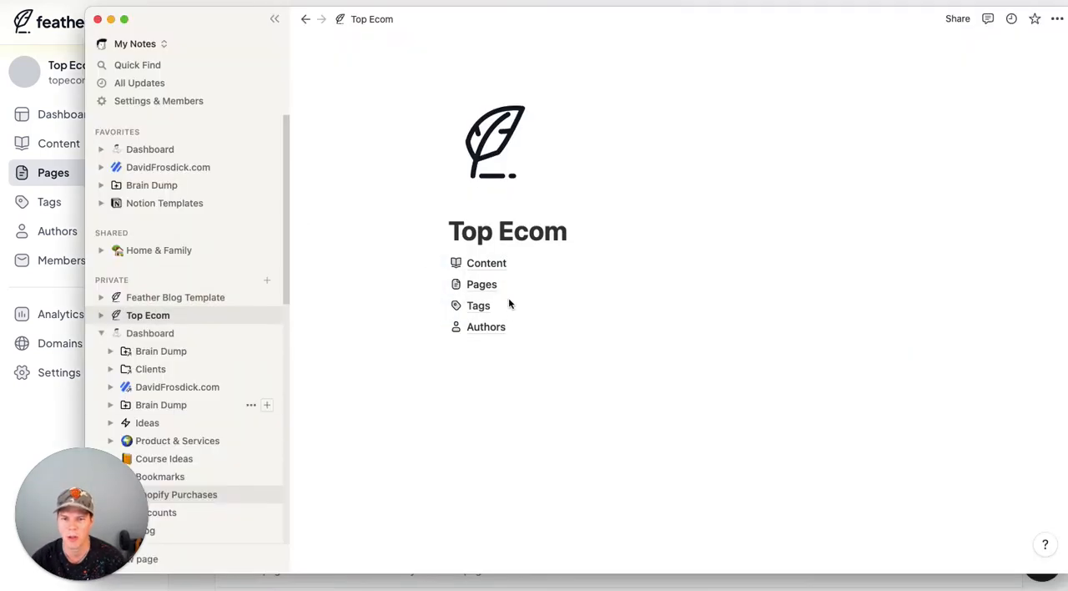
mouse_move(481, 284)
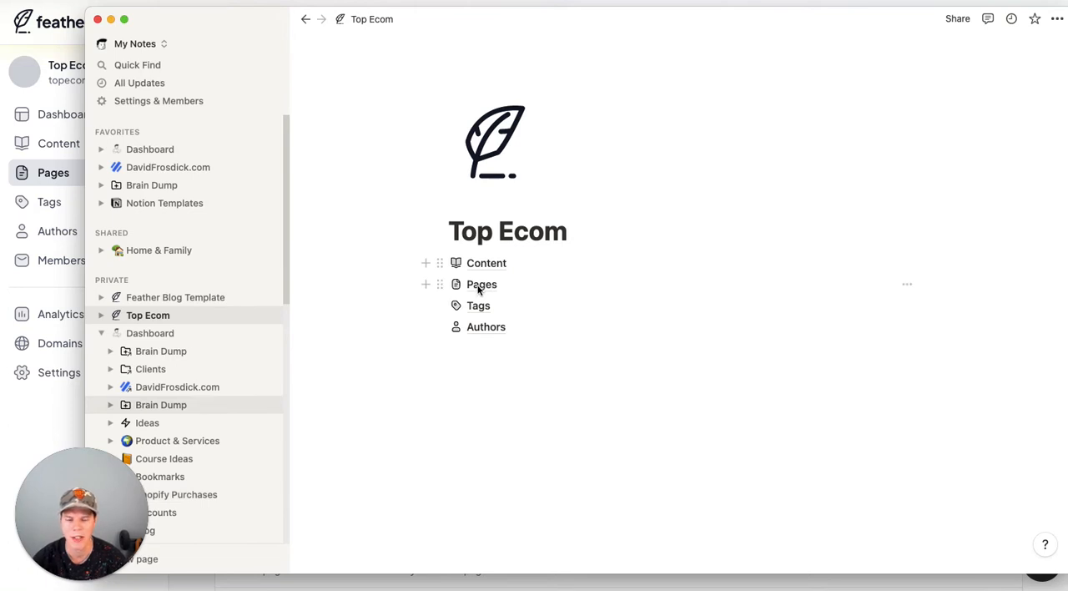
mouse_move(508, 337)
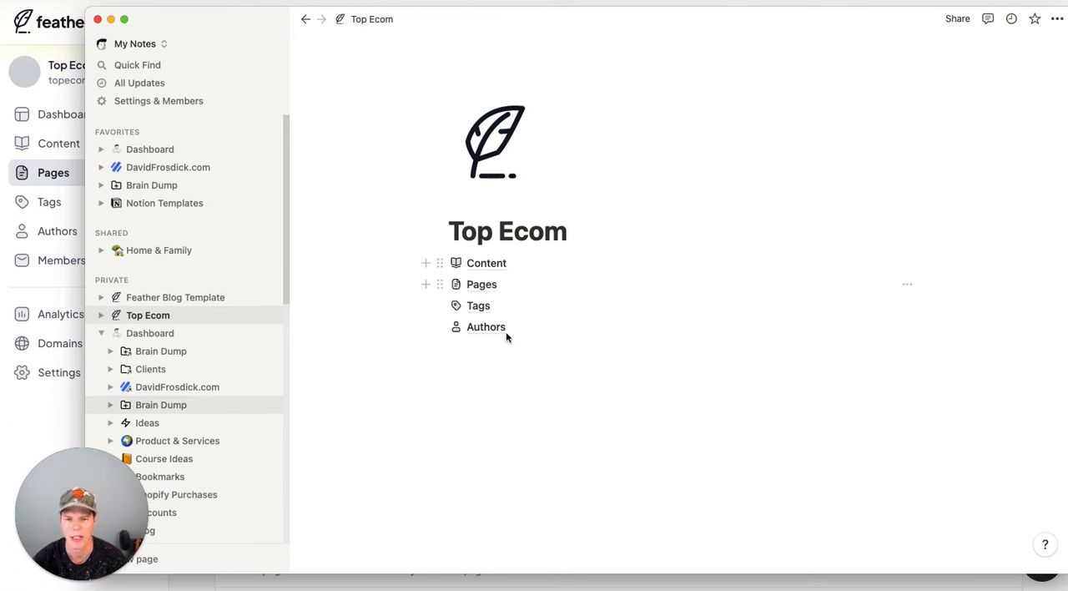
- Open the Top Ecom Pages database from the Pages link
click(481, 284)
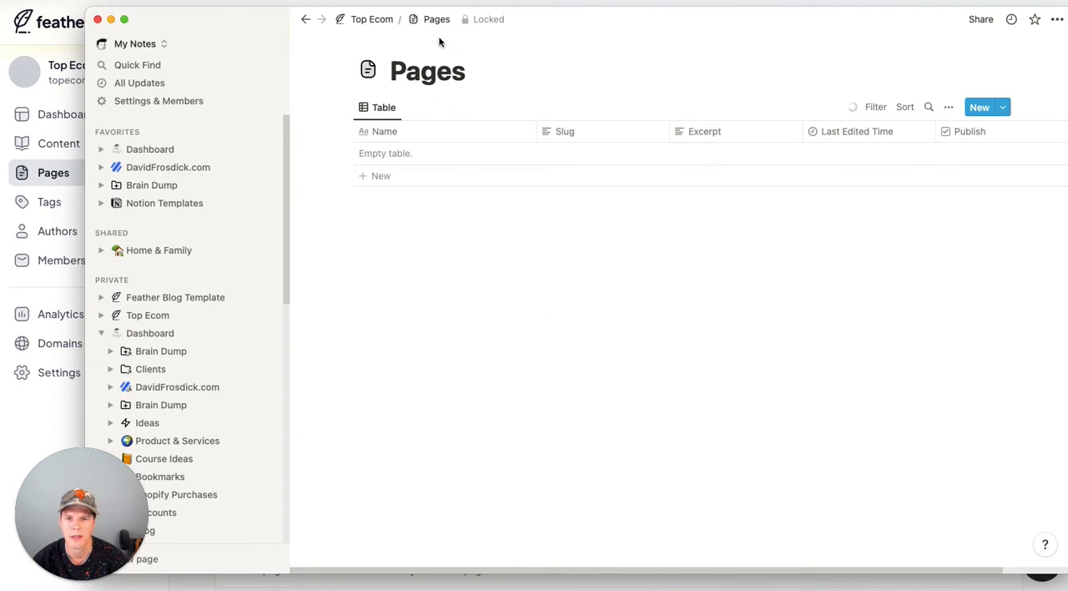
mouse_move(549, 410)
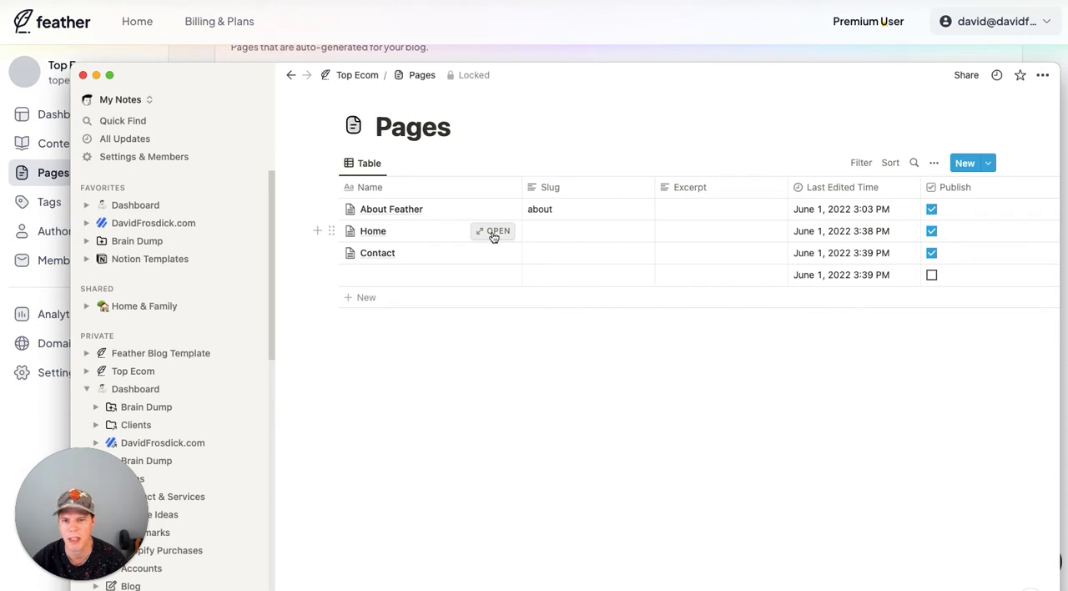
click(492, 230)
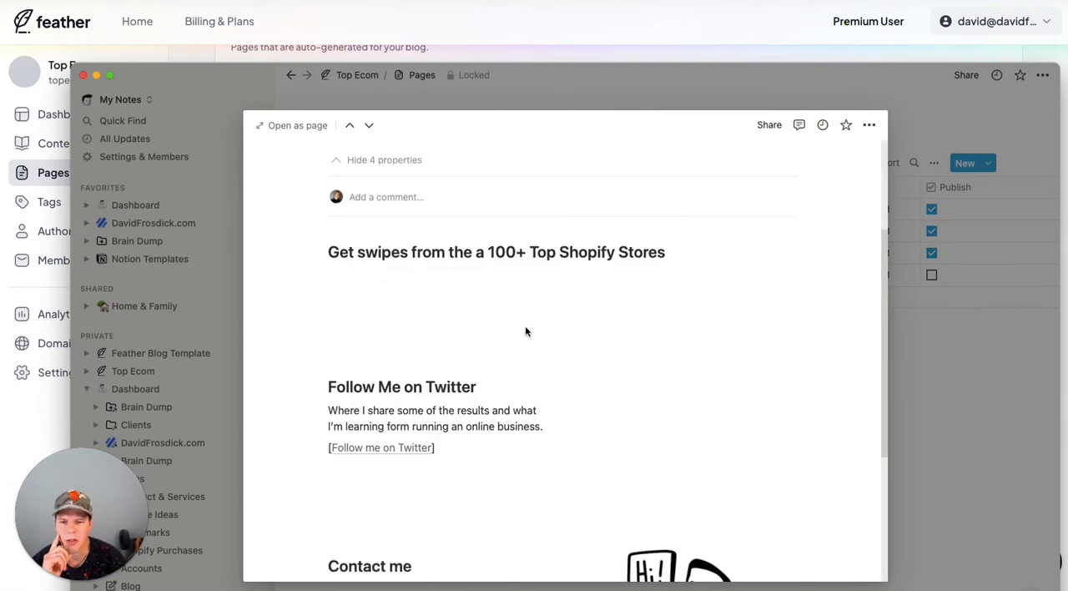
mouse_move(424, 328)
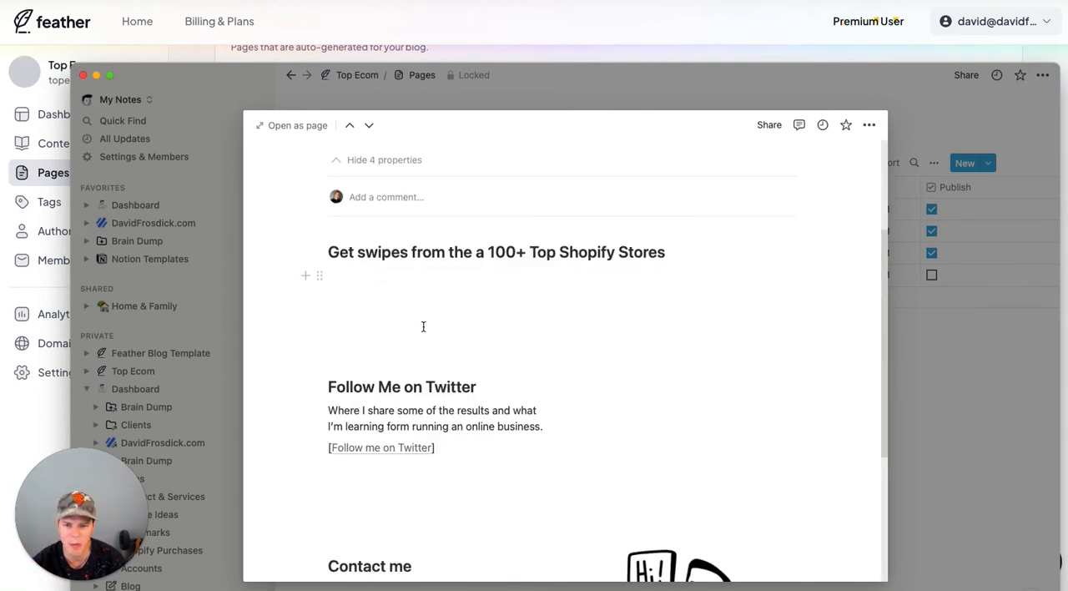
scroll(down, 3)
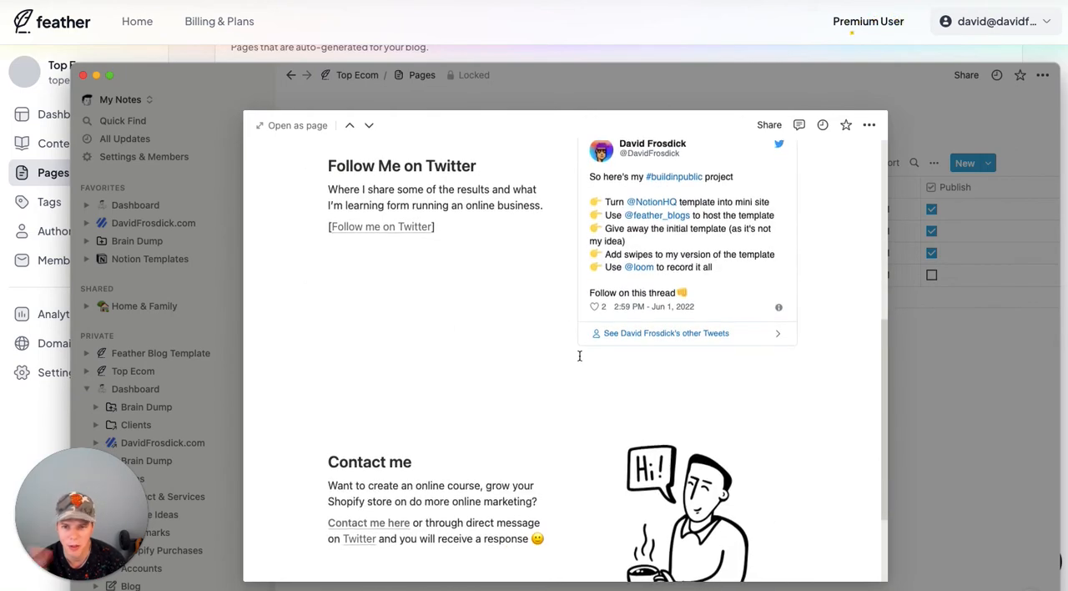
mouse_move(631, 324)
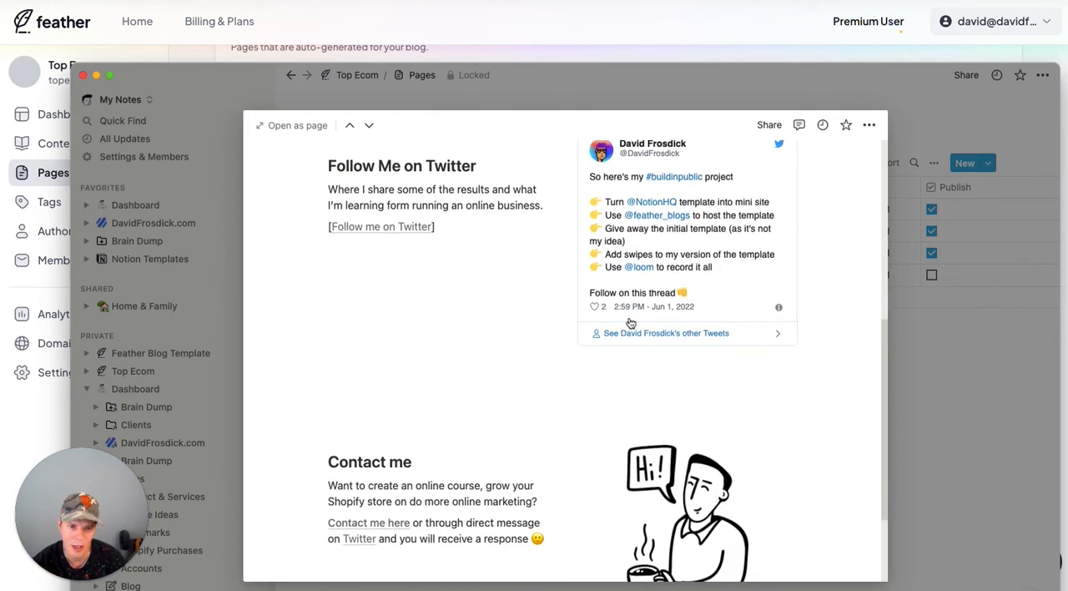
scroll(down, 3)
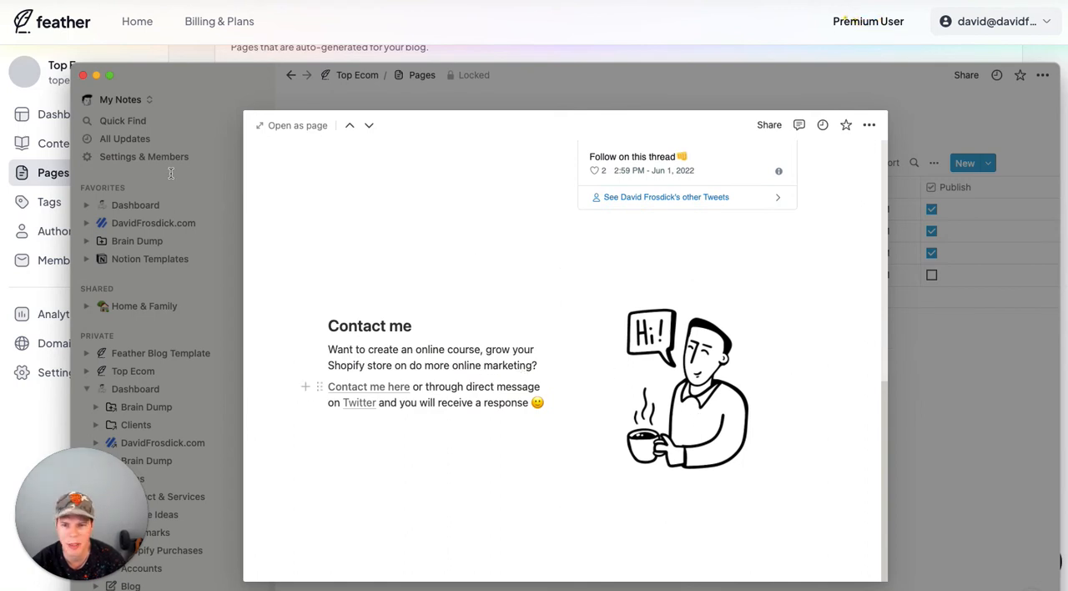
mouse_move(962, 334)
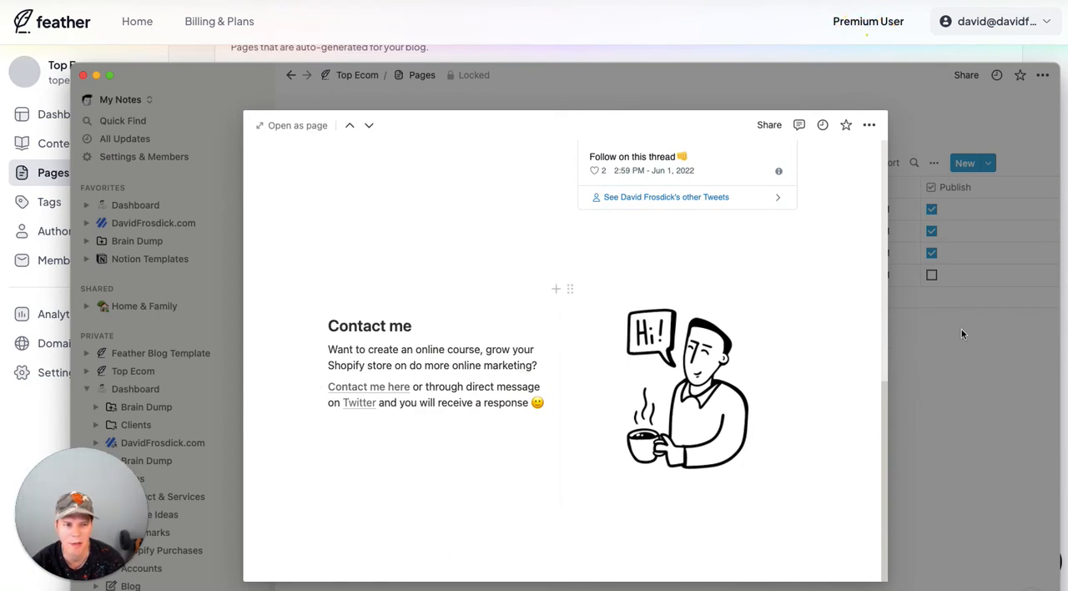
mouse_move(270, 97)
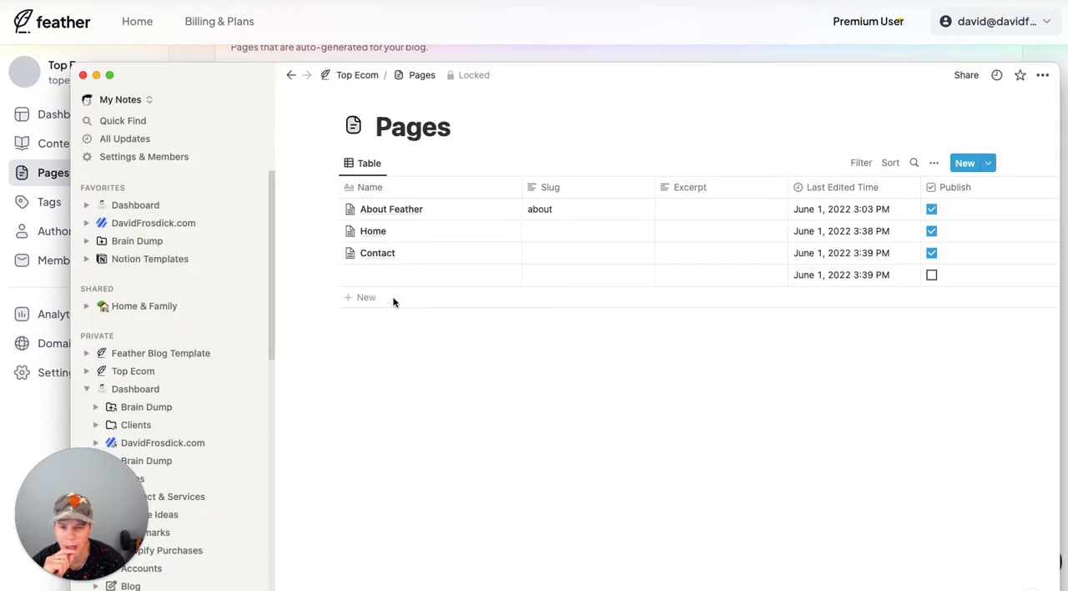
mouse_move(493, 209)
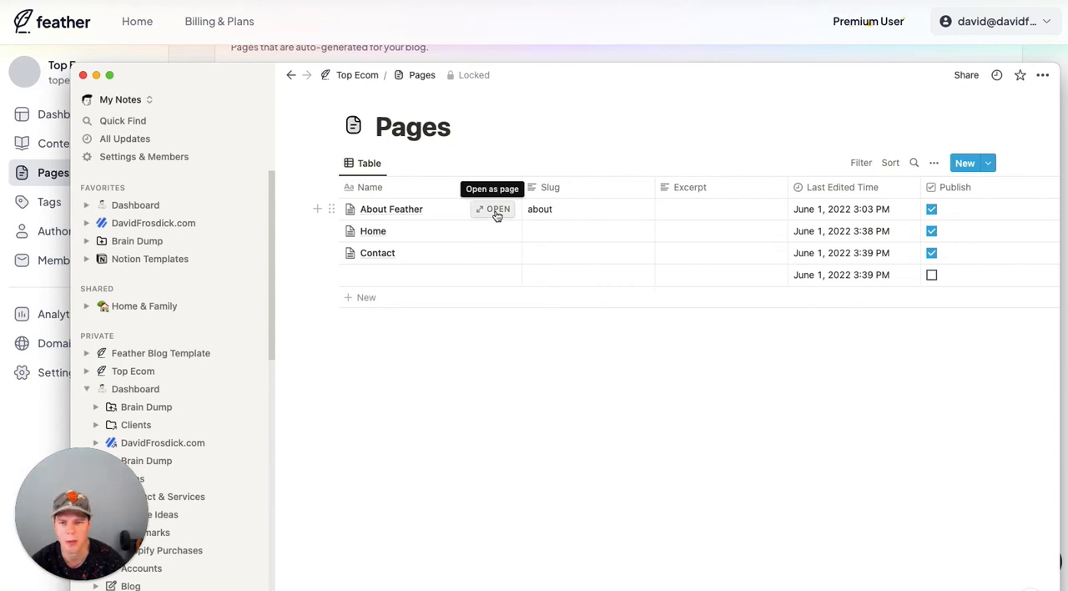
- Open the About Feather page from the Pages table
click(497, 209)
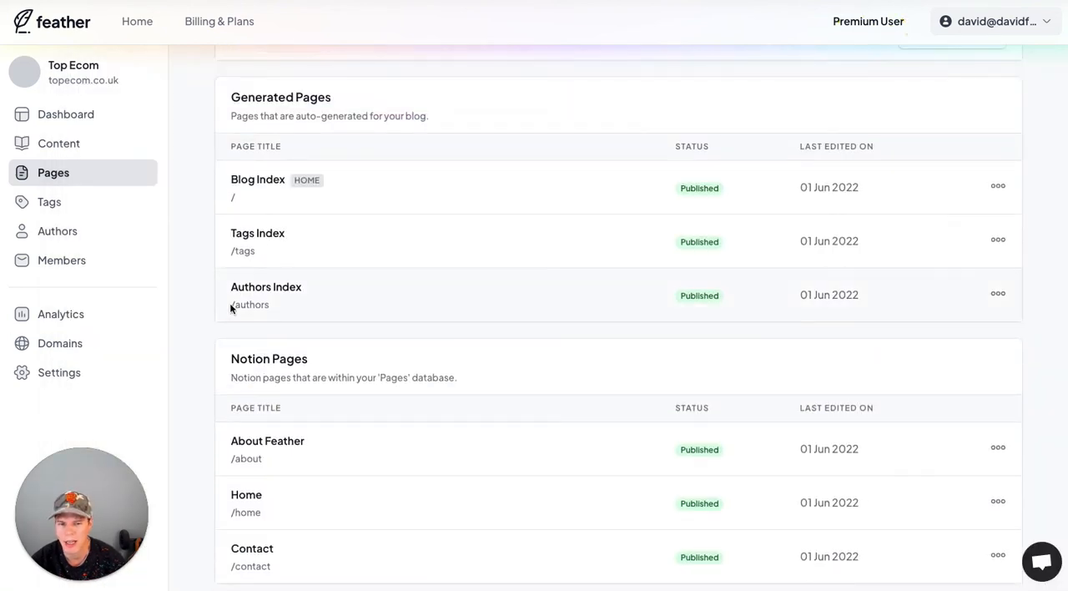
- Go to the Settings section of the Top Ecom site
scroll(down, 3)
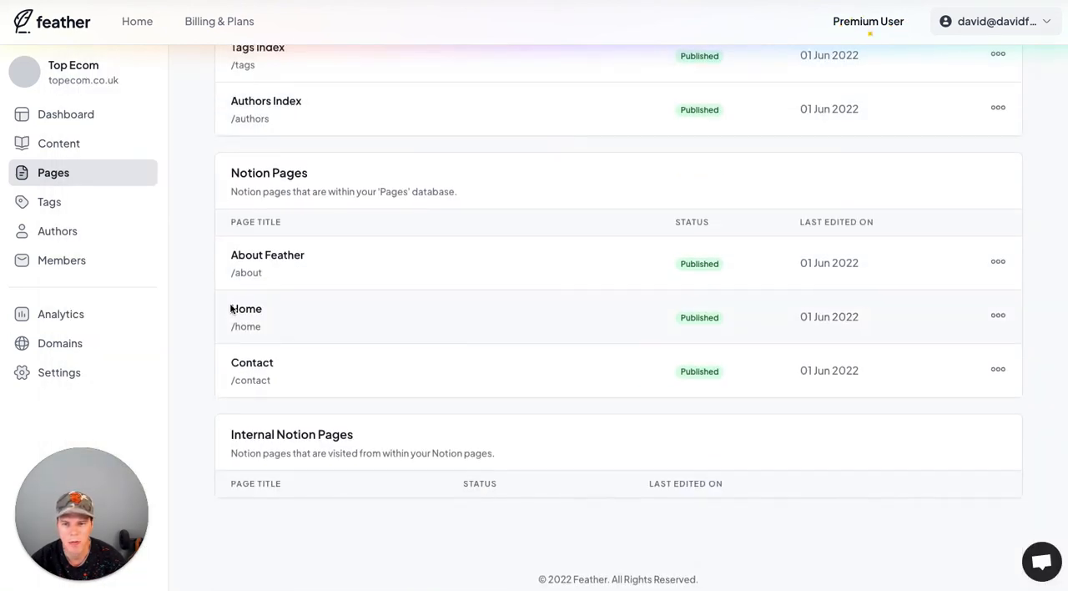
scroll(up, 3)
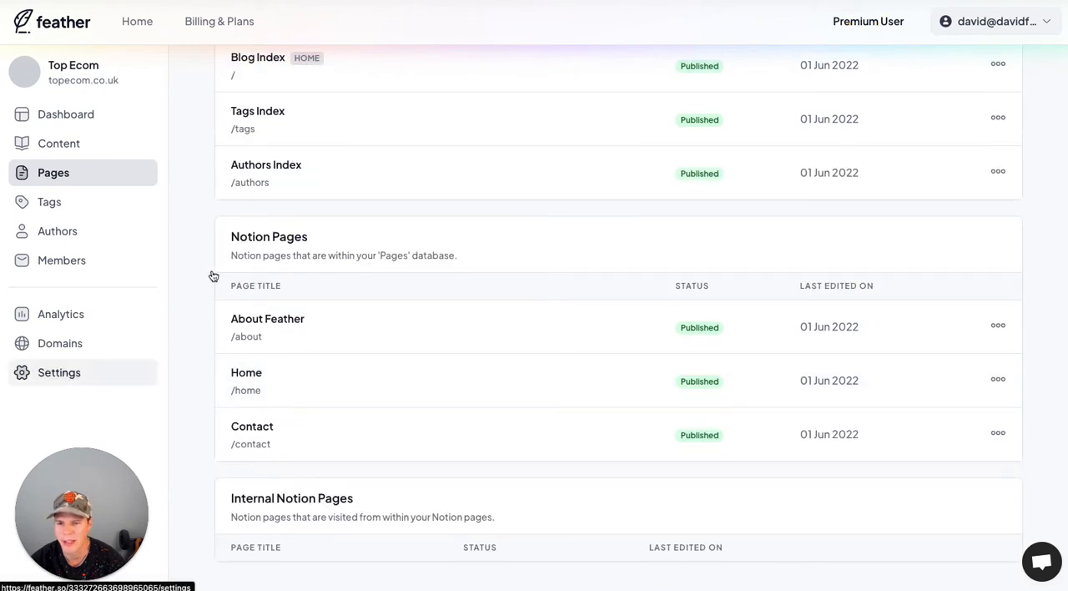
click(60, 372)
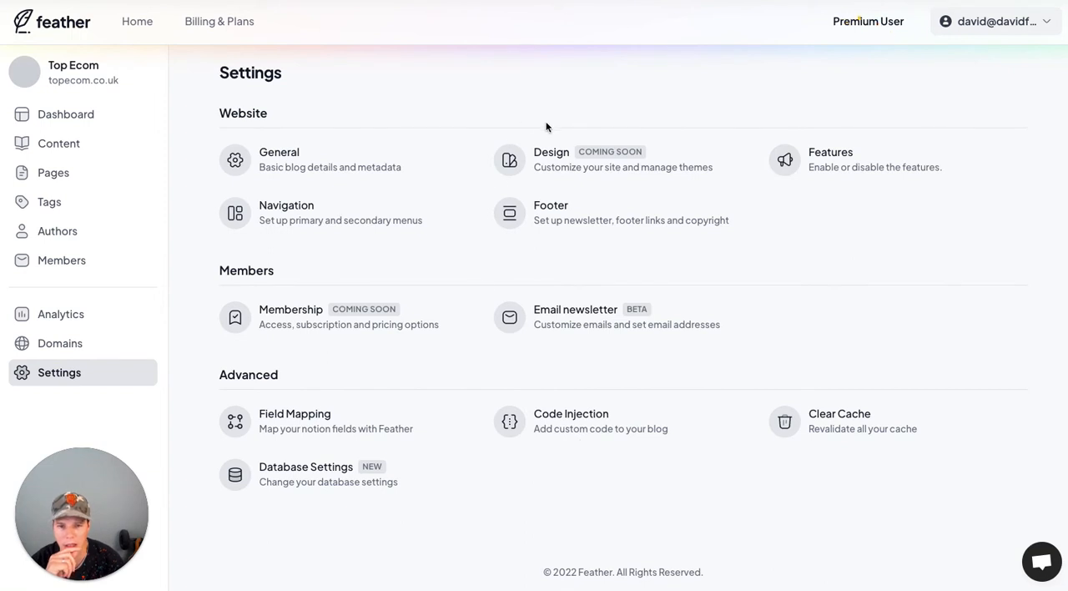
- Open Navigation Settings and review the logo and empty Links section
click(287, 212)
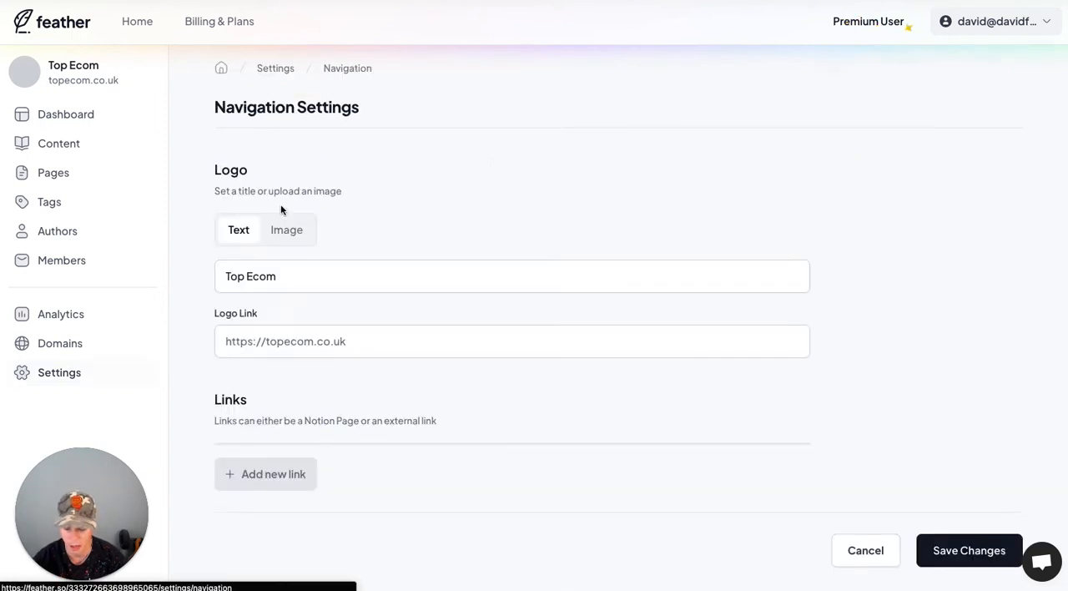
scroll(down, 3)
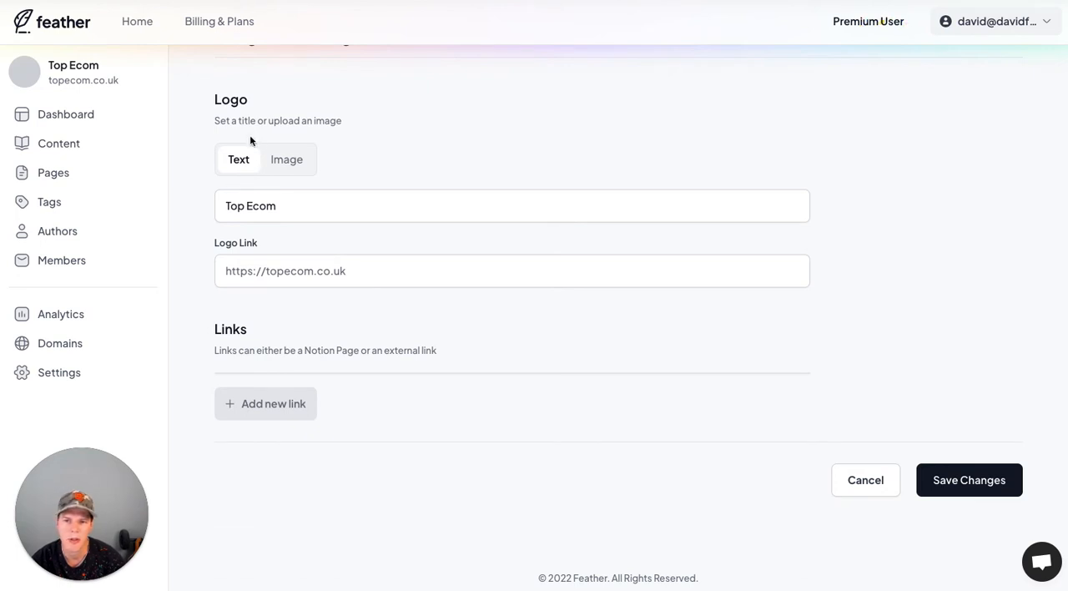
scroll(up, 3)
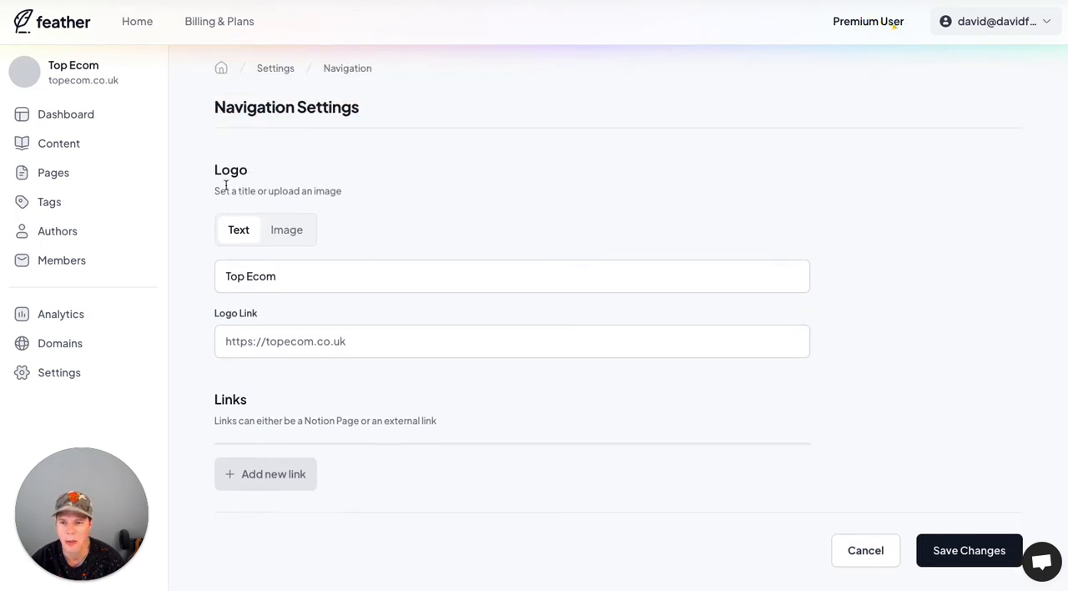
scroll(down, 3)
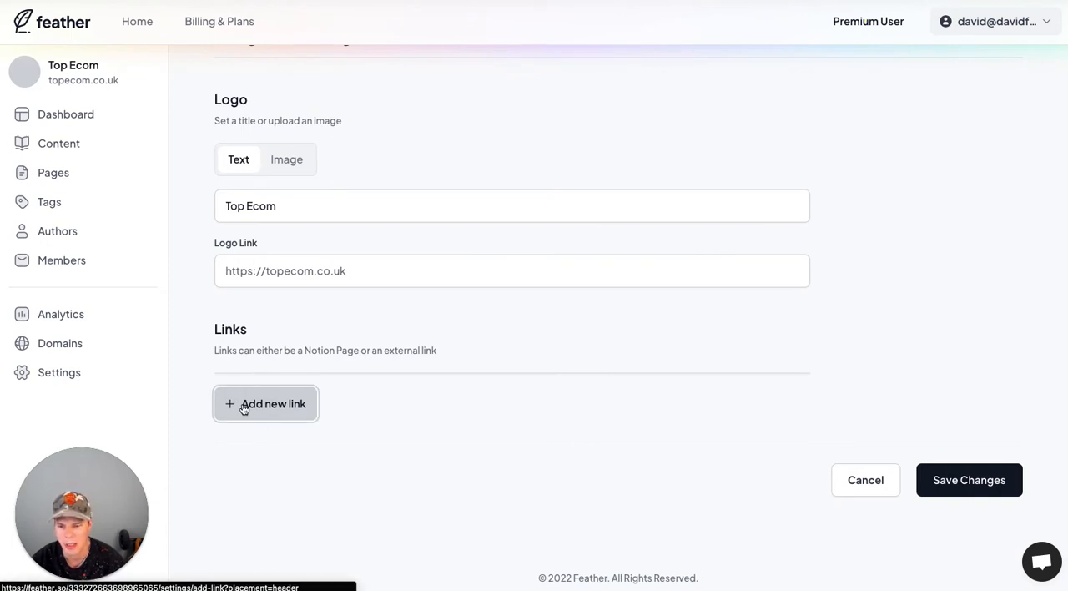
- Add a header link named About, description About, with link type Notion Page
click(265, 402)
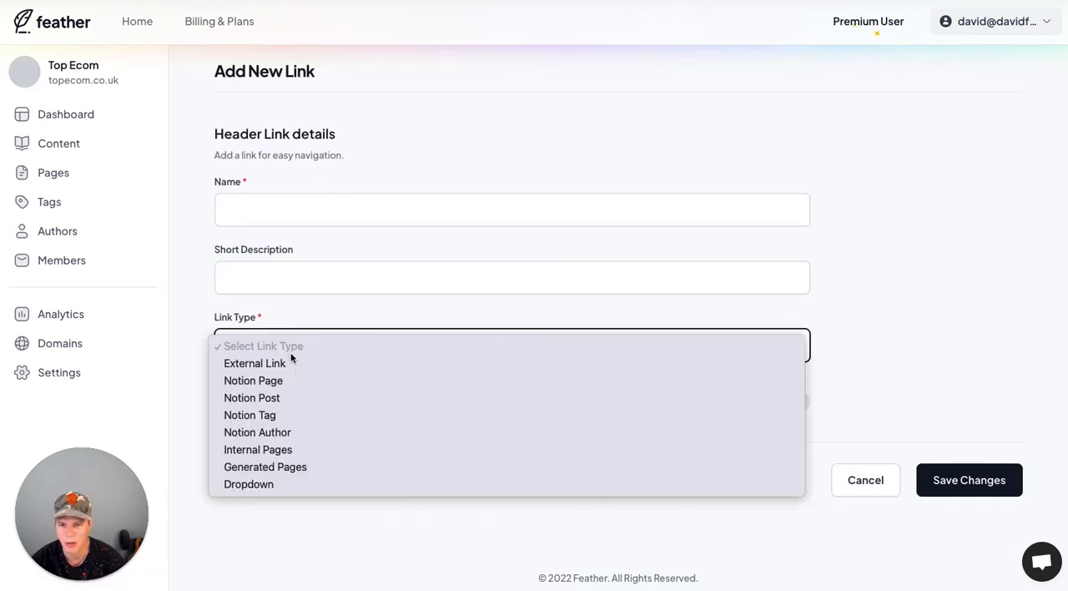
click(513, 211)
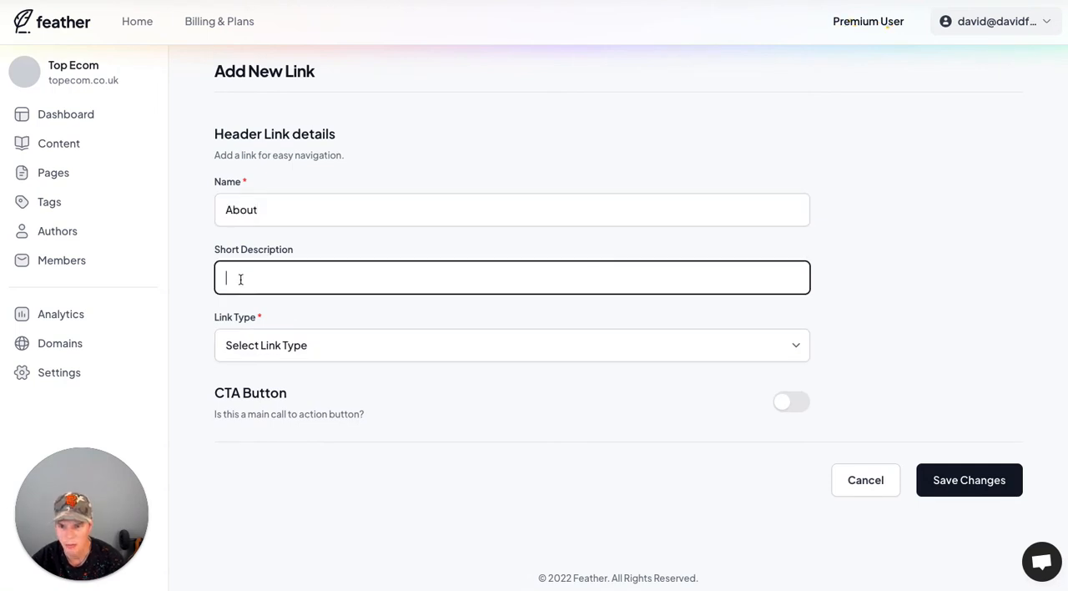
text(About)
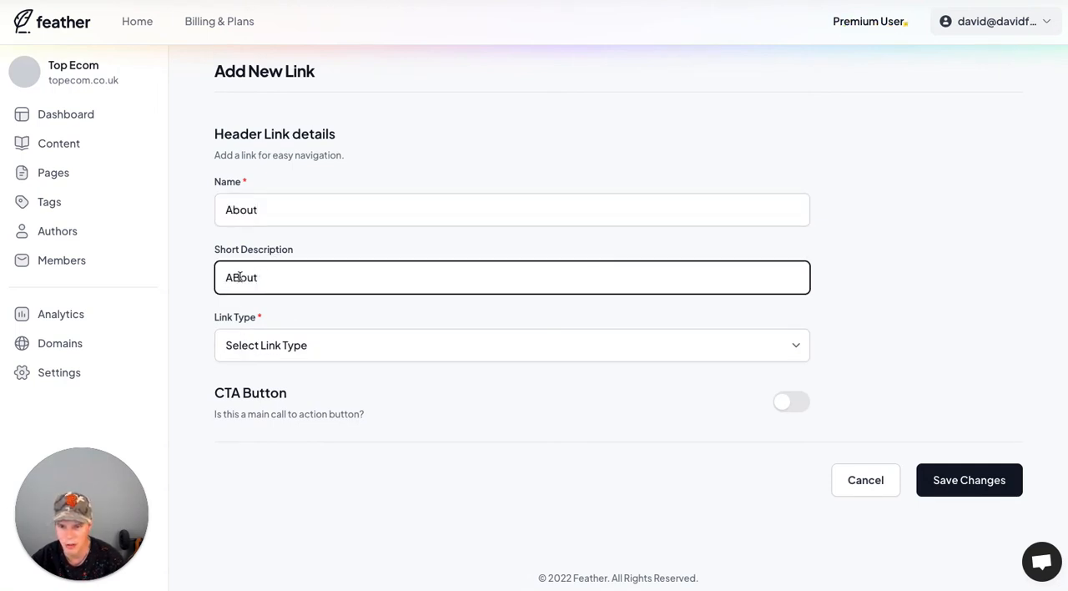
click(511, 344)
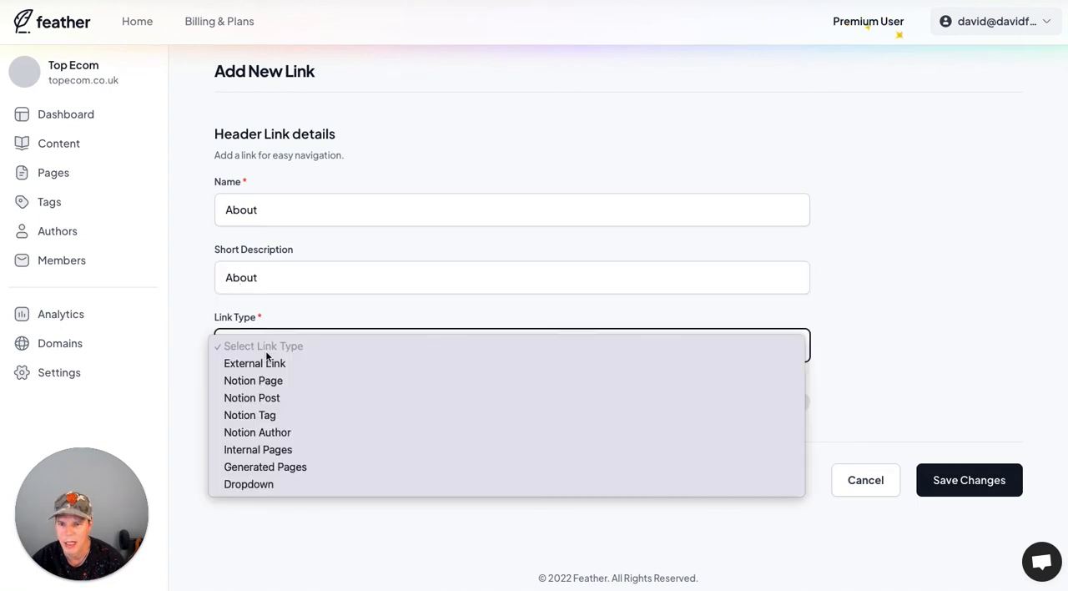
click(254, 380)
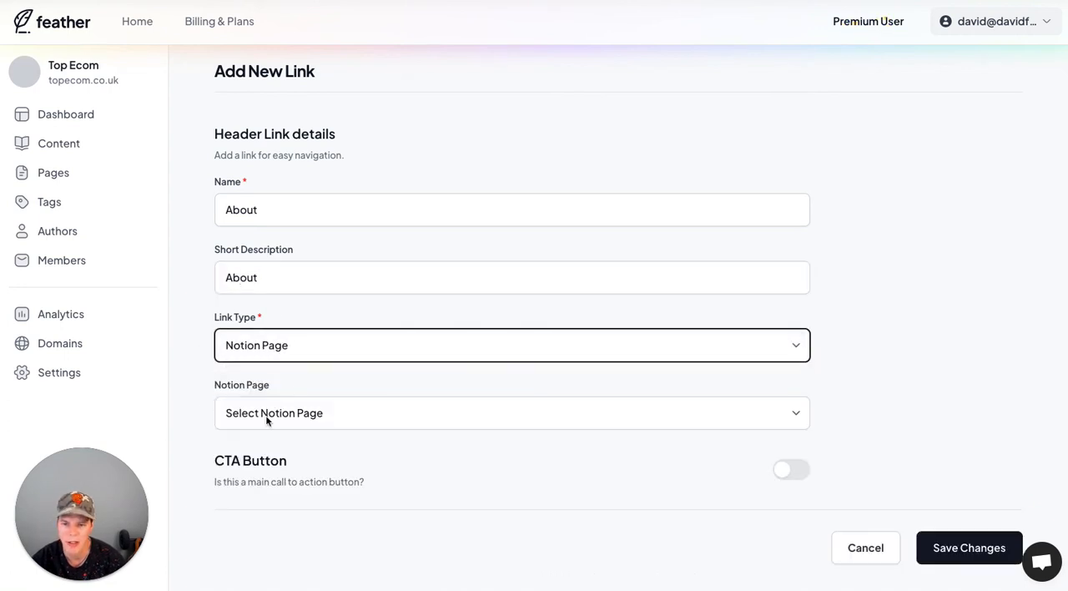
click(511, 412)
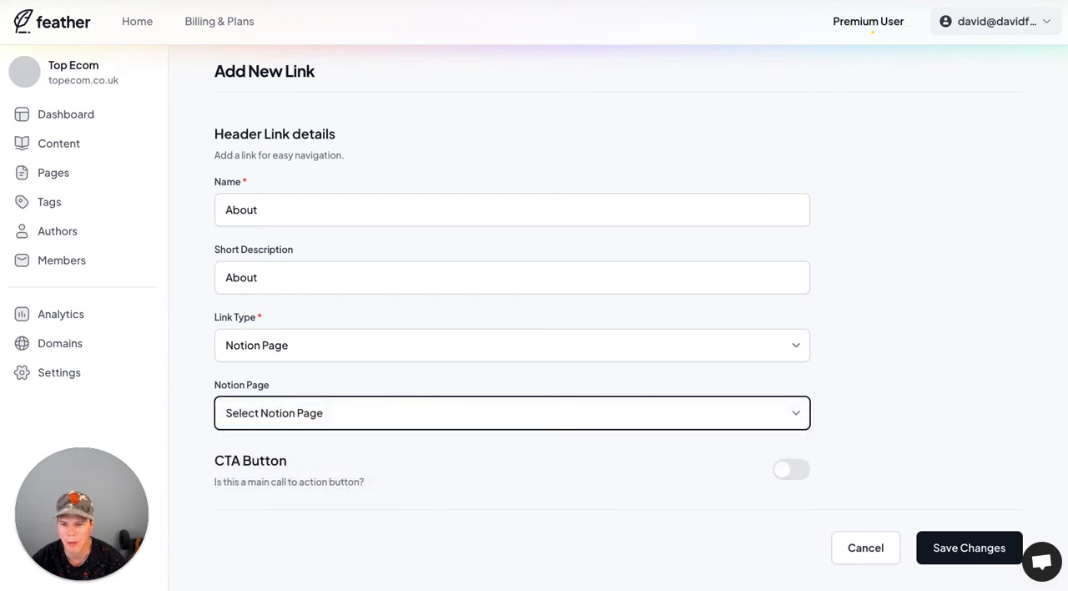
click(510, 412)
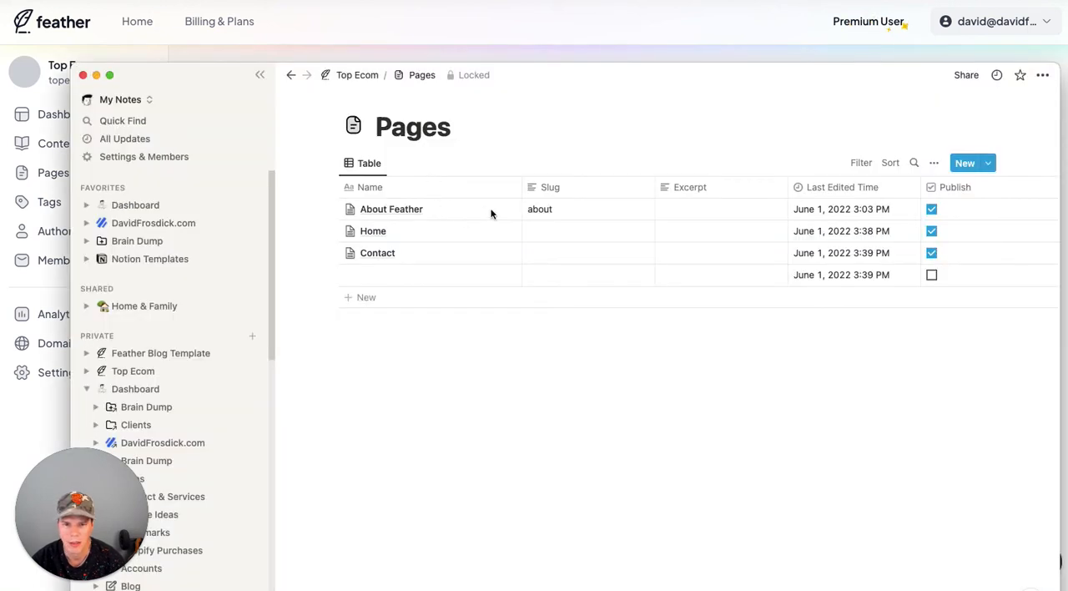
mouse_move(490, 214)
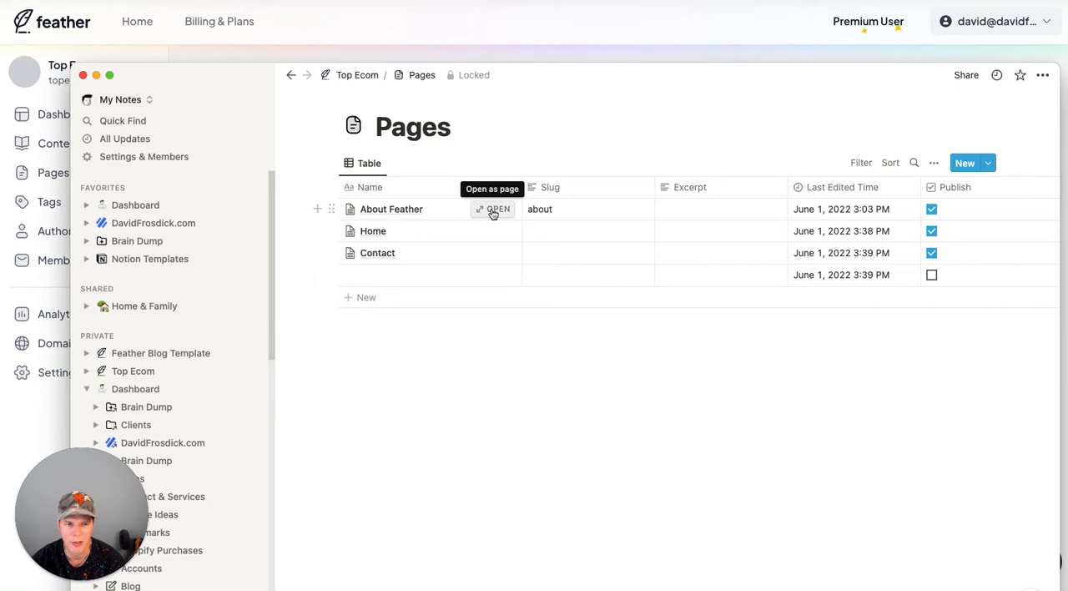
- Open the About Feather page and try selecting Feather in its locked title
click(498, 209)
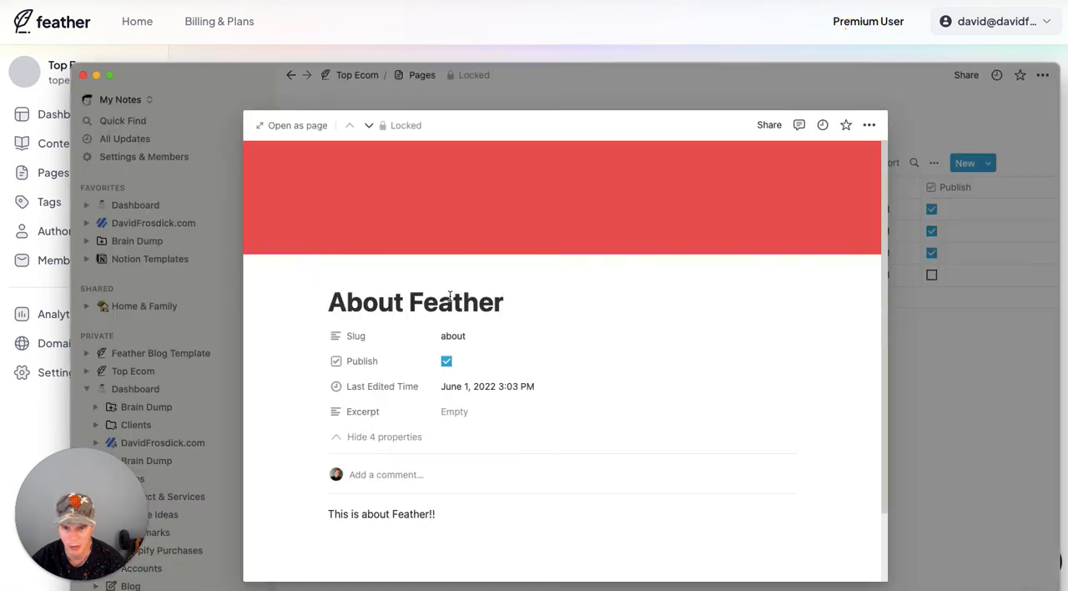
double_click(456, 302)
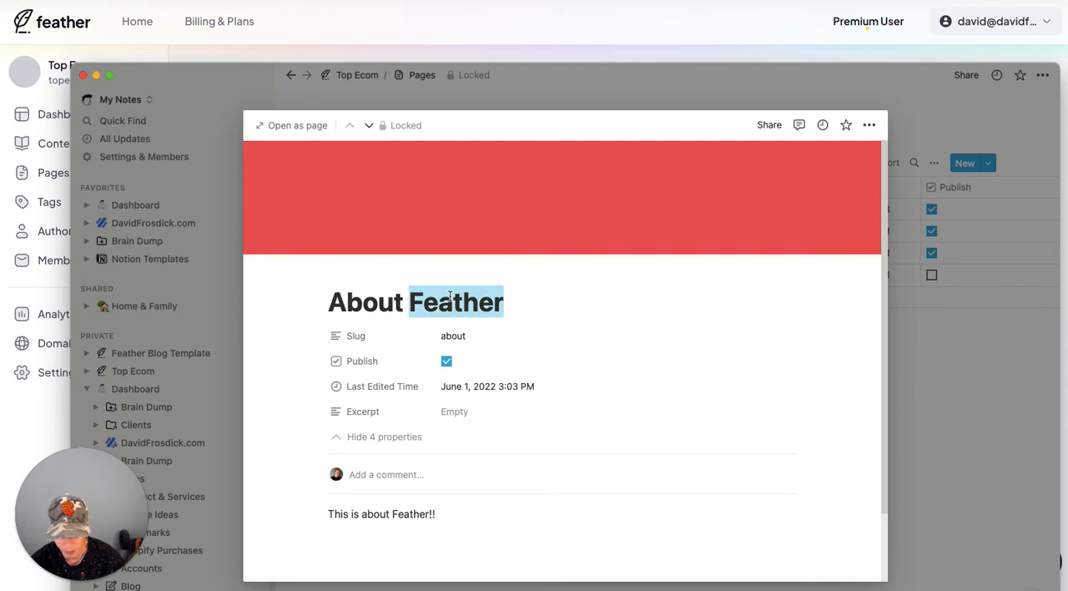
scroll(up, 3)
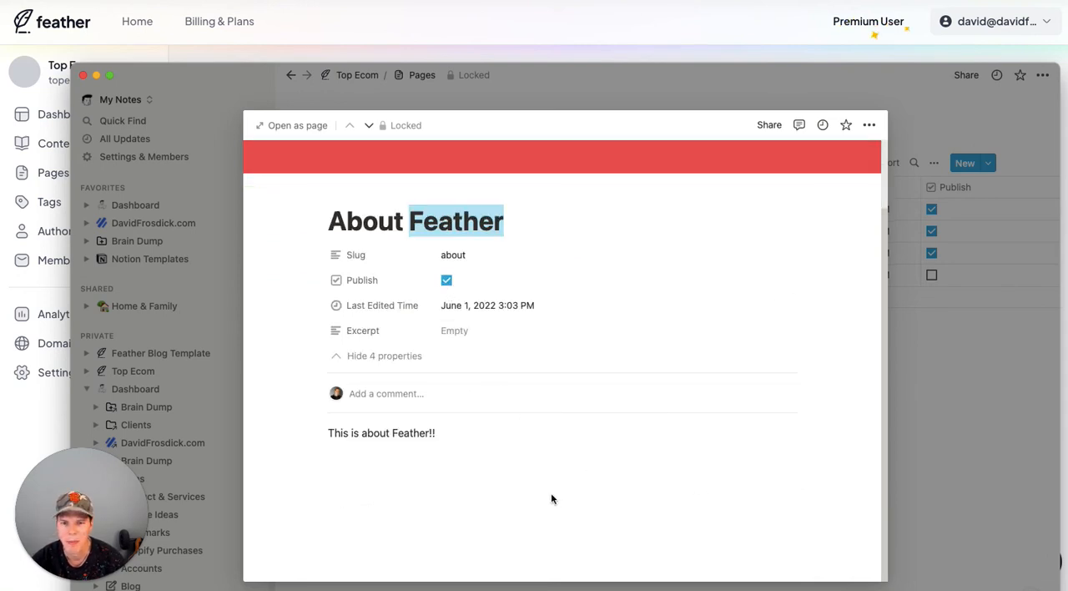
mouse_move(576, 466)
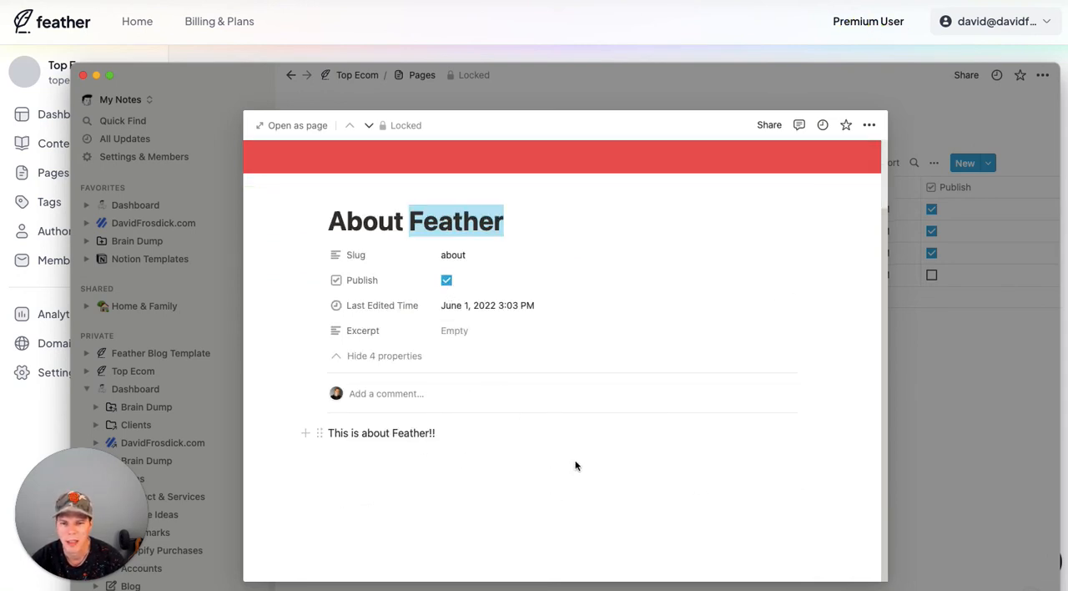
mouse_move(842, 444)
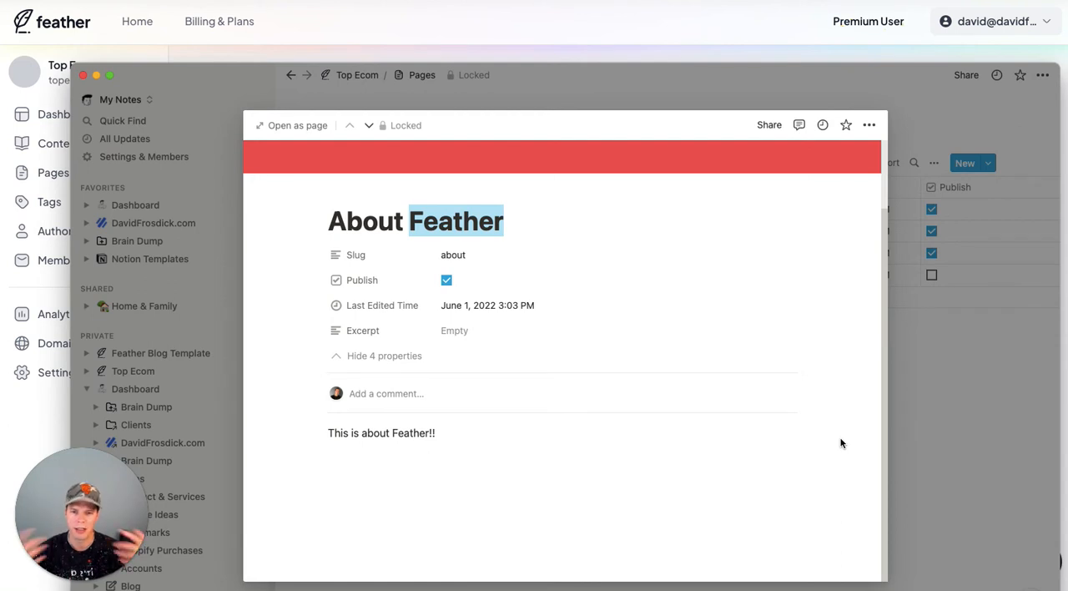
mouse_move(515, 516)
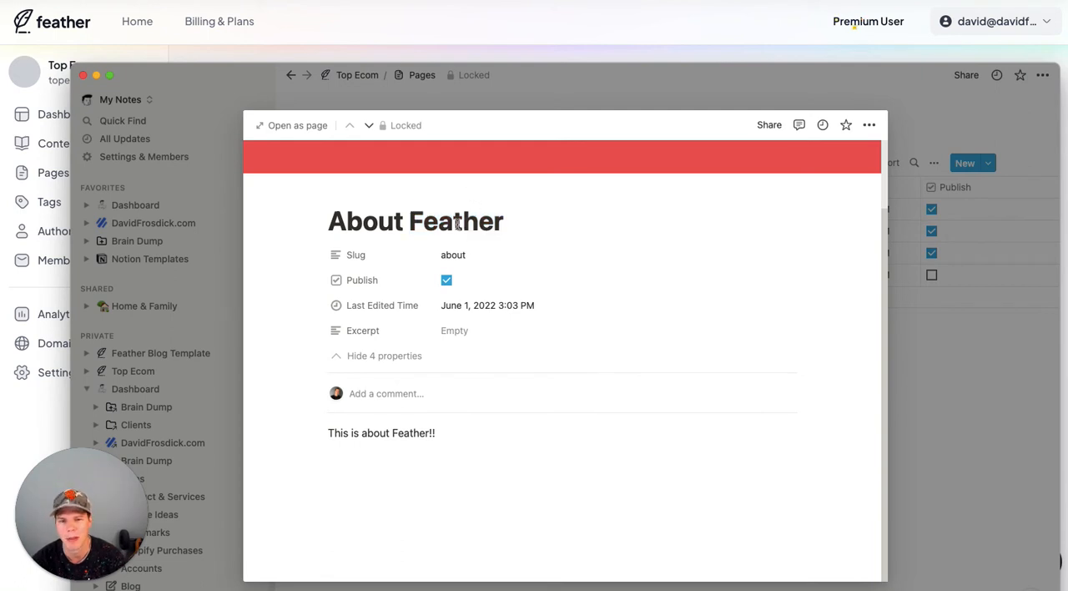
double_click(456, 220)
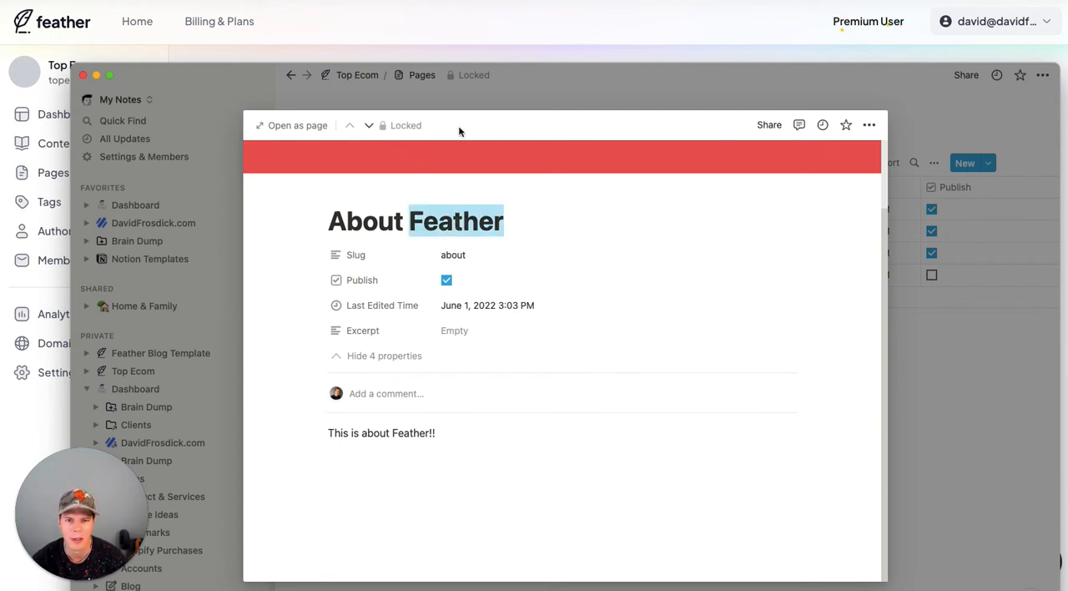
- Unlock the page, retitle it About Top Ecom, and re-lock it
click(404, 125)
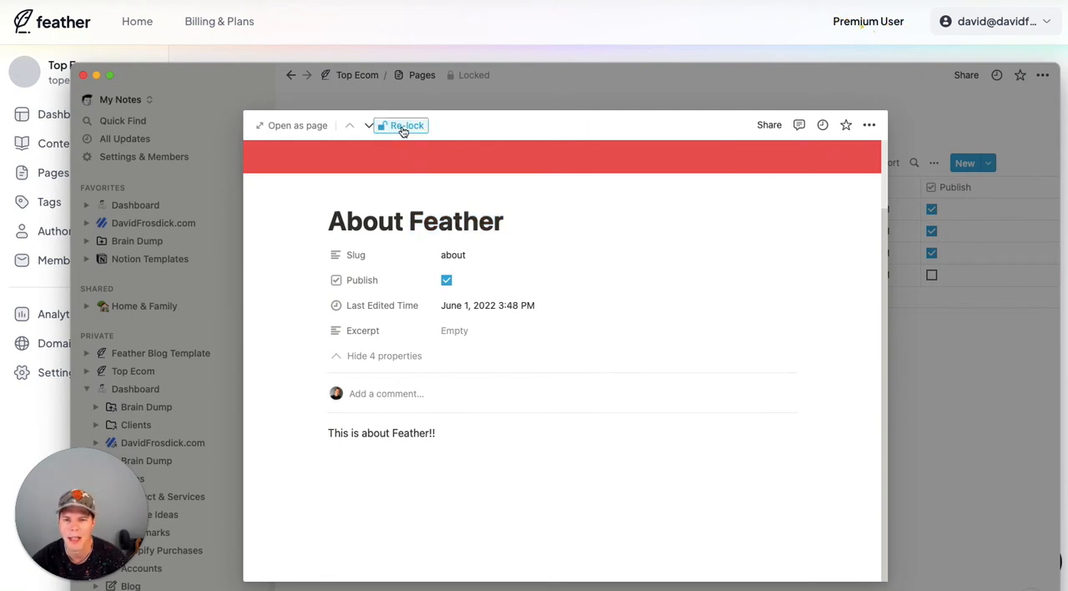
double_click(456, 221)
text(Top Ecom)
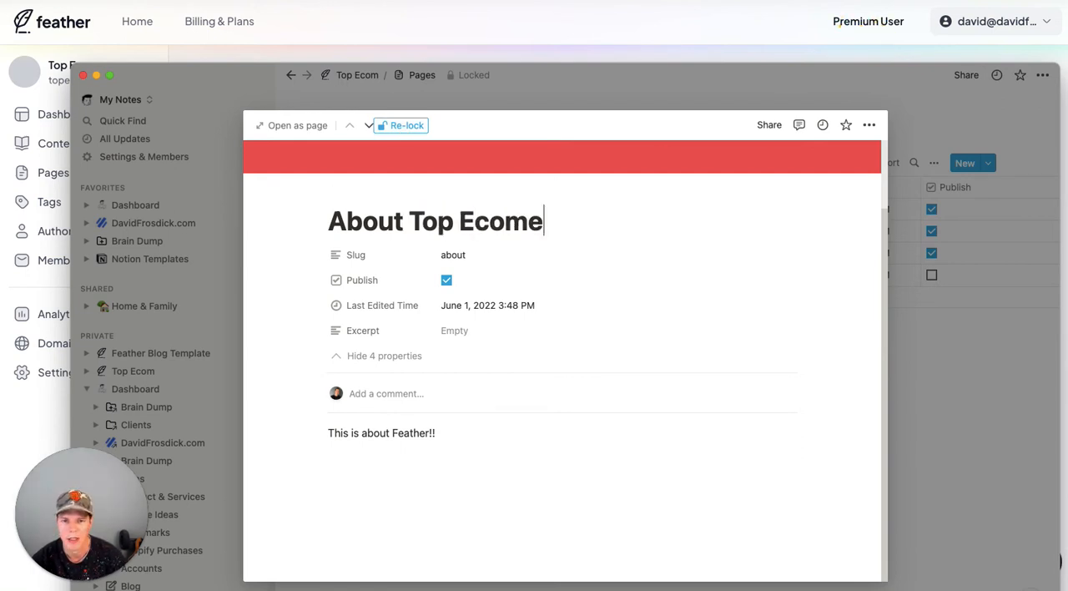
key(Backspace)
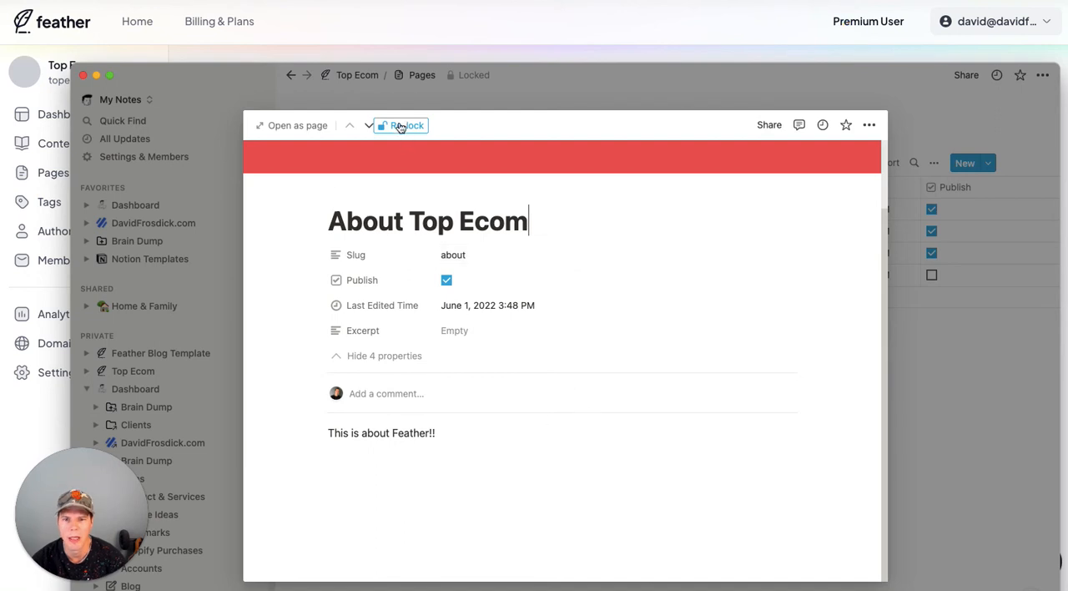
click(404, 125)
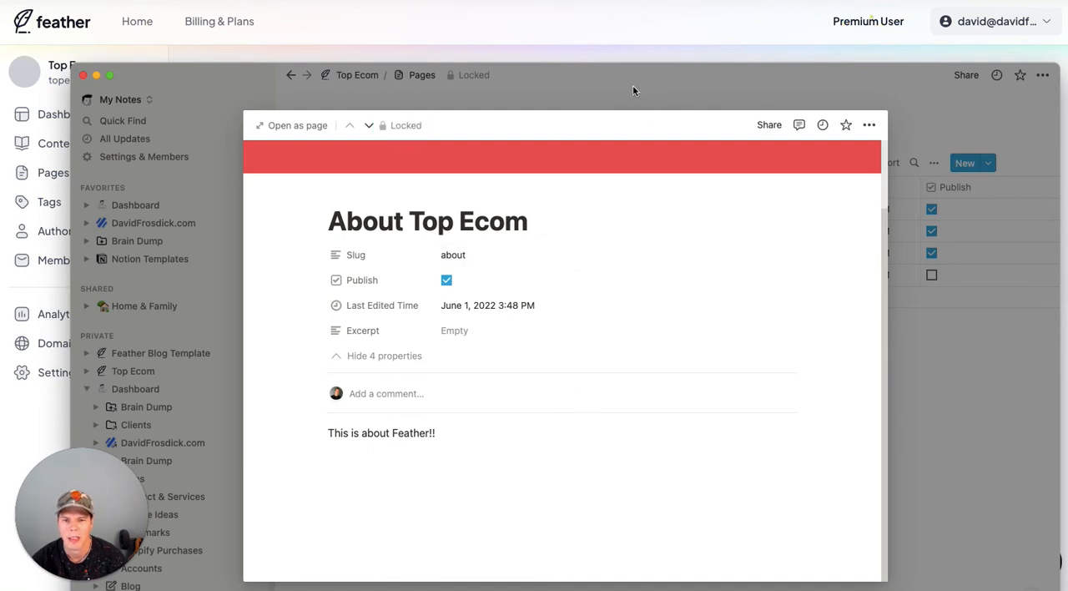
mouse_move(643, 144)
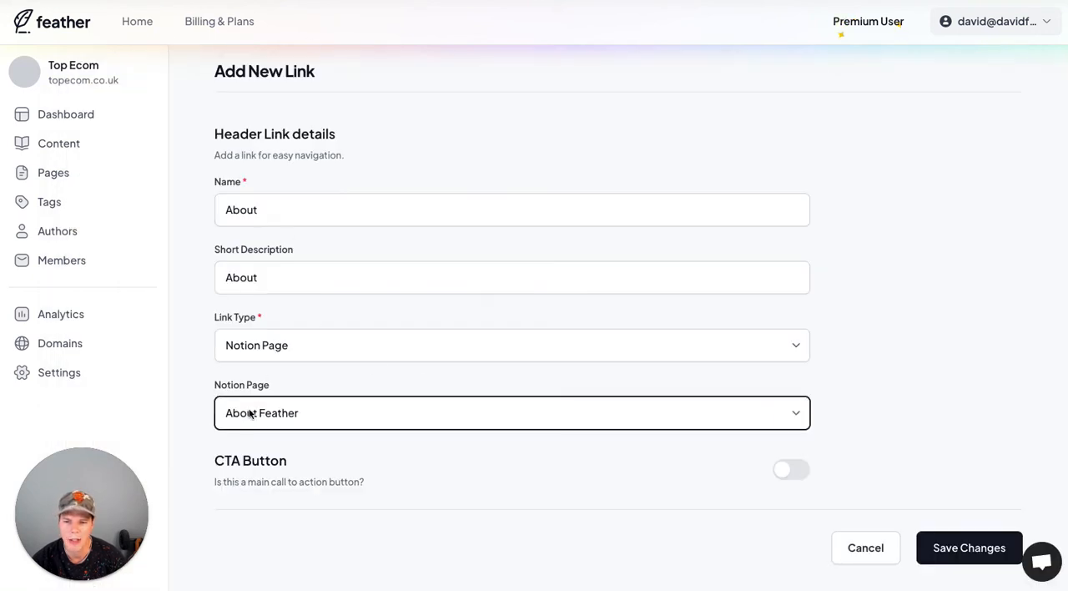
- Pick the Notion page for the About link and save the changes
click(511, 412)
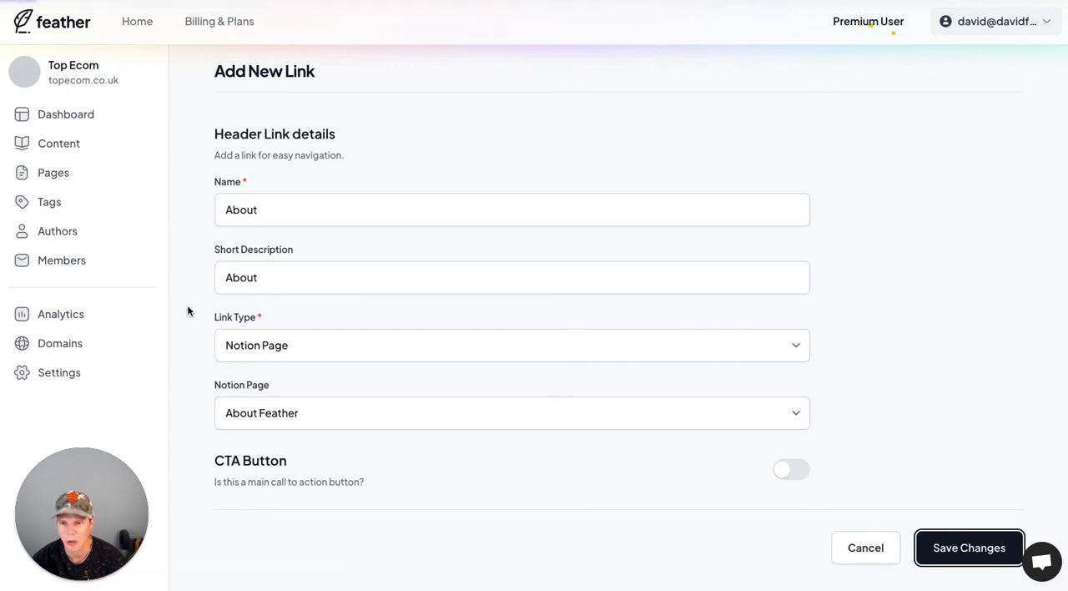
click(968, 548)
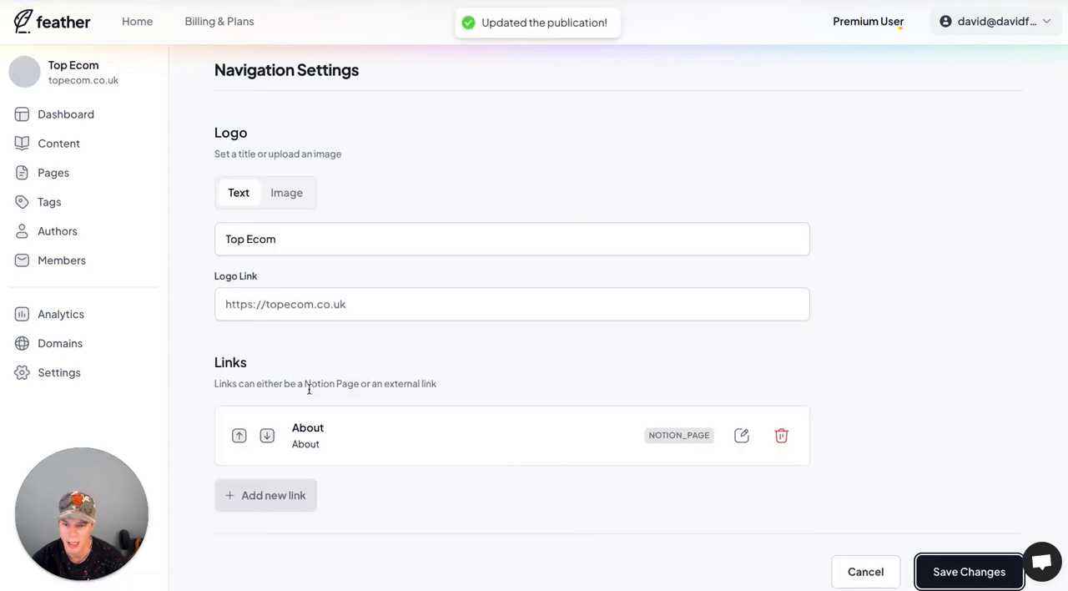
scroll(down, 3)
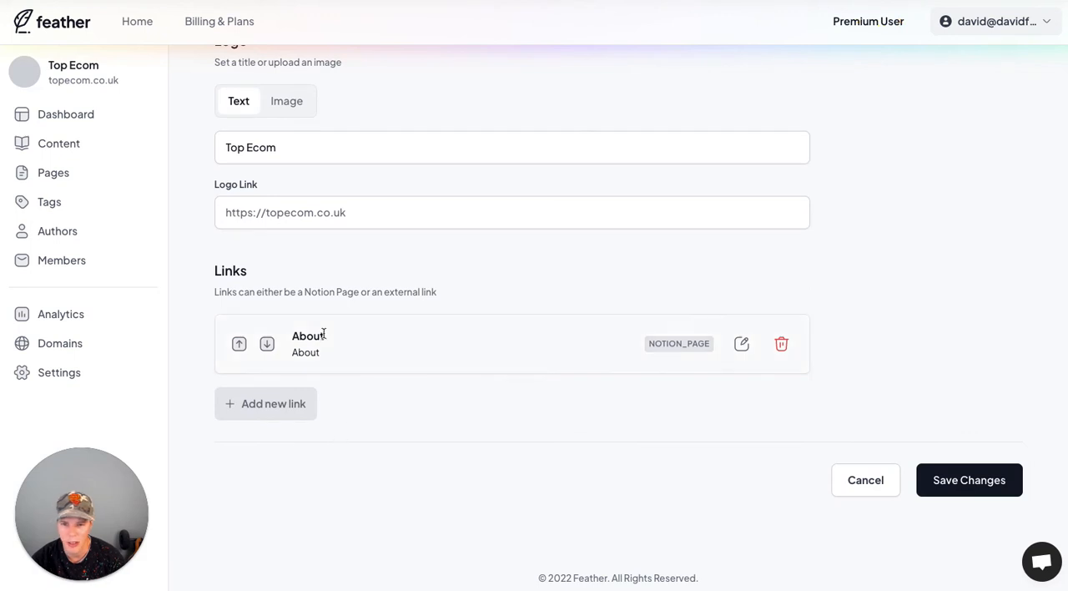
mouse_move(265, 402)
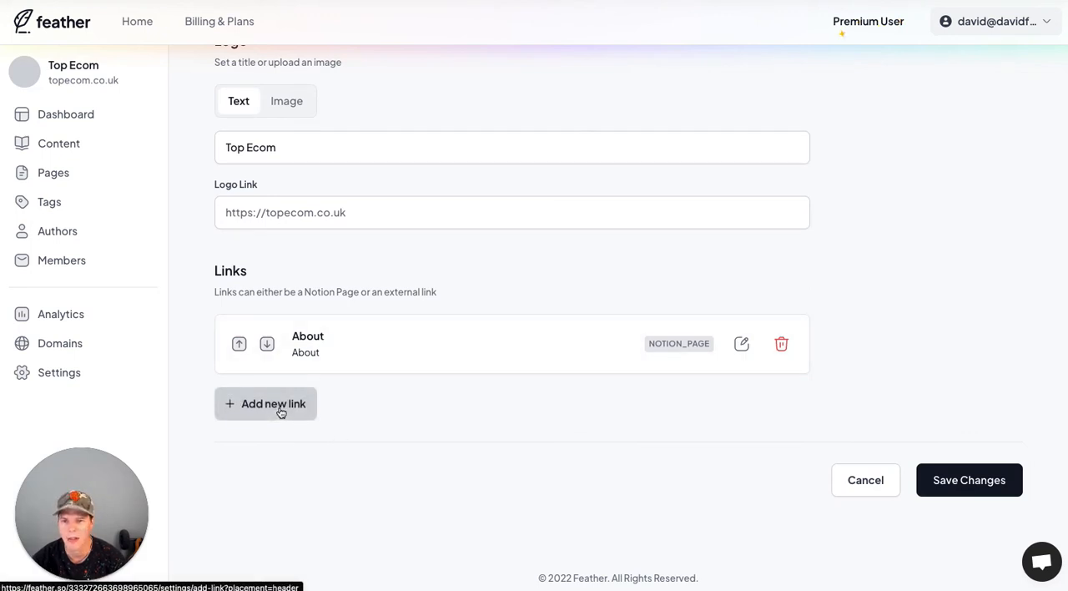
- Add a second header link named Contact of type Notion Page pointing to a page
click(266, 403)
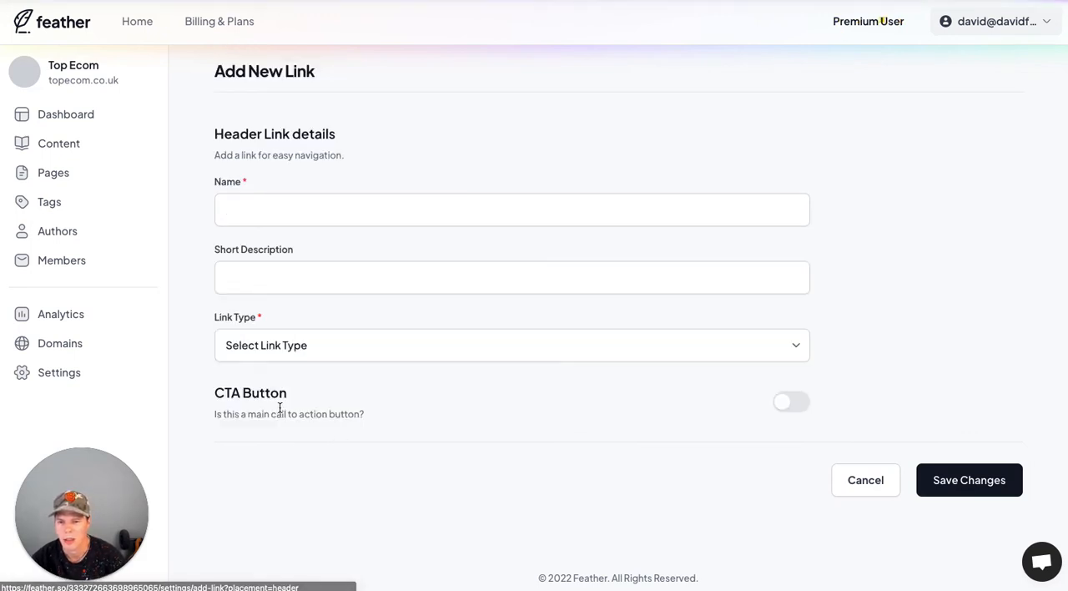
text(Contact)
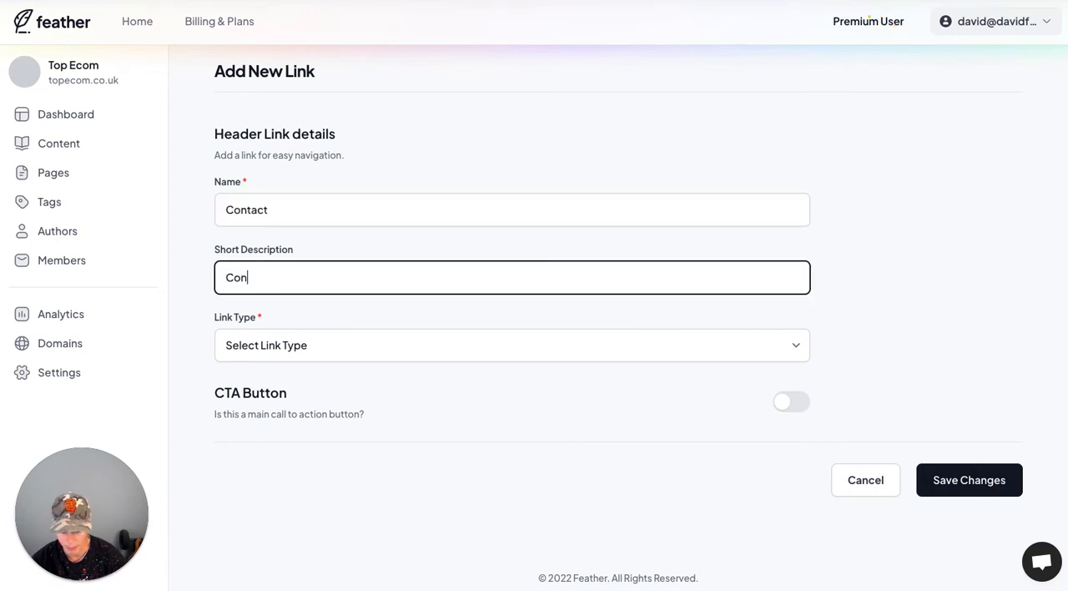
click(511, 343)
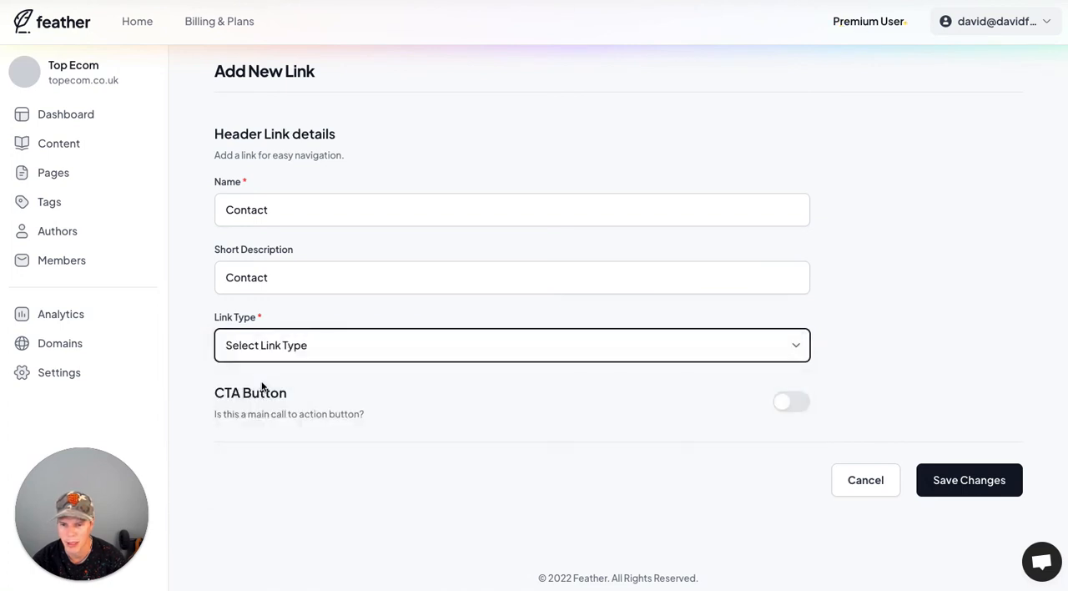
click(510, 344)
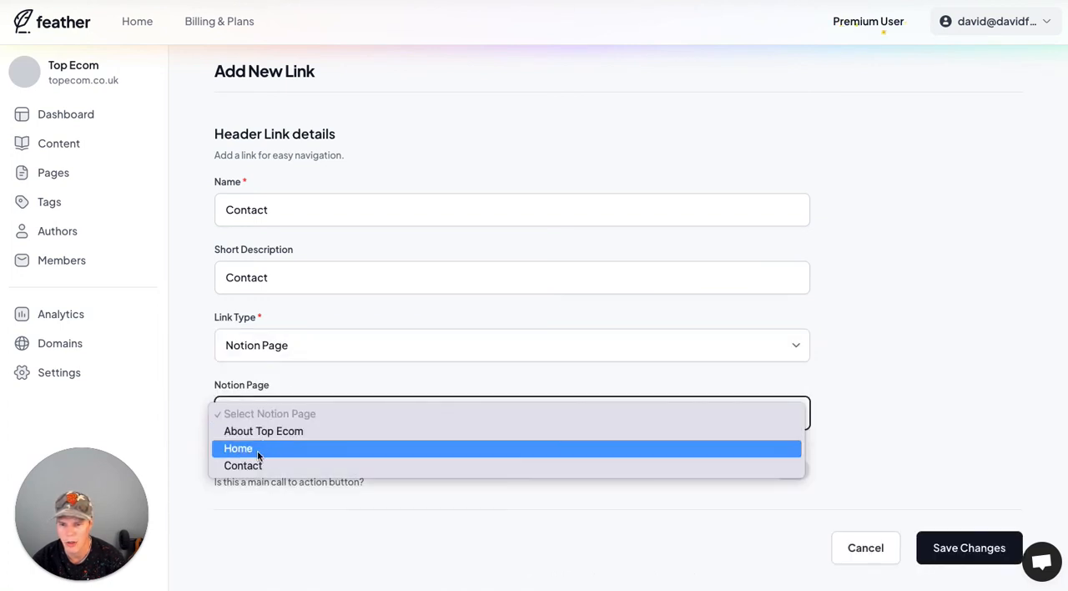
click(244, 465)
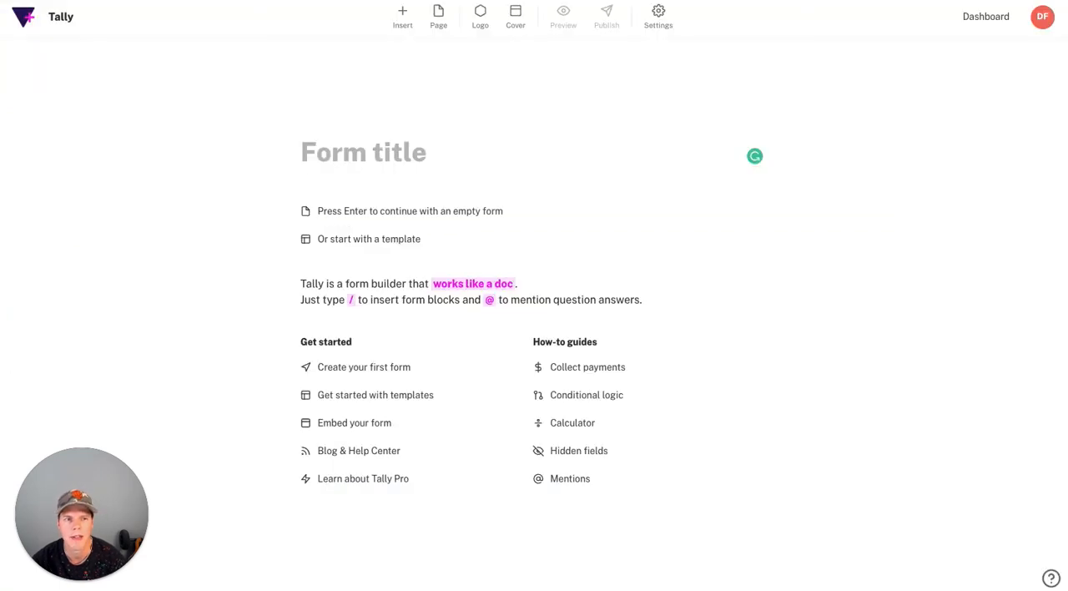
- Title the new Tally form Top Ecom, correcting a mistyped word
text(Top)
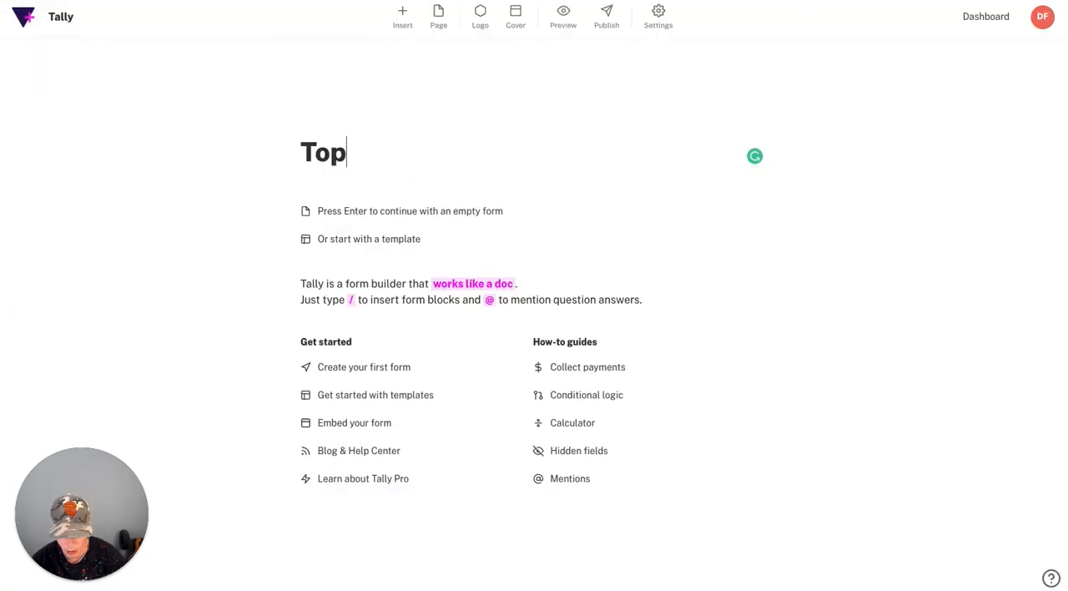
text(come)
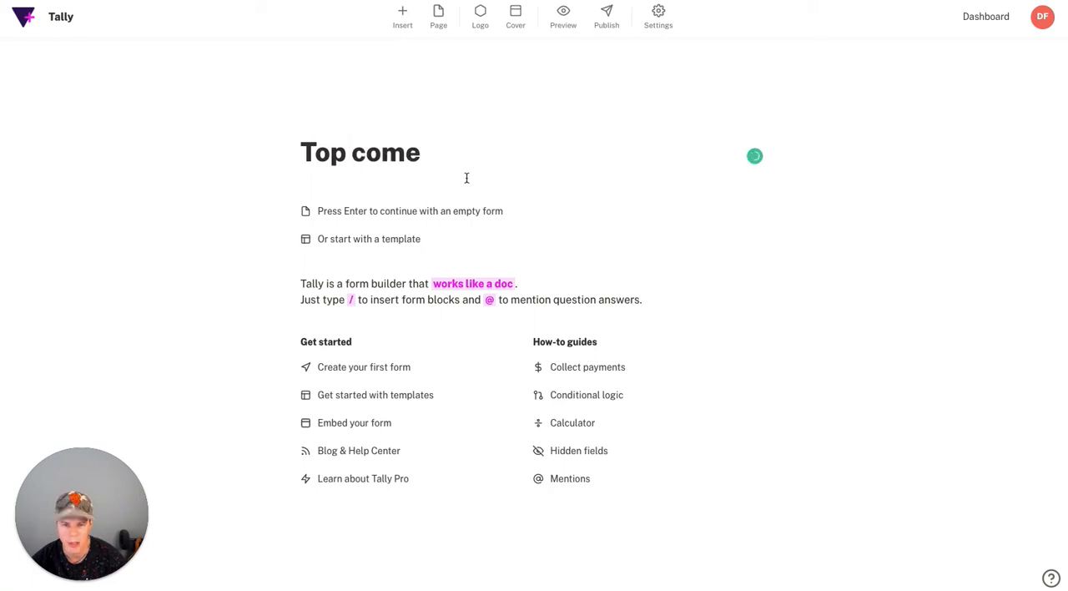
key(Backspace)
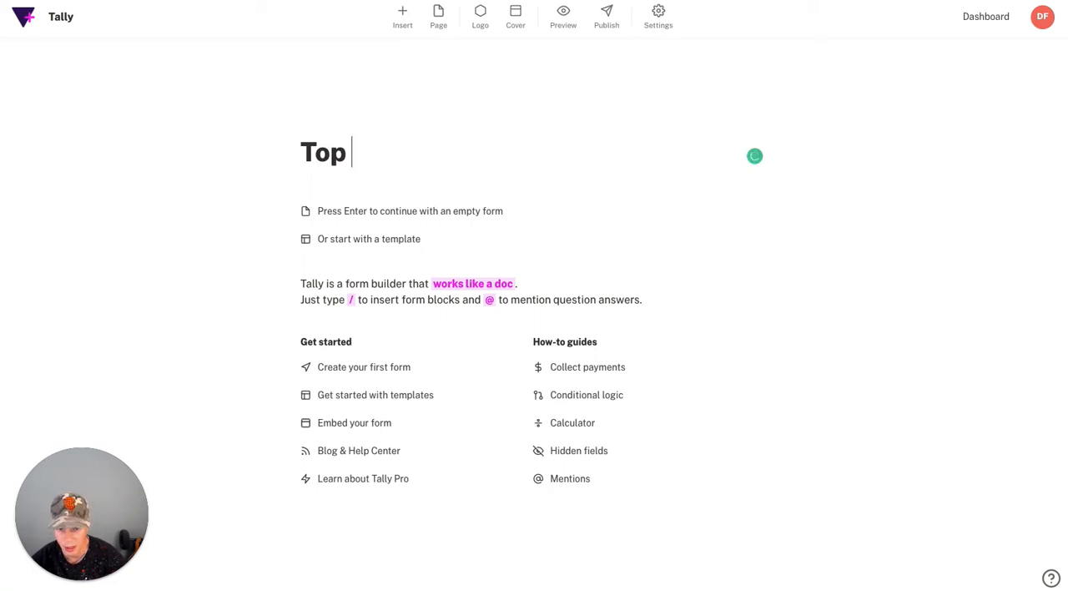
text(Ecom)
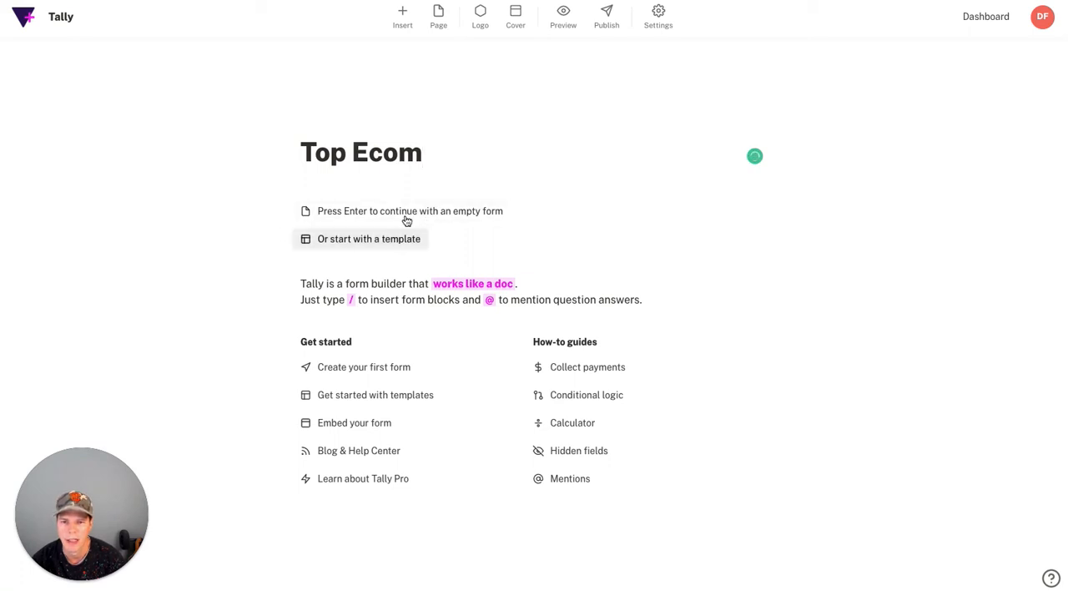
mouse_move(384, 224)
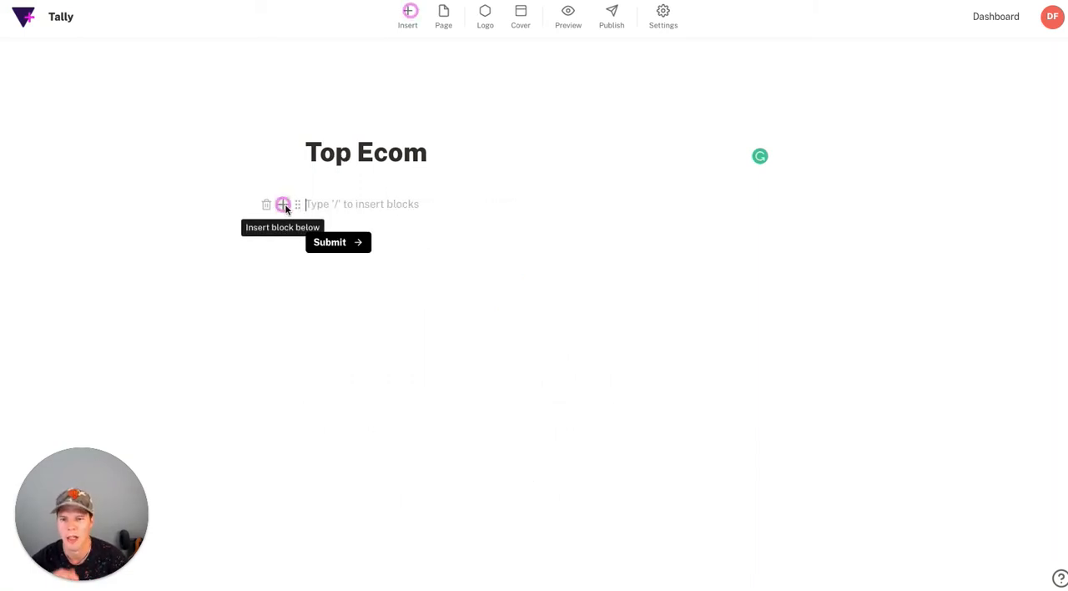
- Insert email, short answer and long answer blocks into the form
click(284, 204)
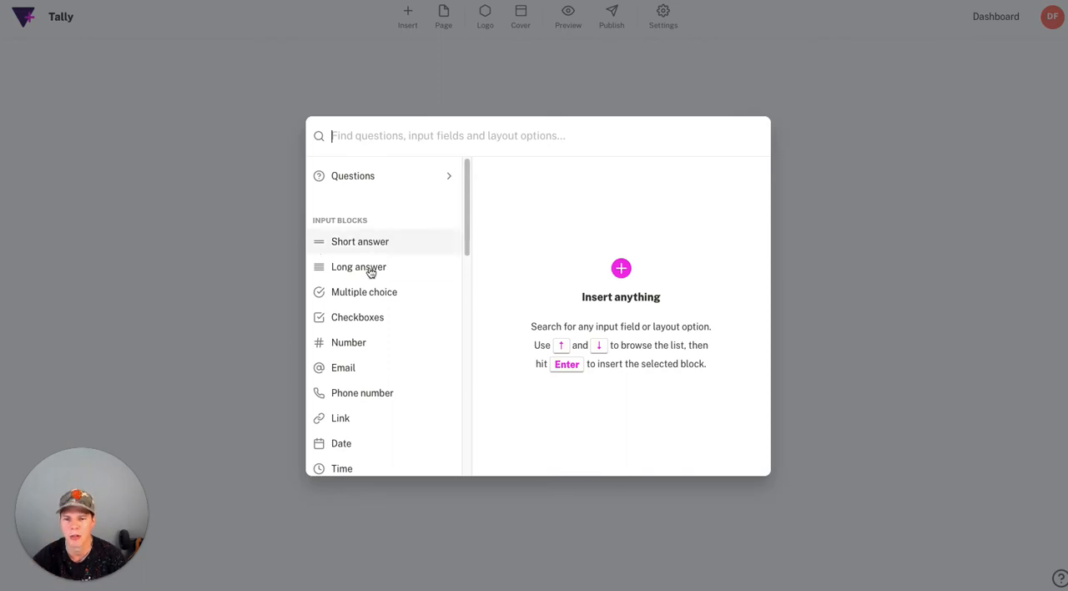
click(344, 367)
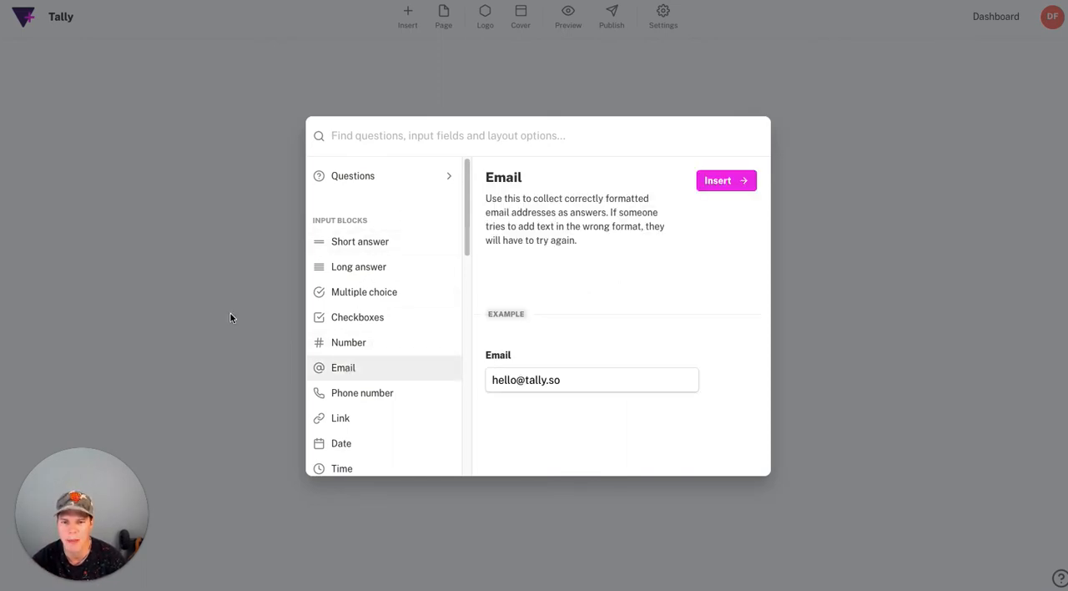
click(725, 180)
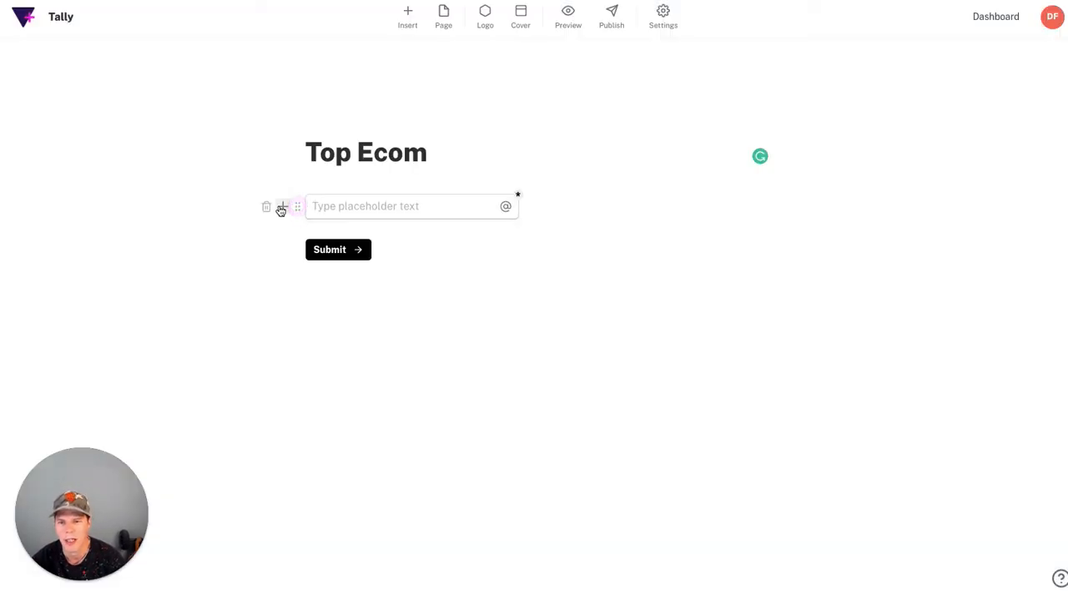
click(280, 207)
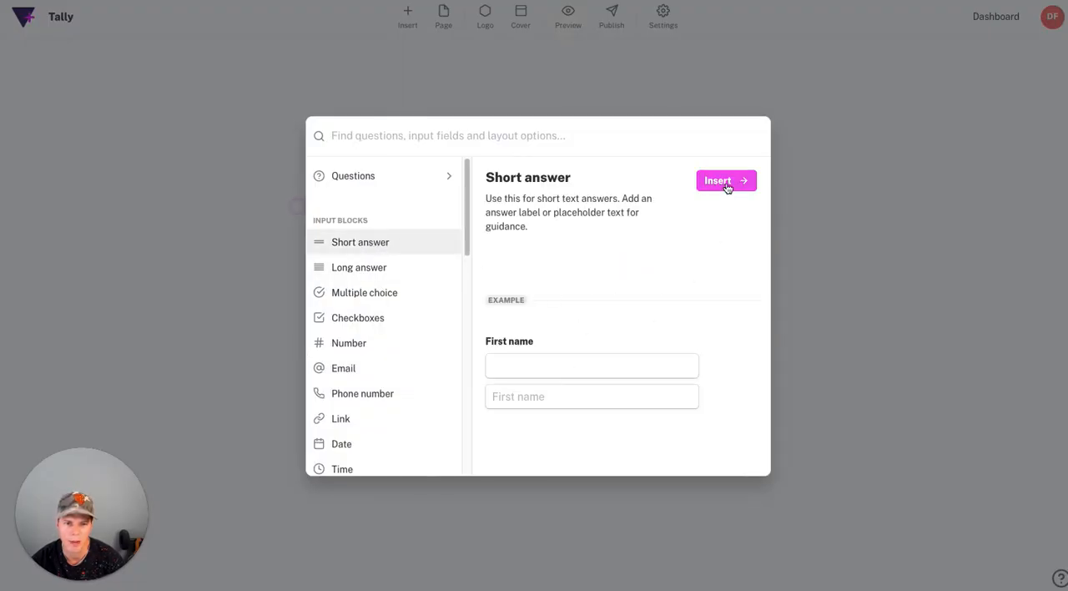
click(725, 180)
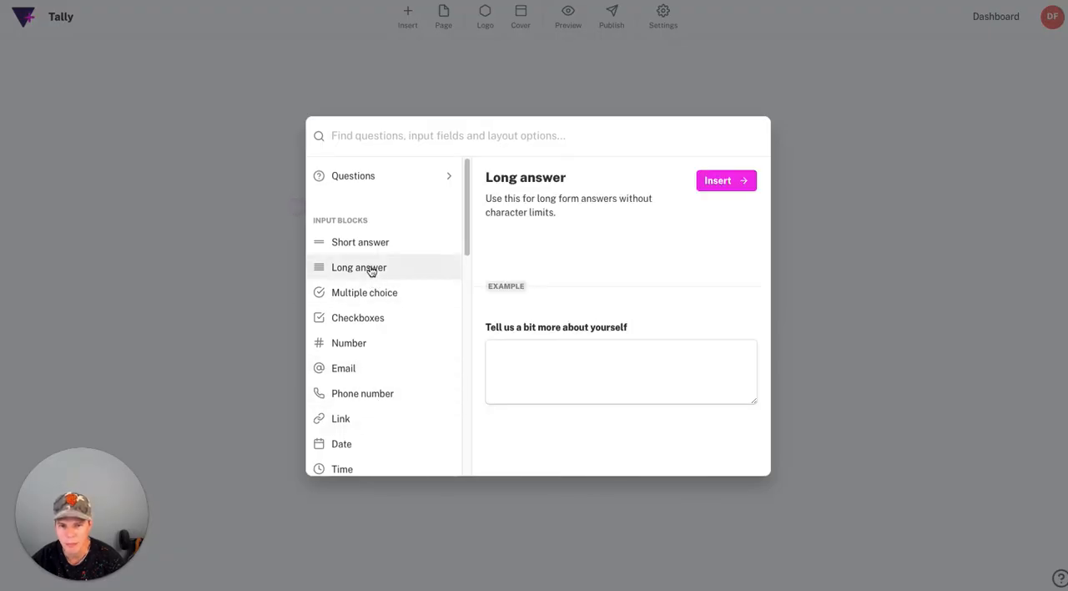
click(724, 180)
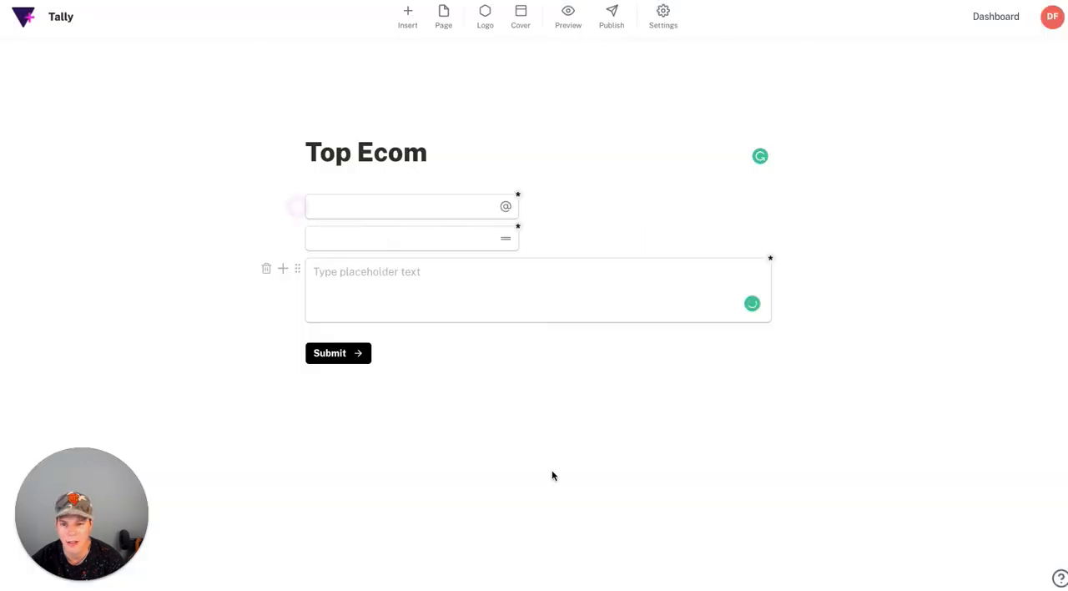
- Give the fields placeholders Email, Name and Type your message
click(401, 205)
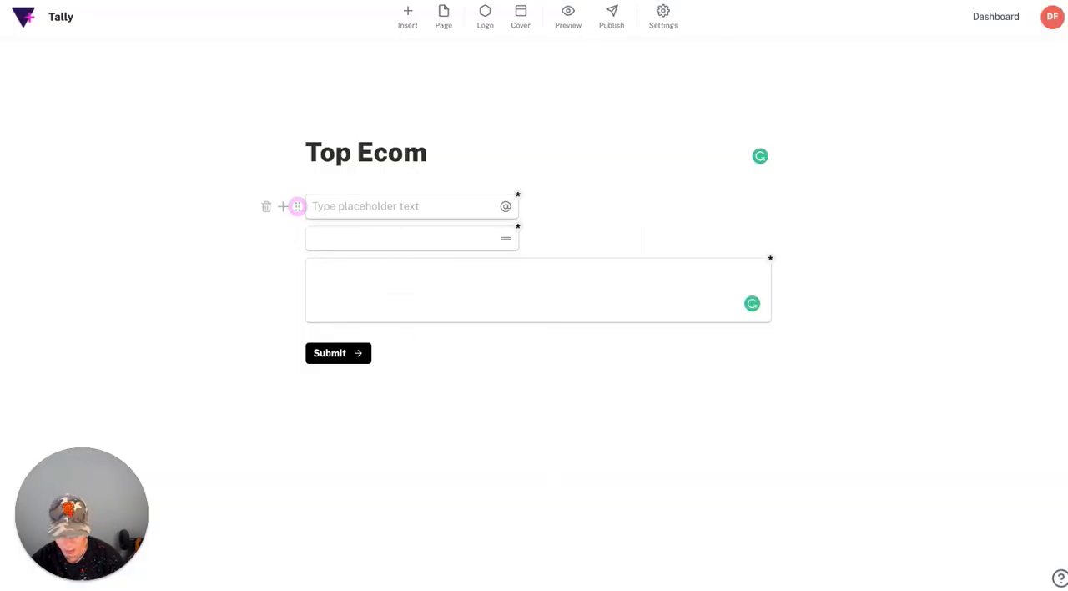
text(F)
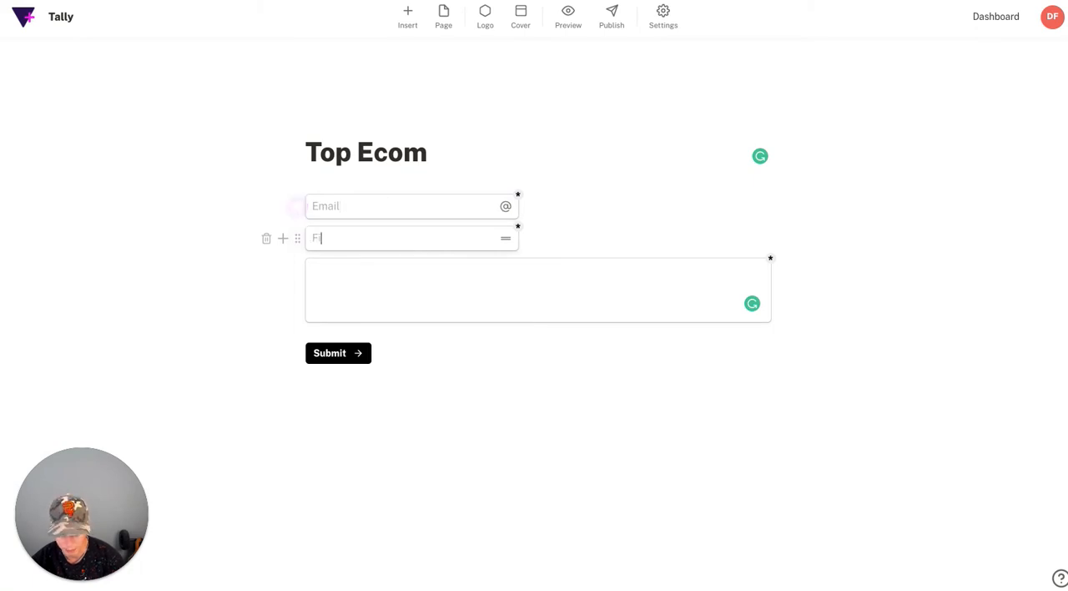
text(Name)
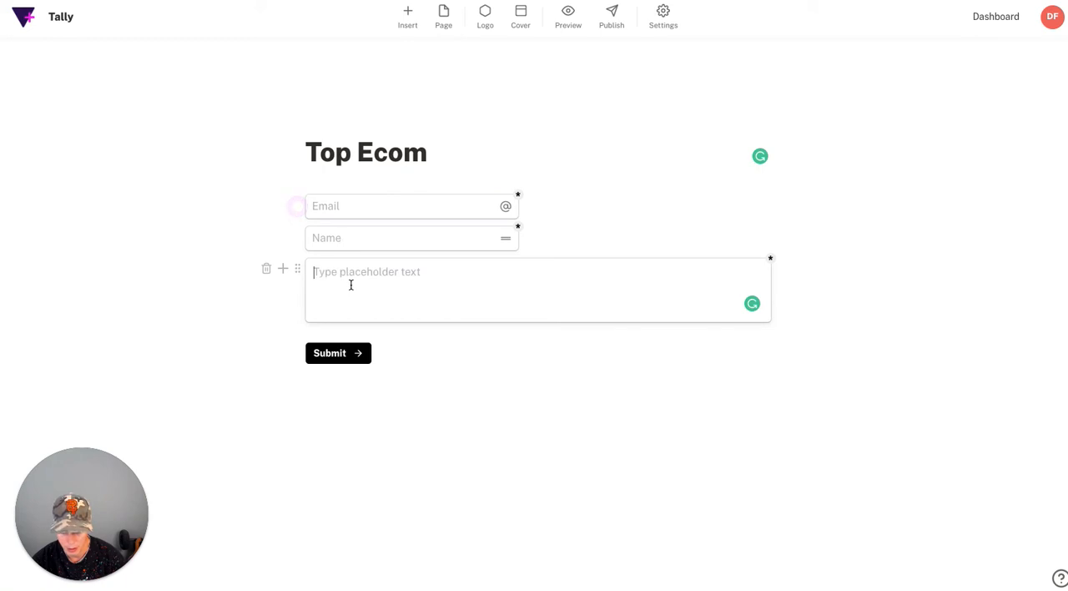
text(Type your message)
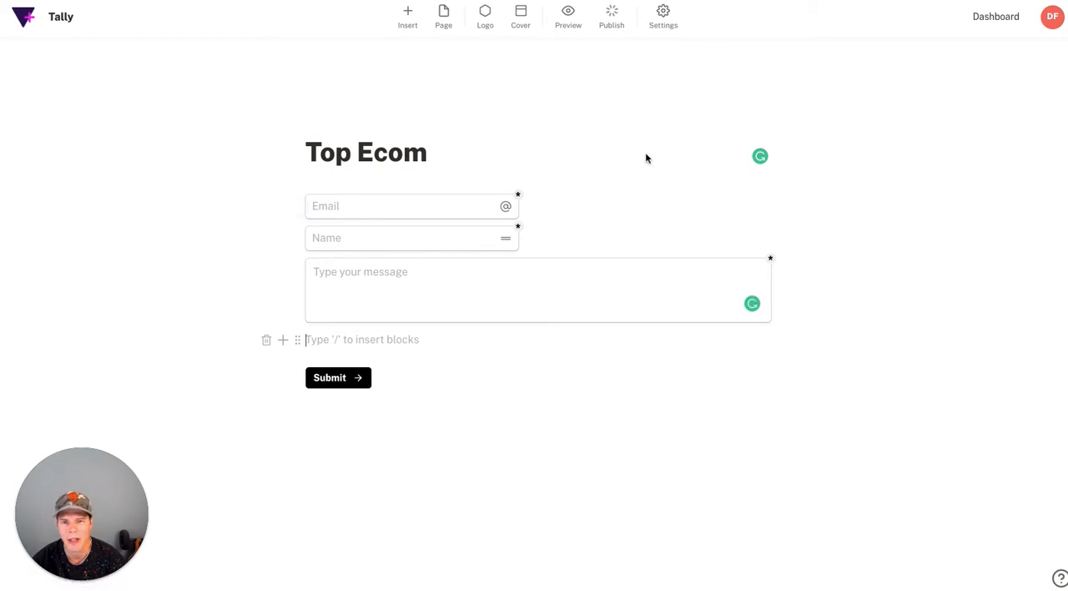
- Publish the Top Ecom form and copy its share link
click(611, 15)
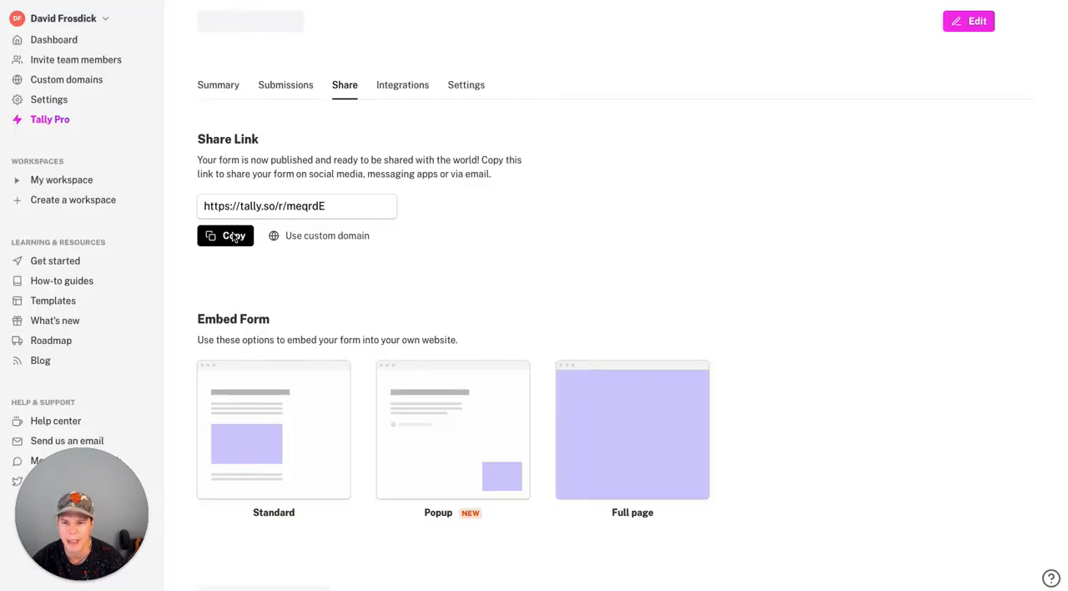
click(225, 235)
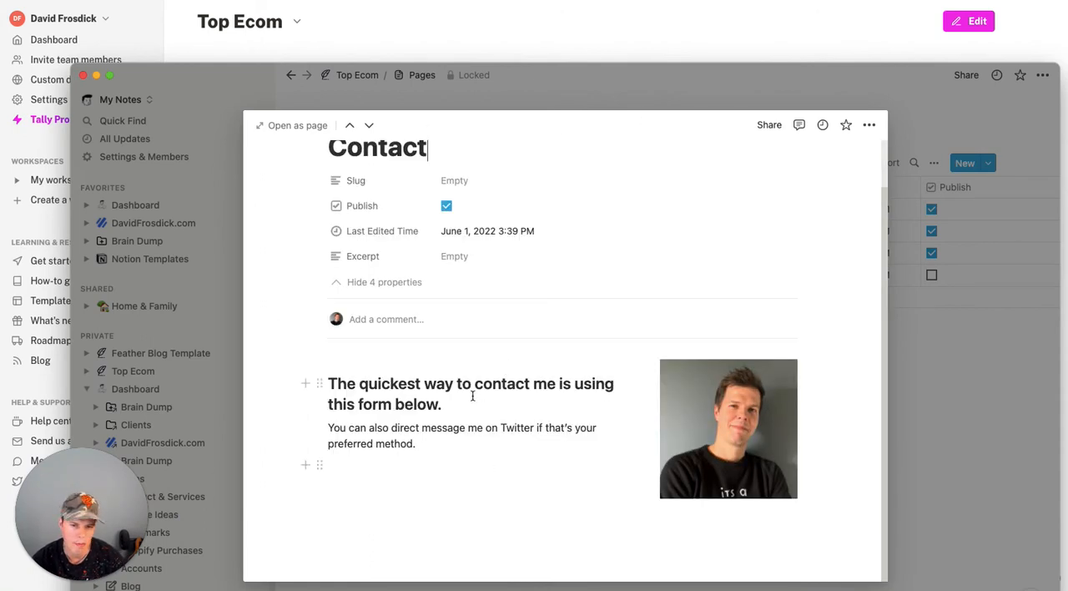
mouse_move(495, 411)
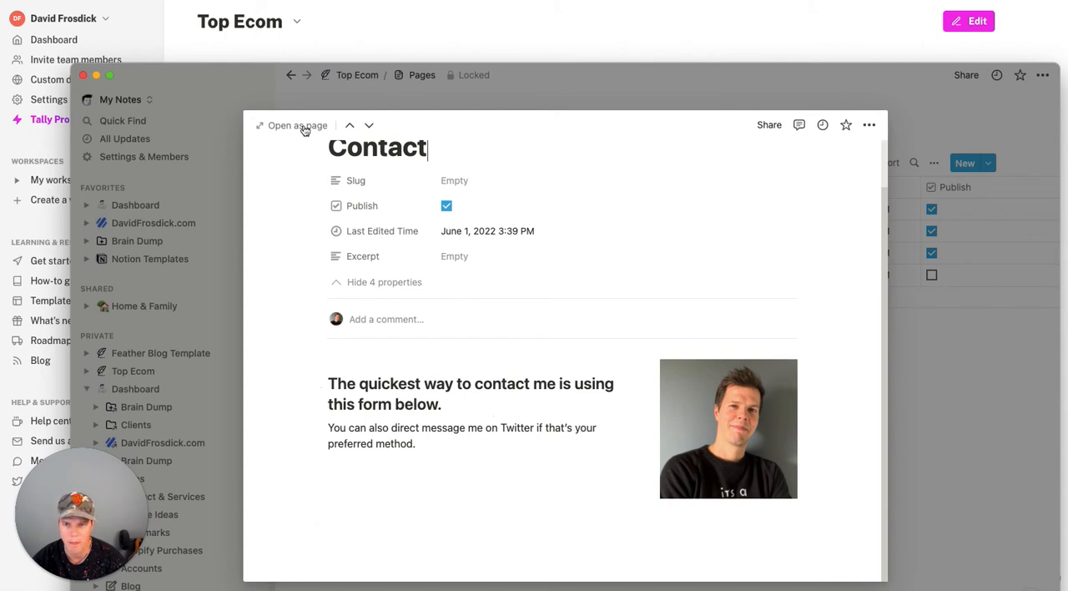
click(297, 125)
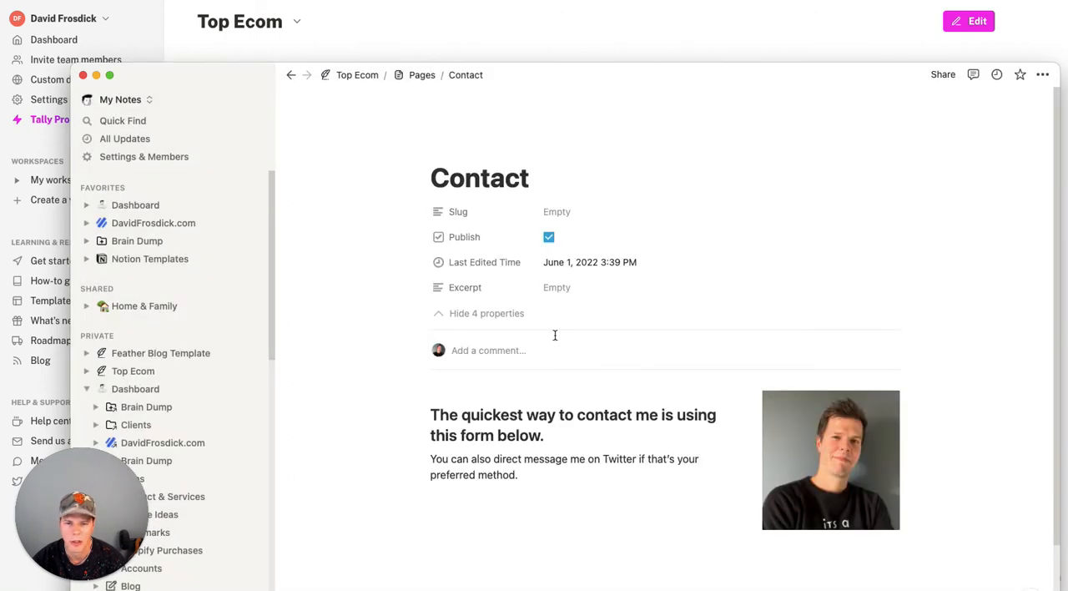
scroll(down, 3)
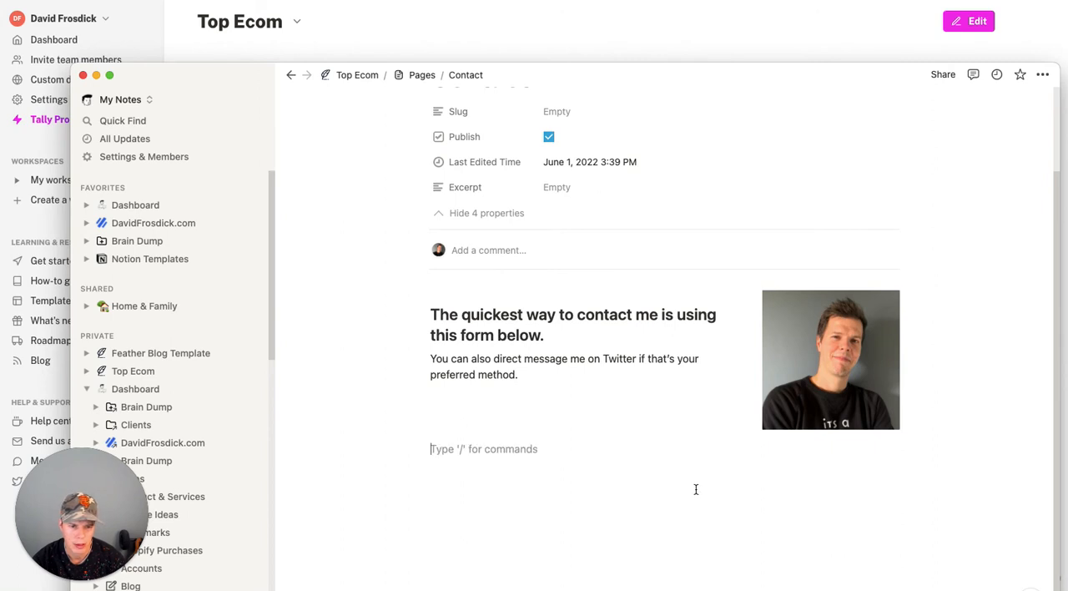
text(https://tally.so/r/meqrdE)
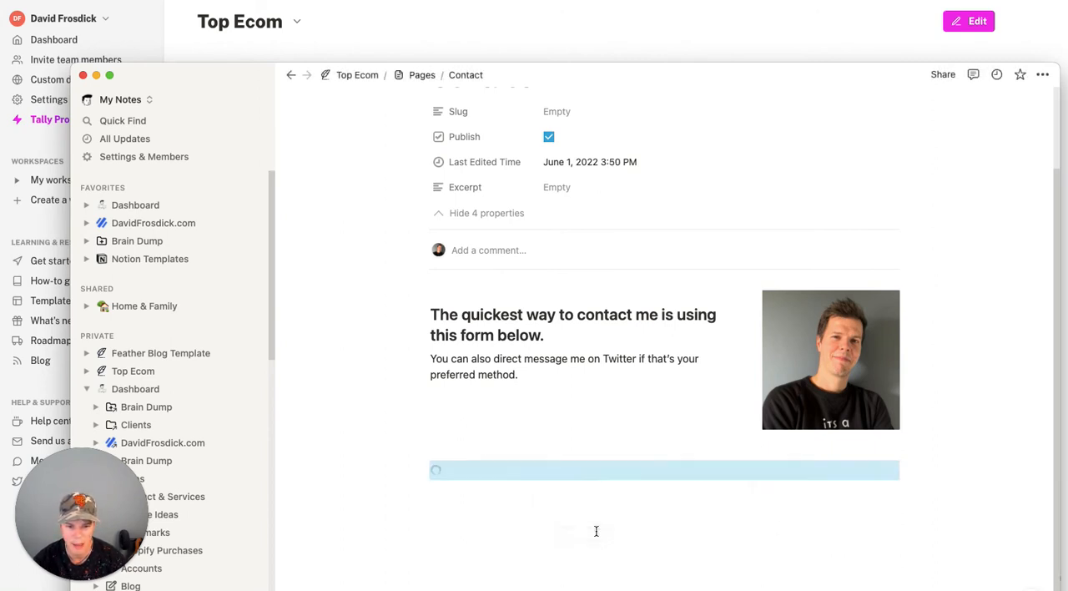
scroll(down, 3)
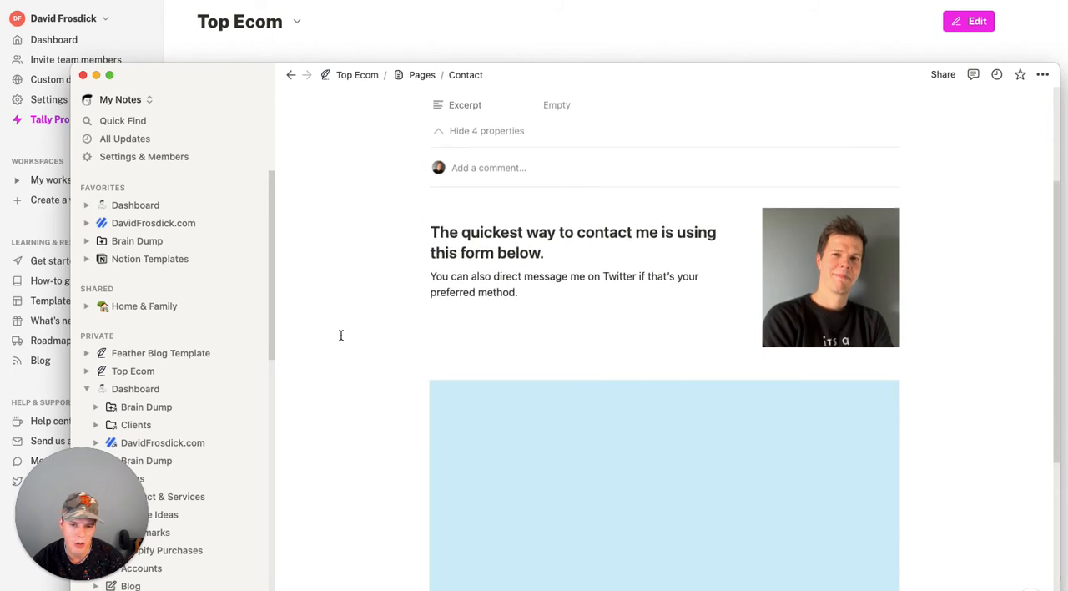
scroll(down, 3)
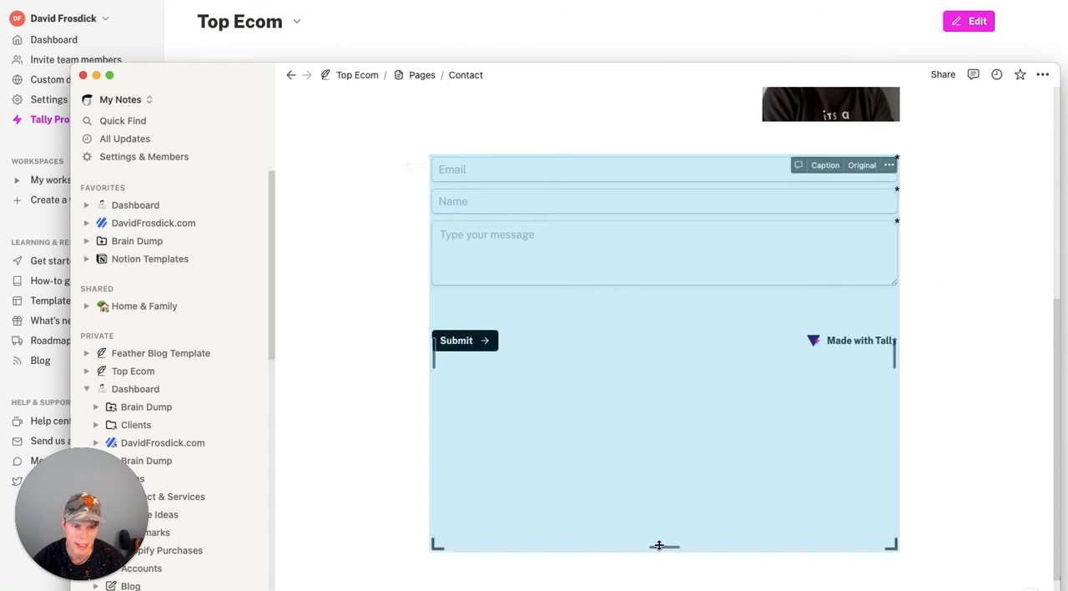
scroll(up, 3)
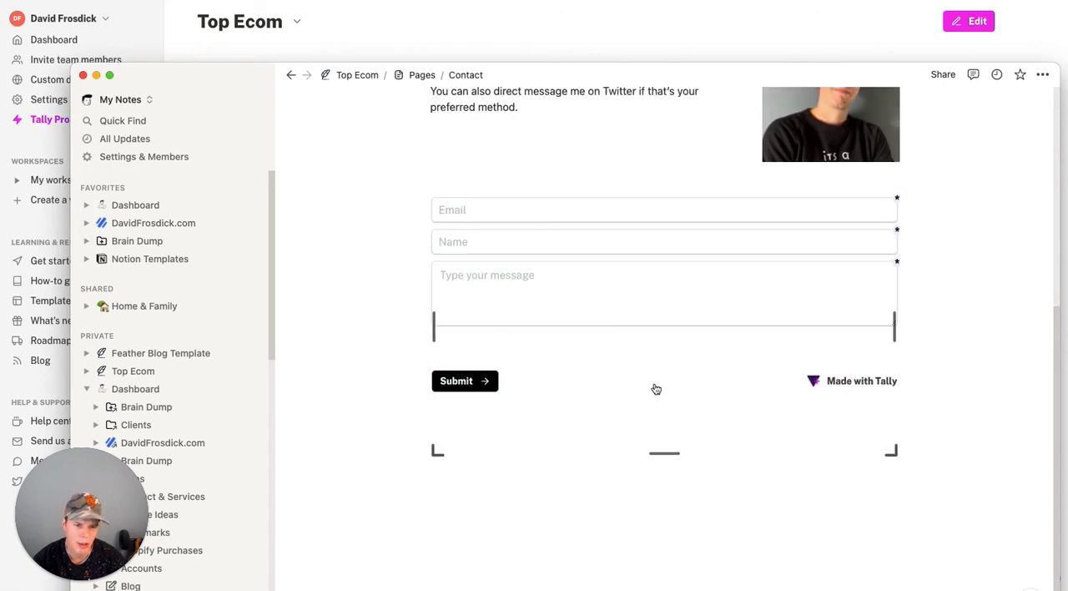
scroll(down, 3)
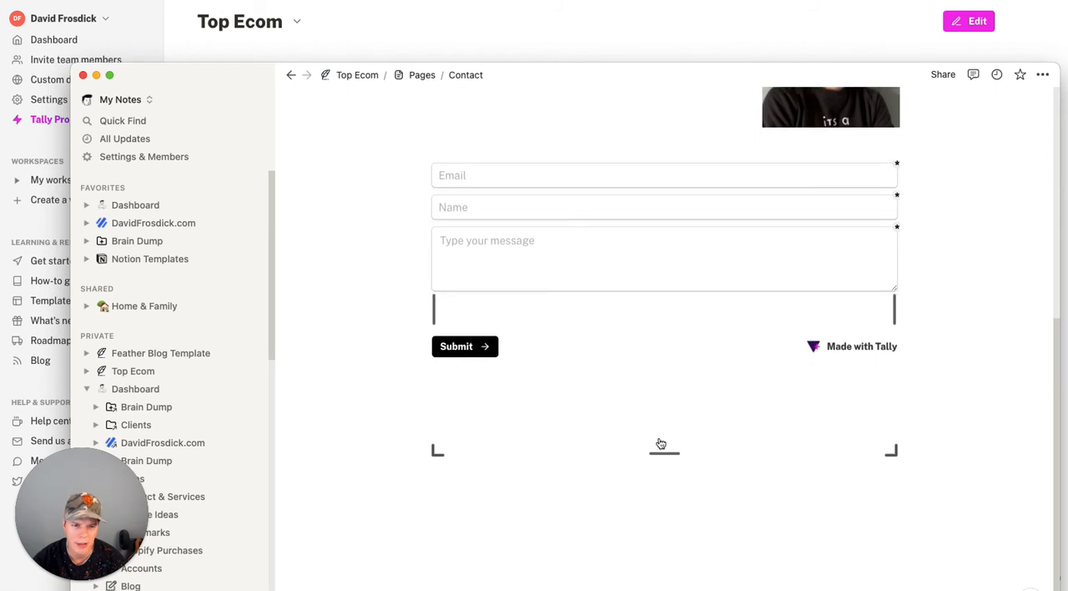
scroll(up, 3)
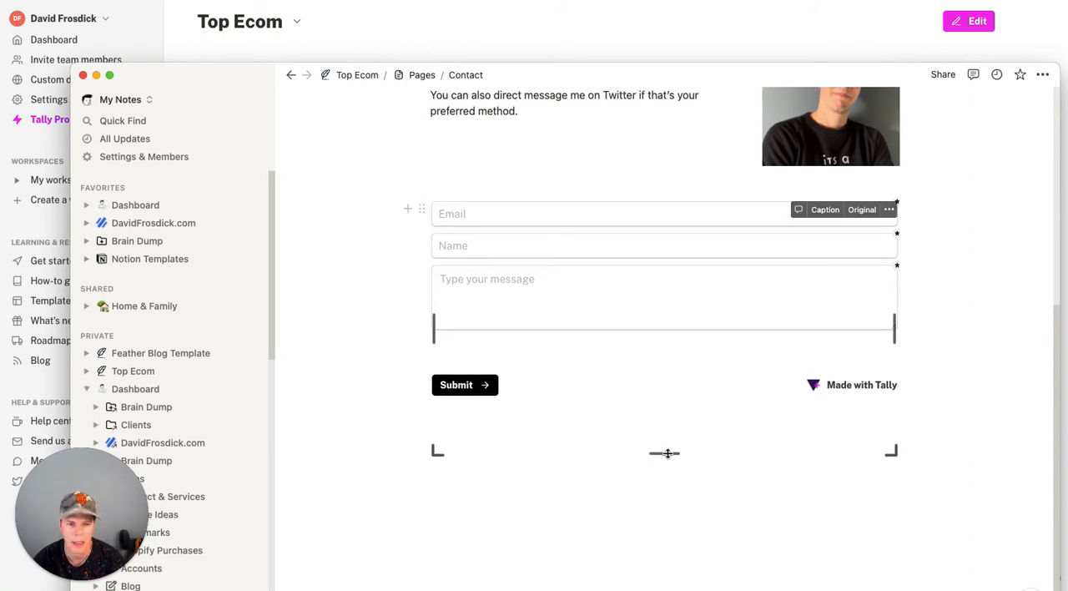
scroll(up, 3)
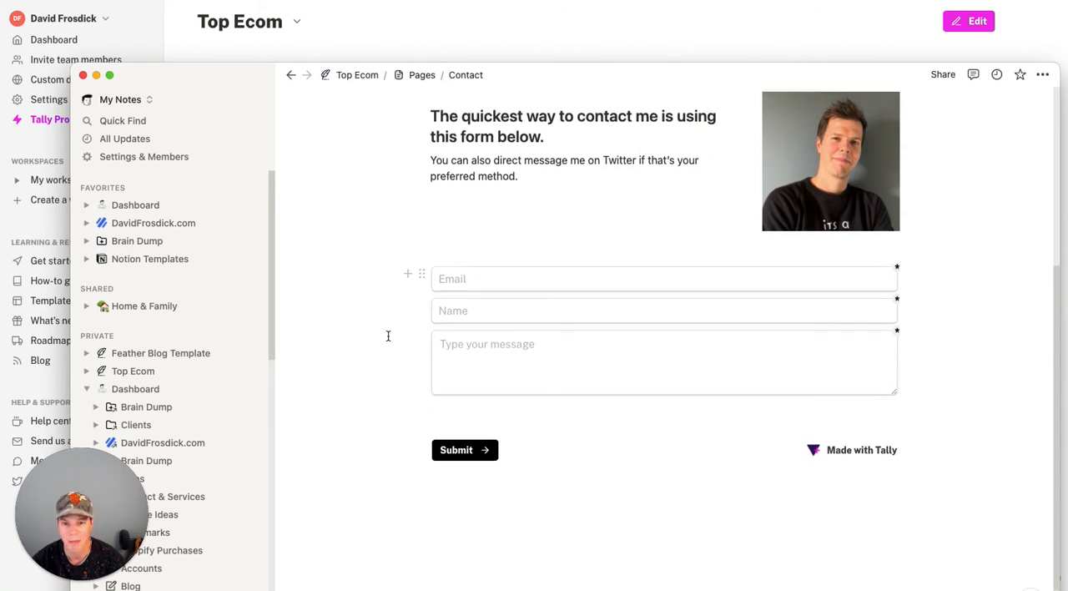
scroll(up, 3)
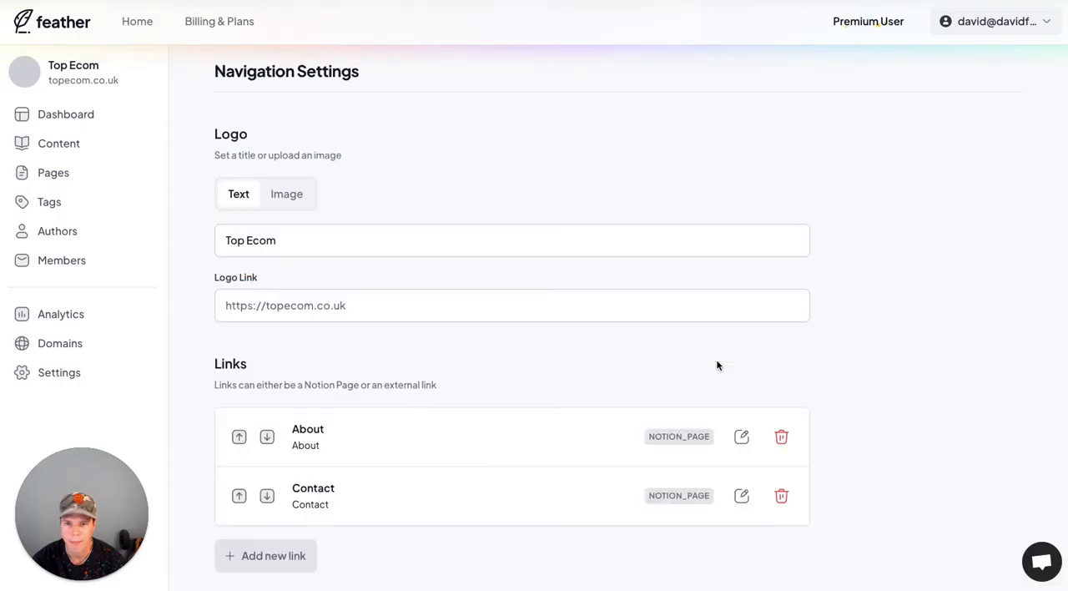
- Save the navigation settings so the About and Contact header links are published
scroll(down, 3)
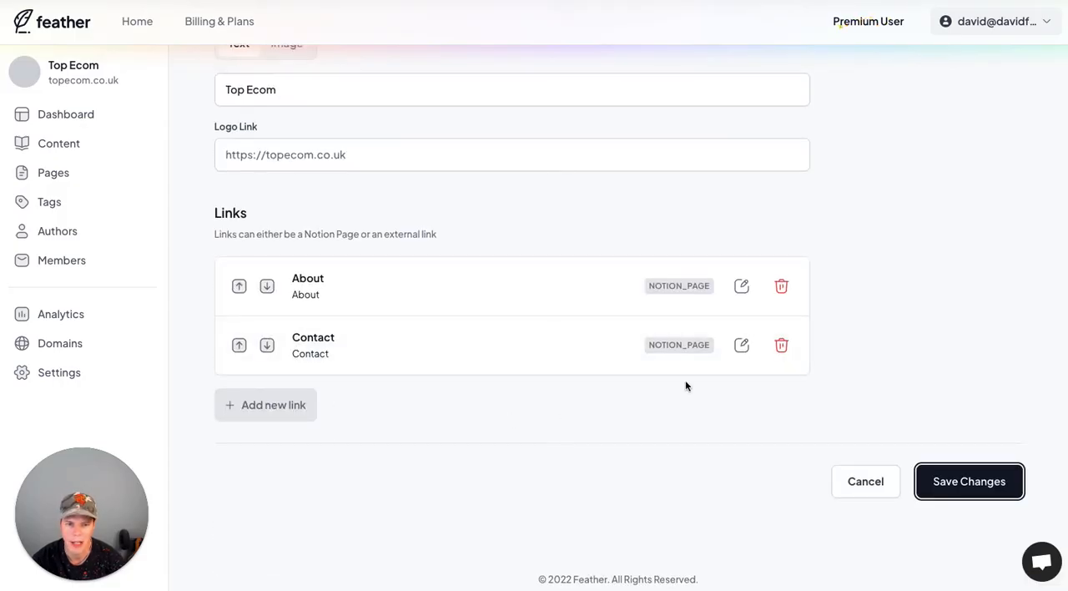
mouse_move(872, 389)
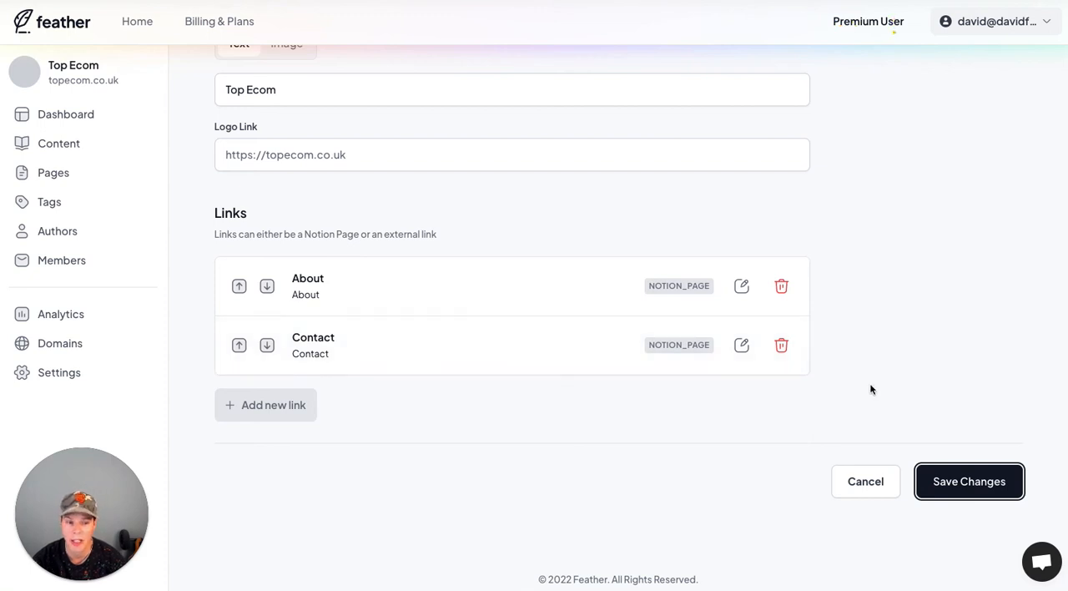
click(968, 481)
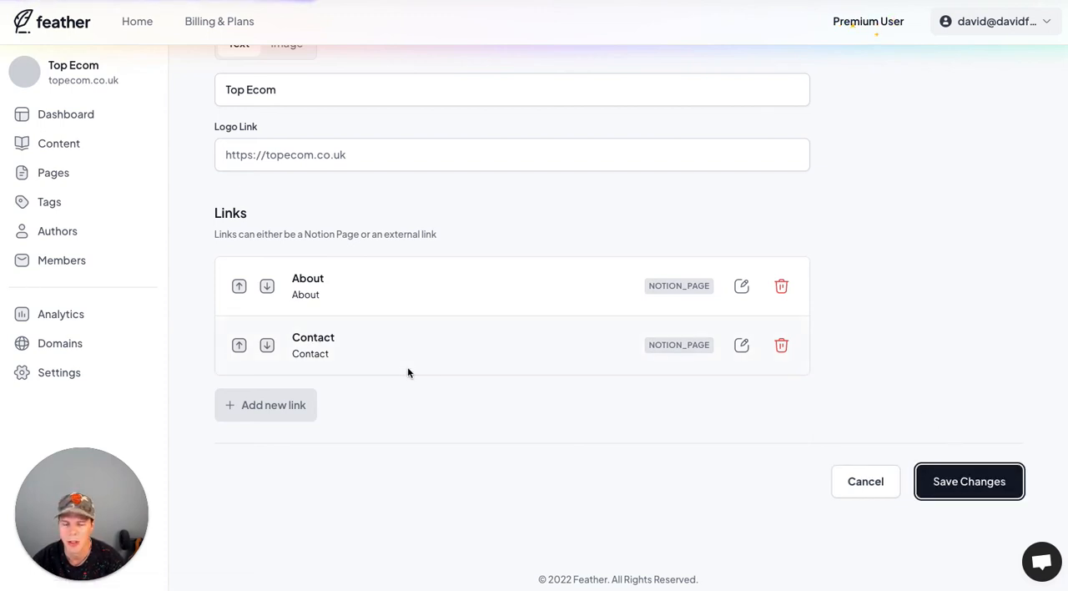
click(968, 481)
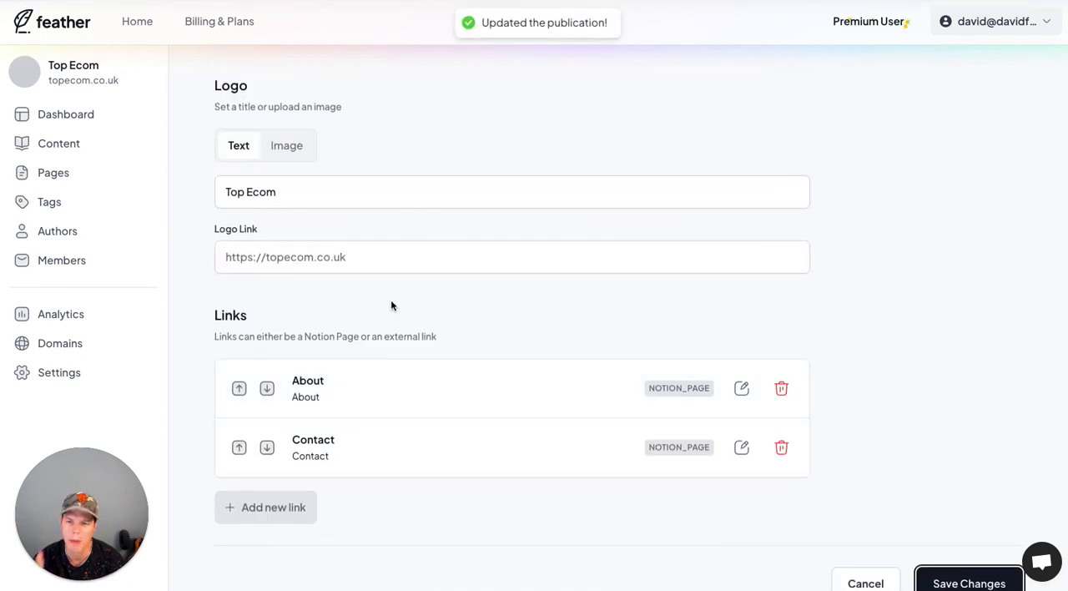
mouse_move(280, 324)
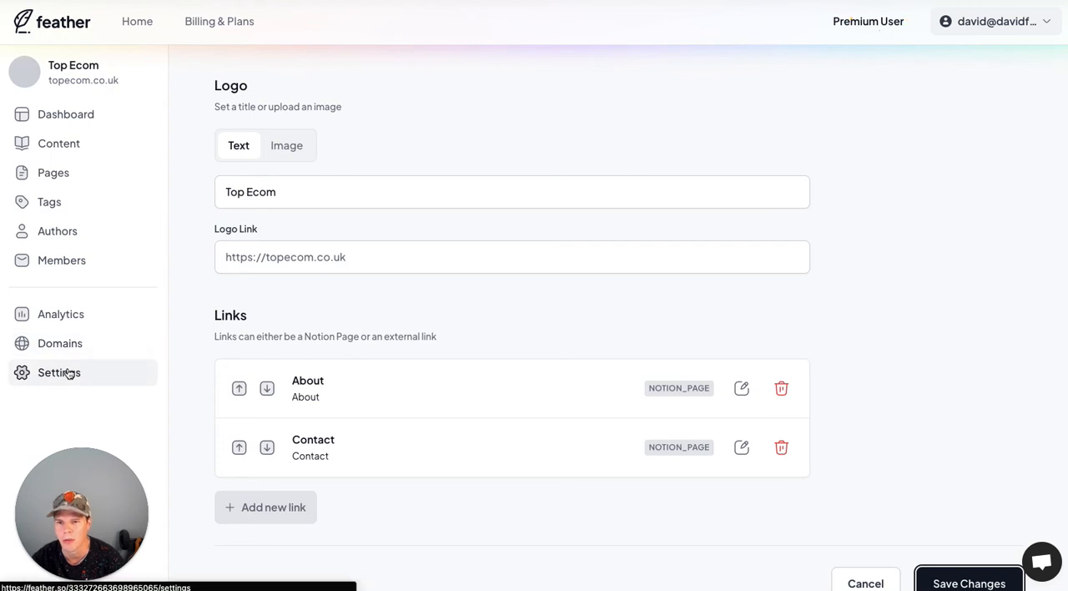
- Go to the site settings overview and preview the live Top Ecom blog
click(60, 372)
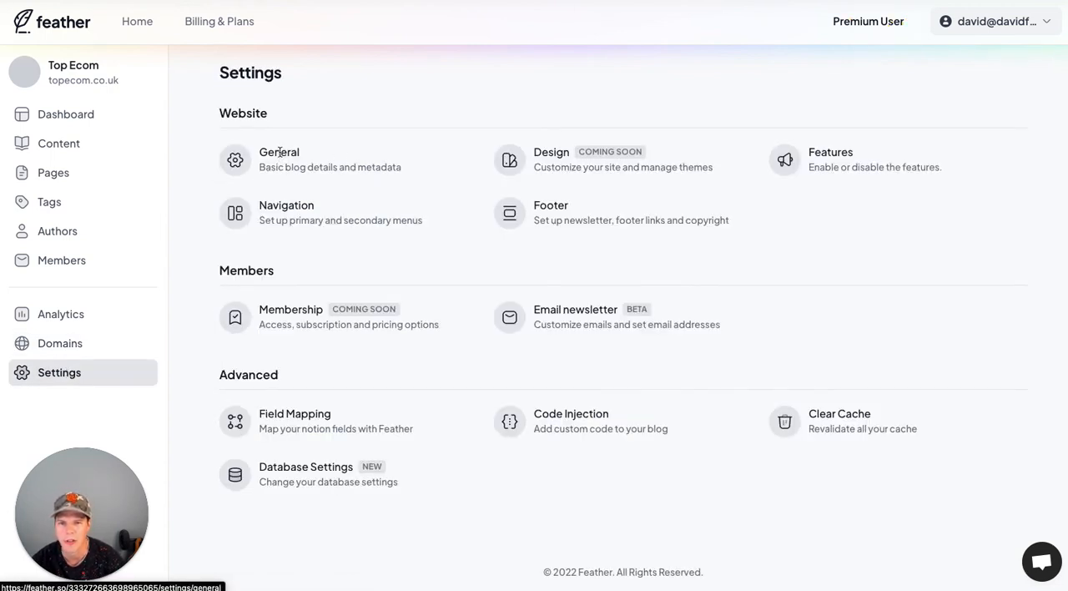
click(279, 160)
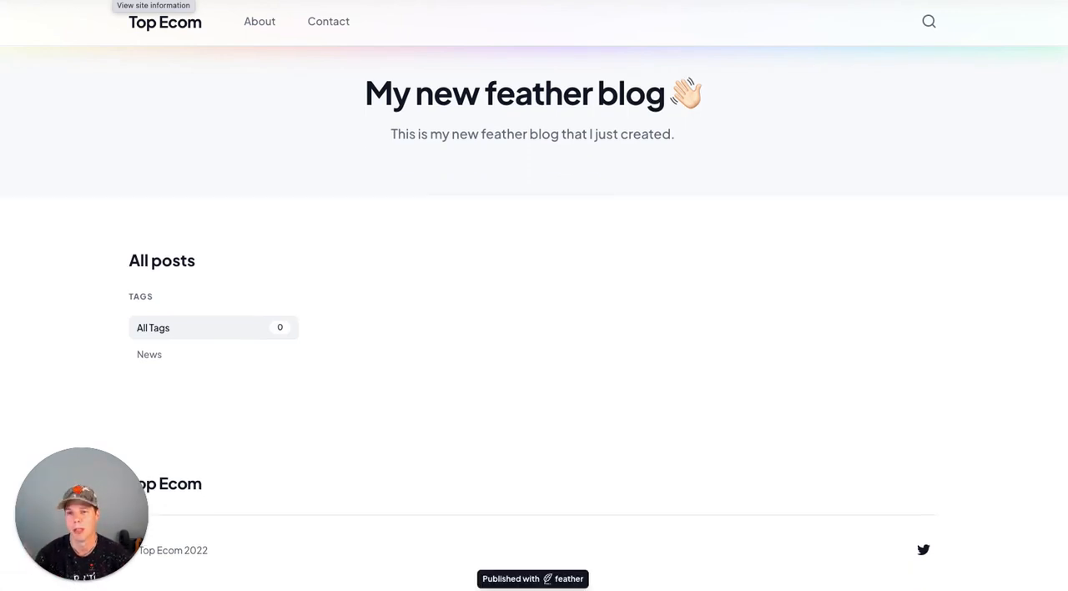
mouse_move(300, 157)
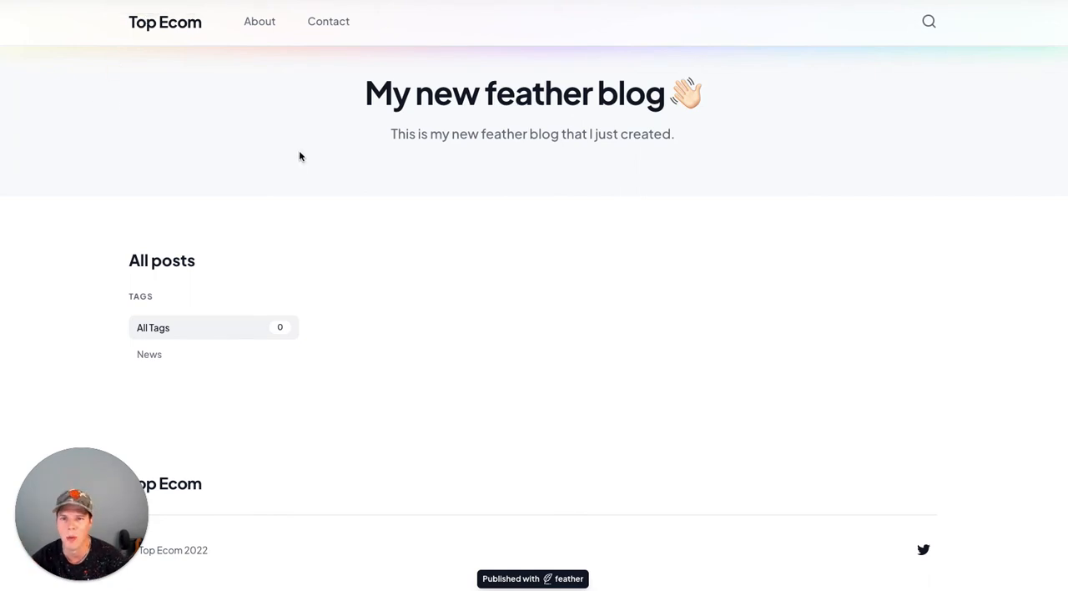
mouse_move(596, 30)
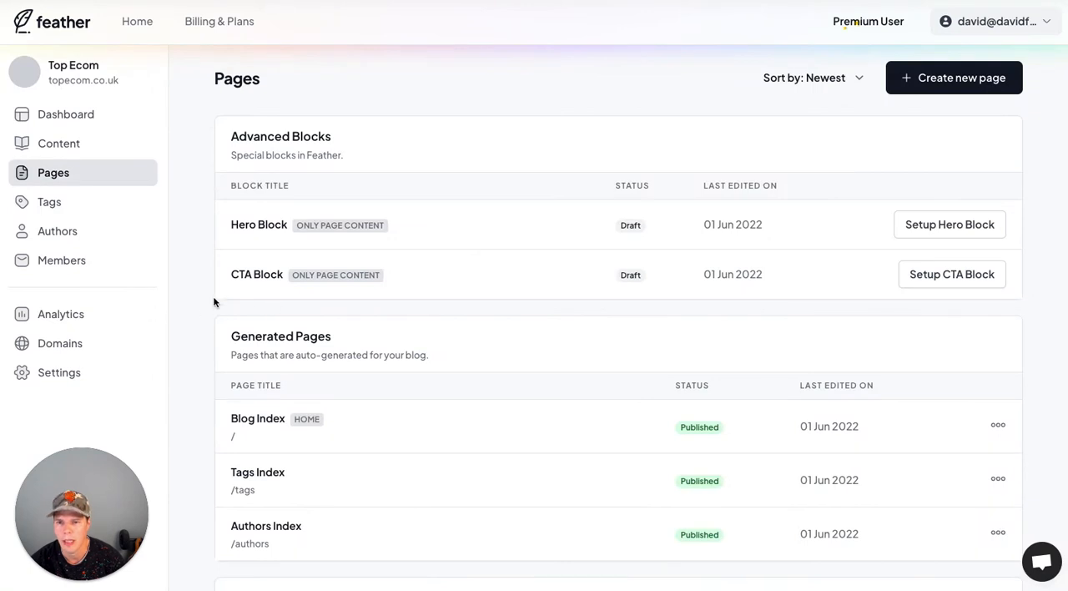
- Visit the live About page, then the Contact page with its embedded Tally form
scroll(down, 3)
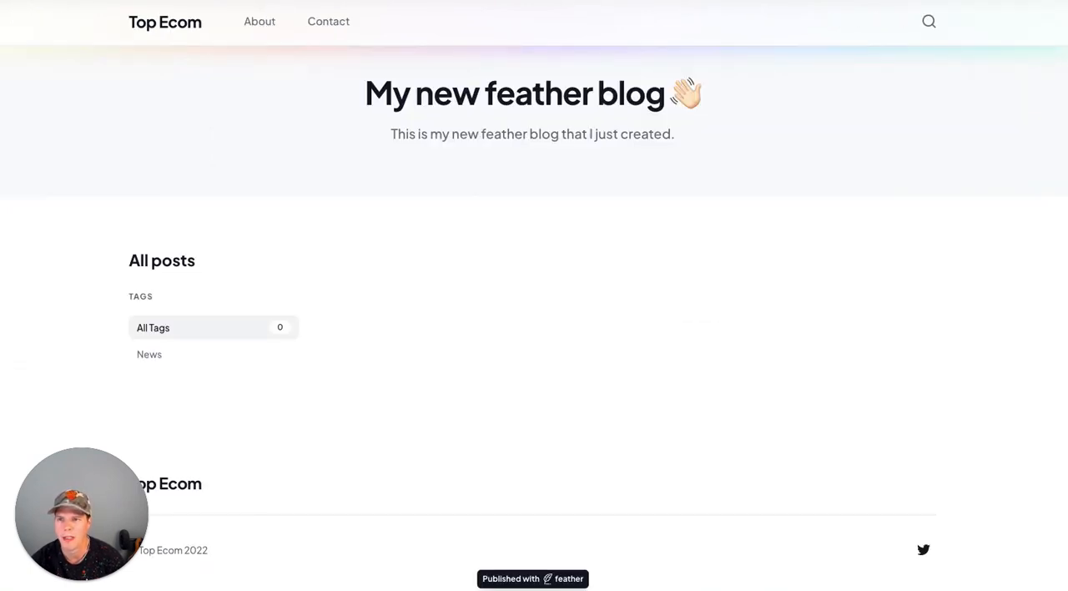
click(261, 20)
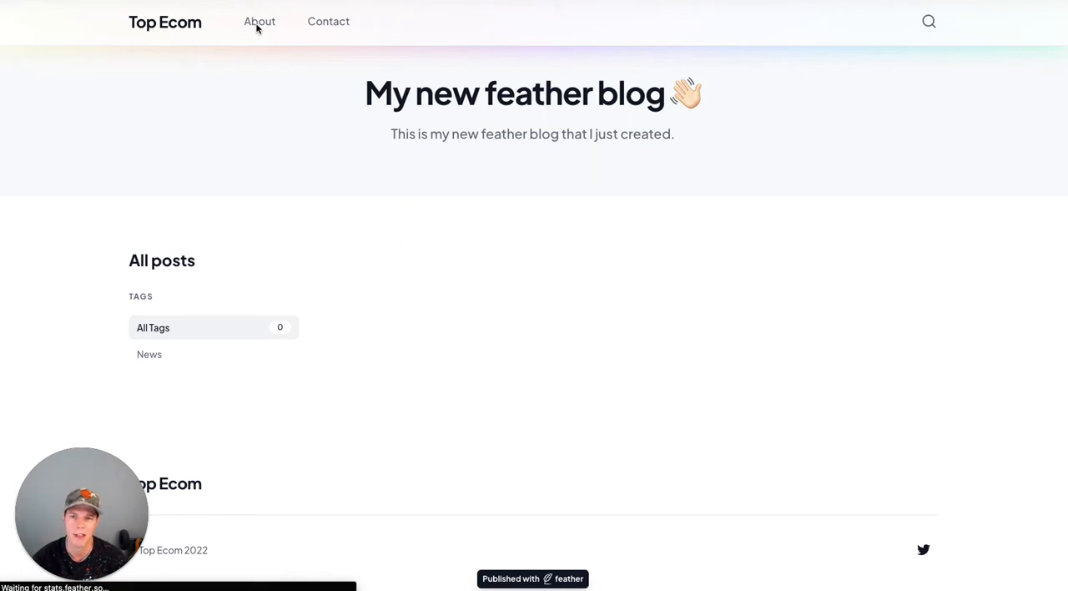
mouse_move(364, 207)
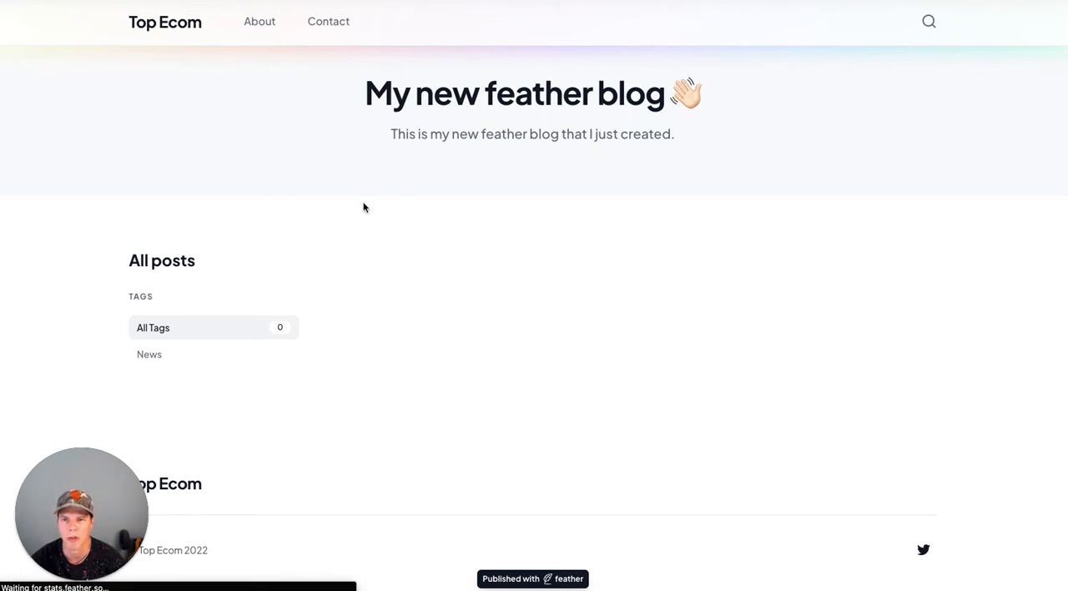
mouse_move(284, 73)
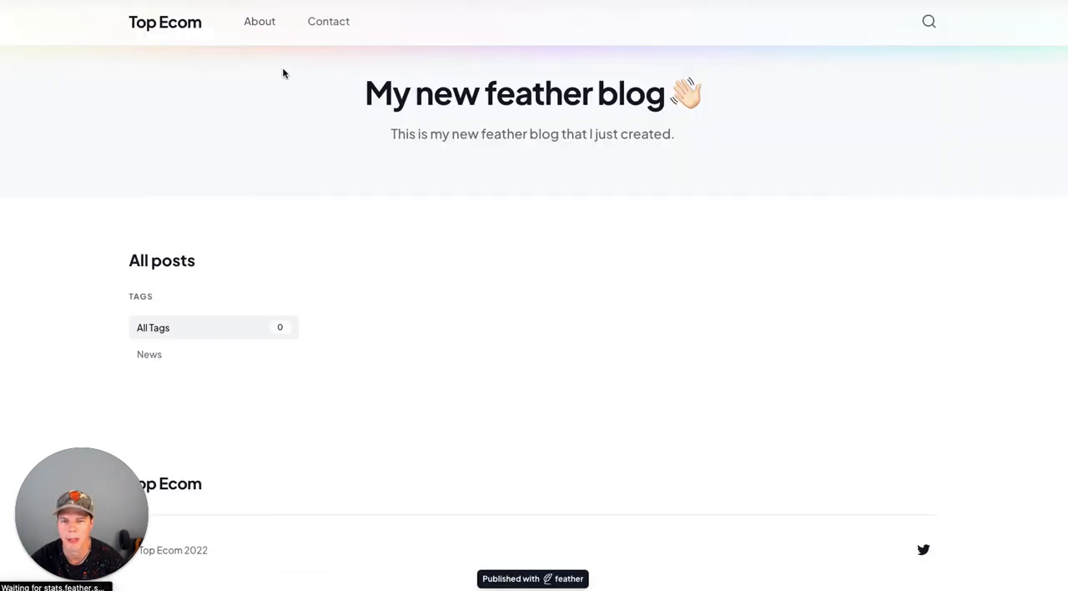
mouse_move(328, 20)
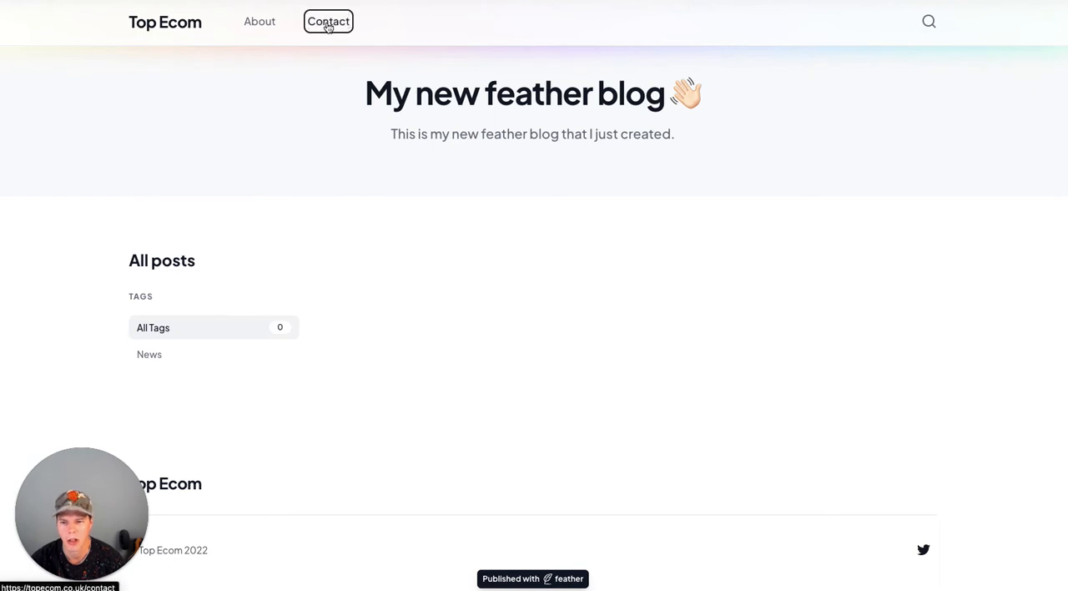
mouse_move(667, 281)
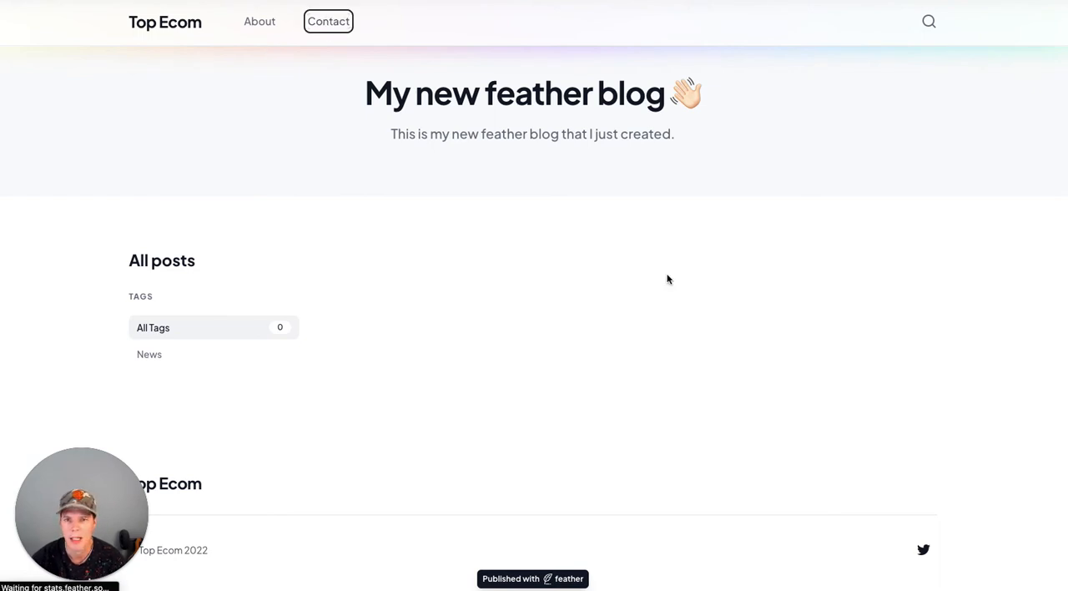
click(327, 20)
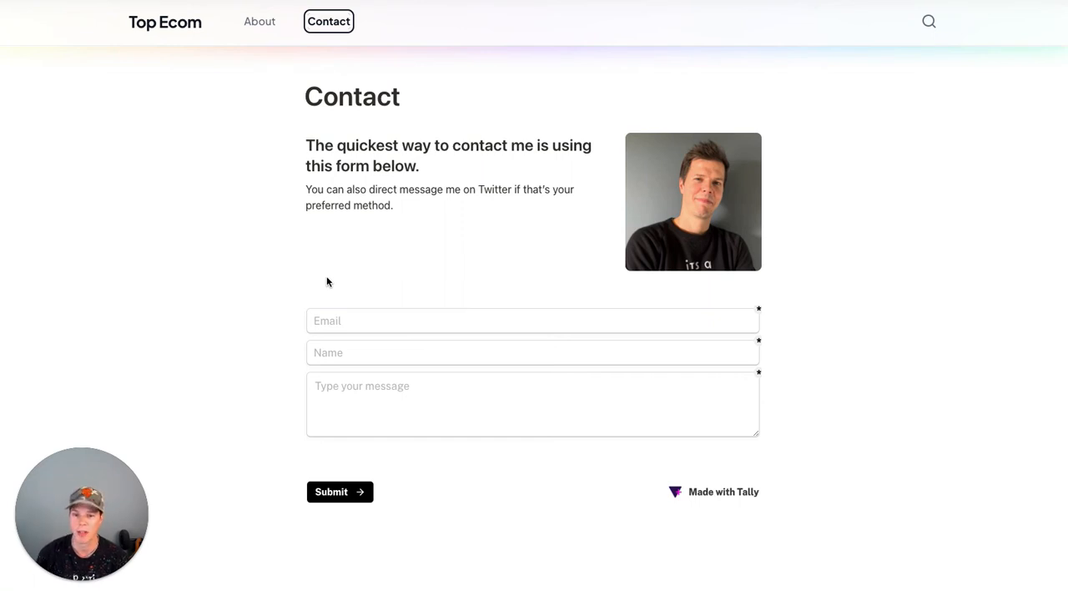
mouse_move(279, 197)
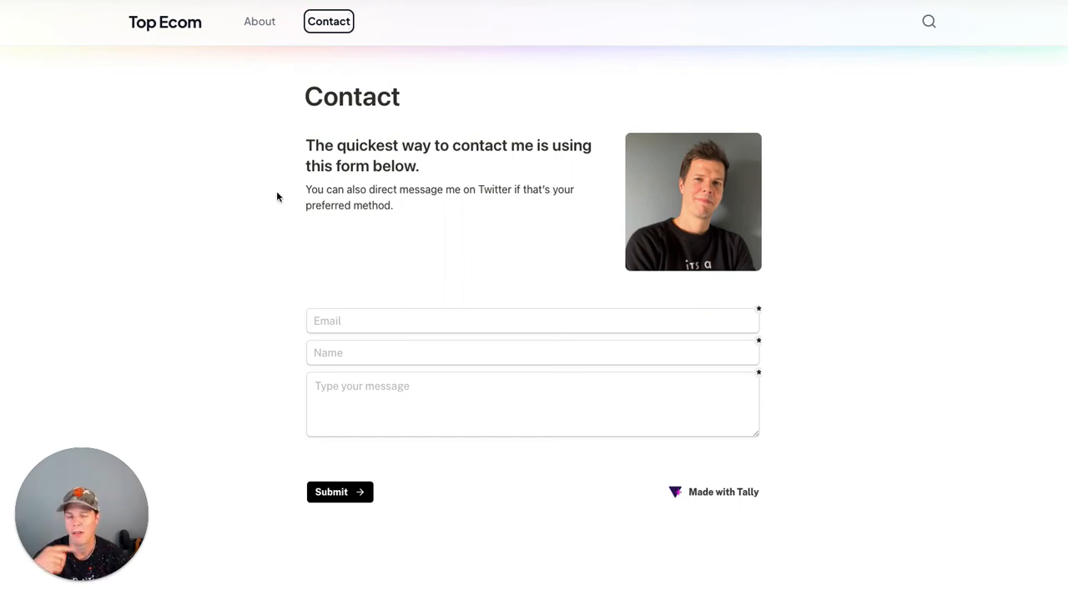
mouse_move(237, 168)
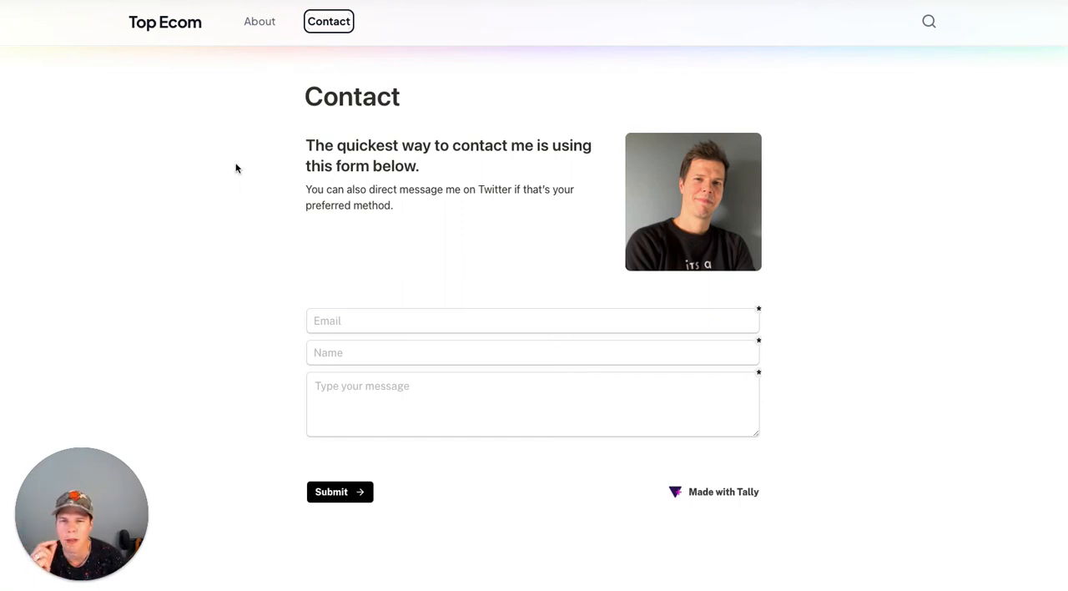
mouse_move(154, 47)
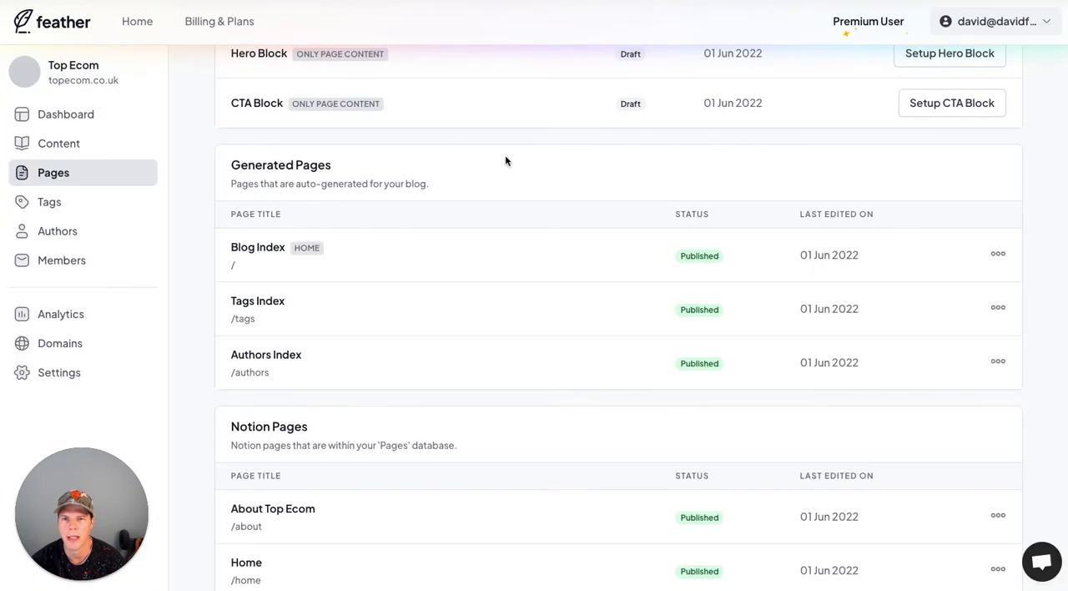
- From the Notion Pages list, use the Home row's options menu to visit the live site
scroll(down, 3)
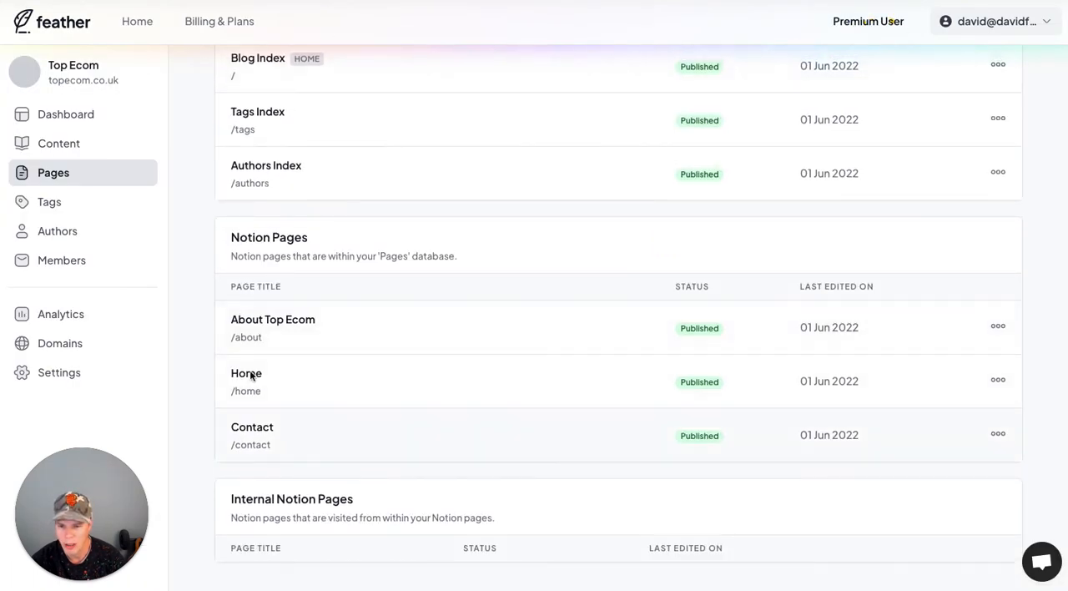
click(998, 380)
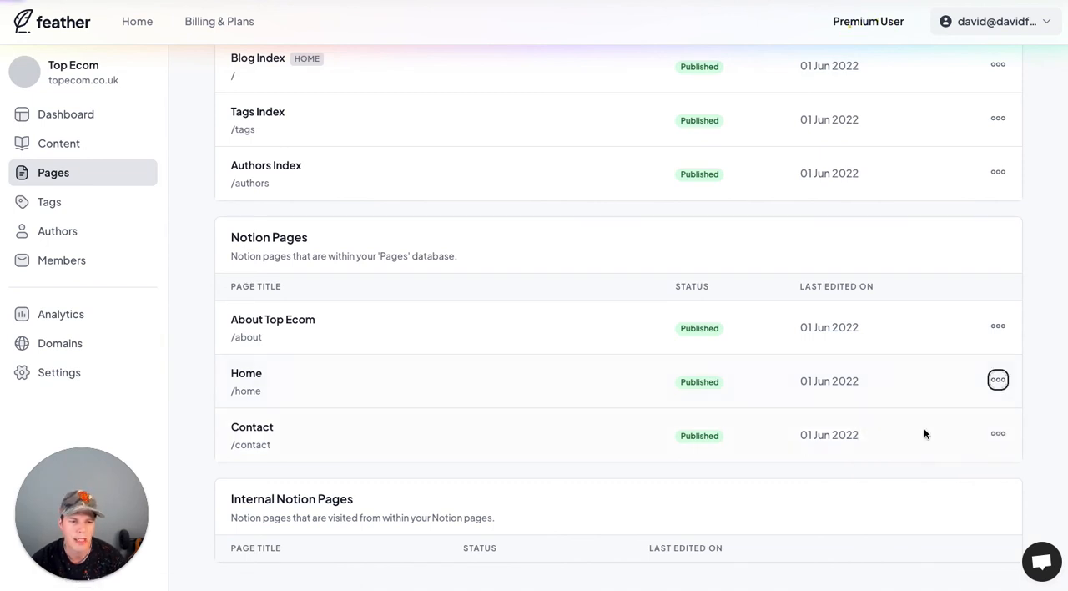
mouse_move(187, 348)
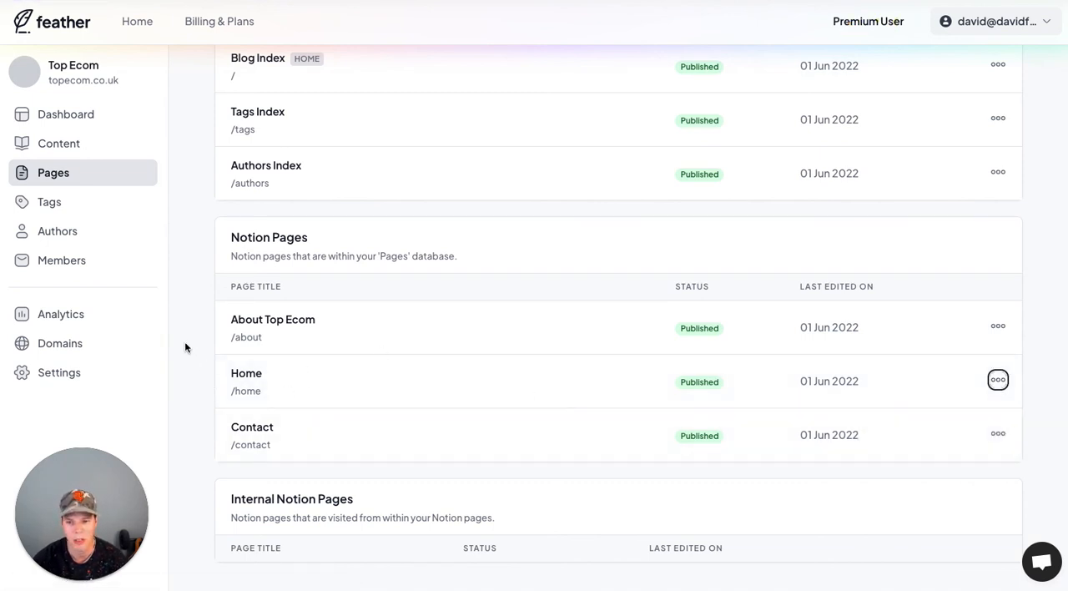
mouse_move(180, 327)
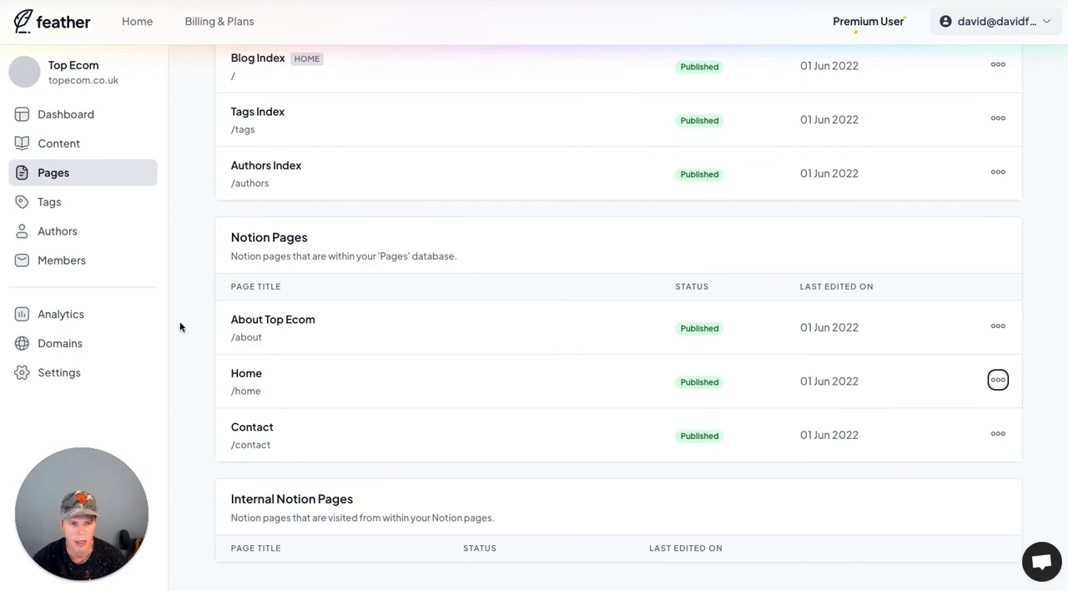
scroll(up, 3)
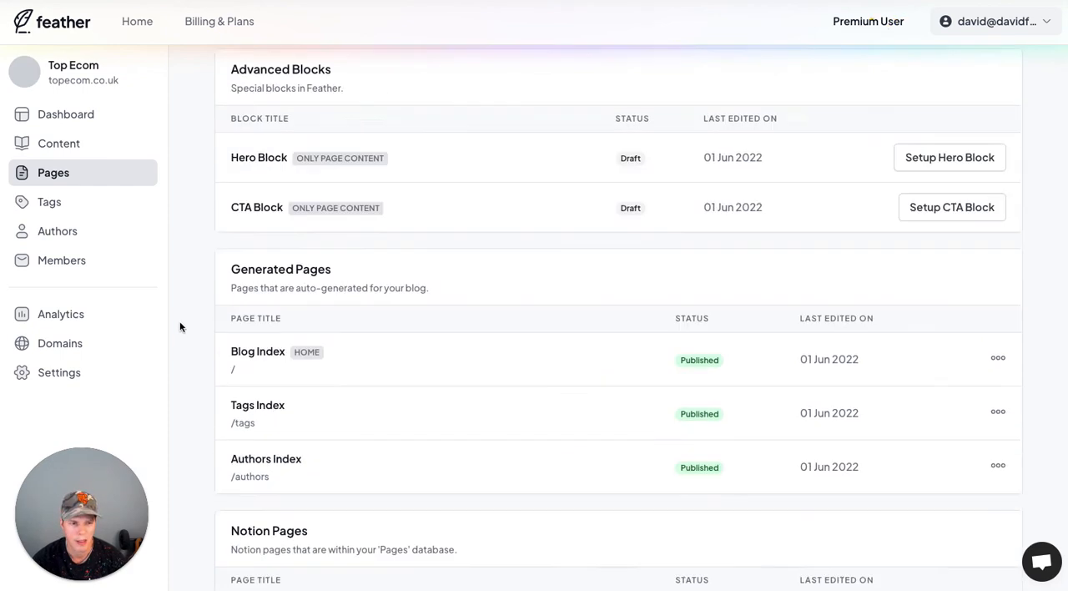
scroll(down, 3)
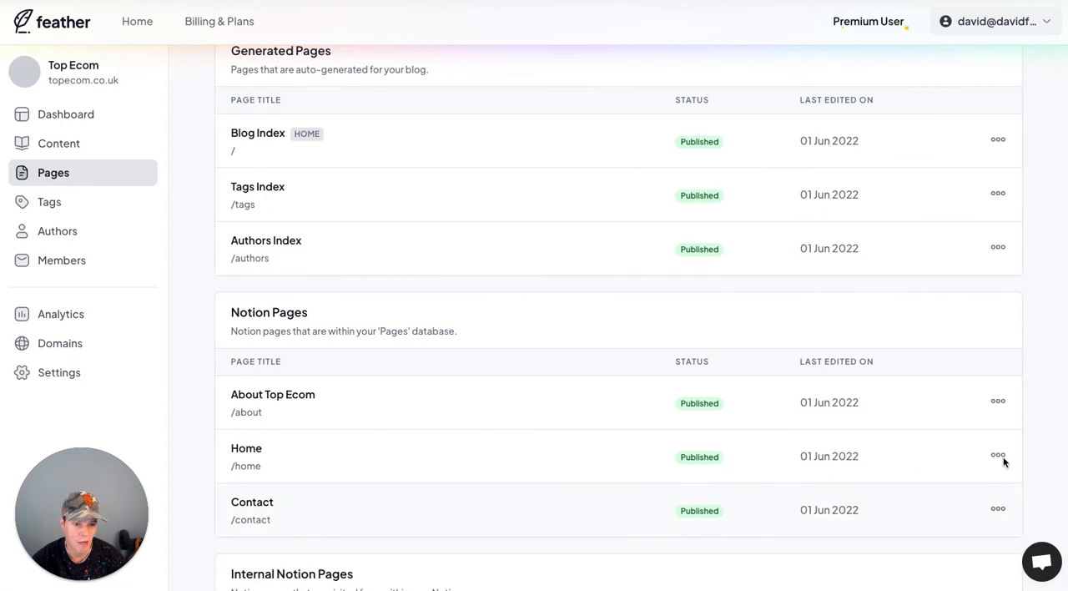
click(998, 454)
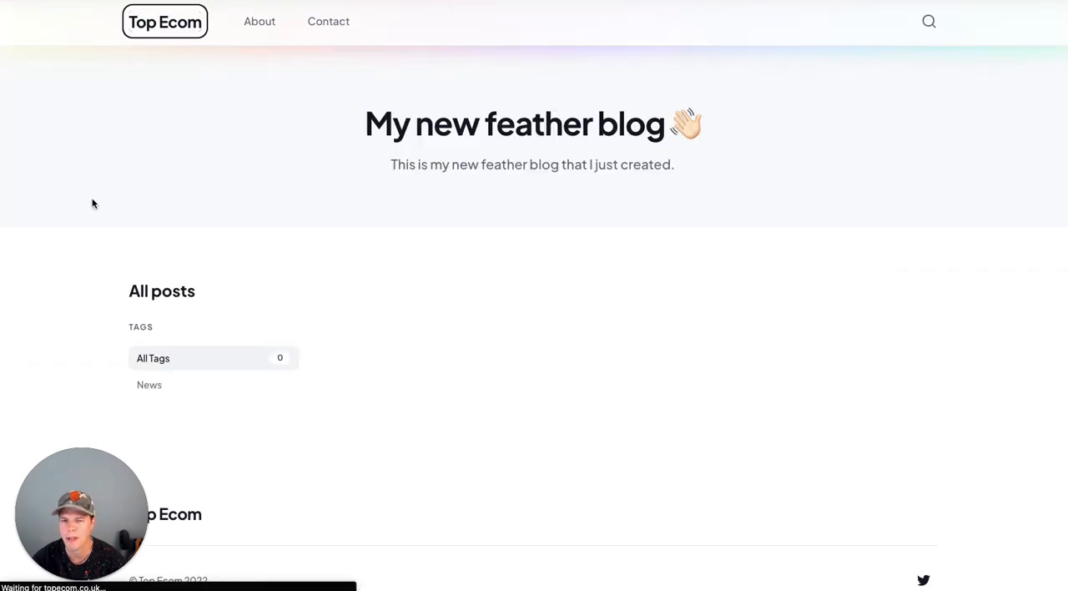
mouse_move(725, 344)
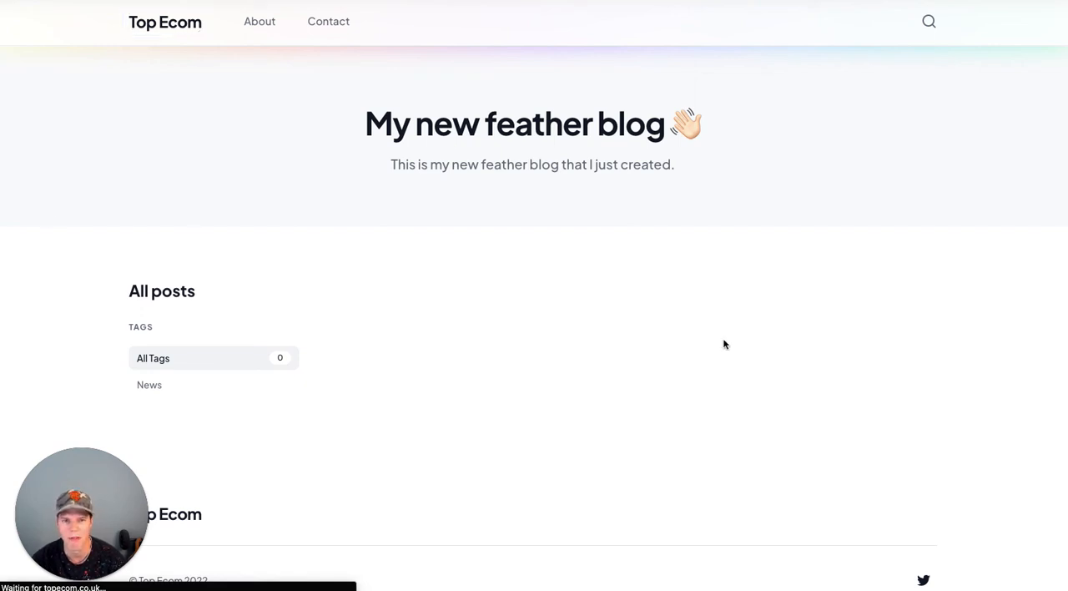
mouse_move(776, 309)
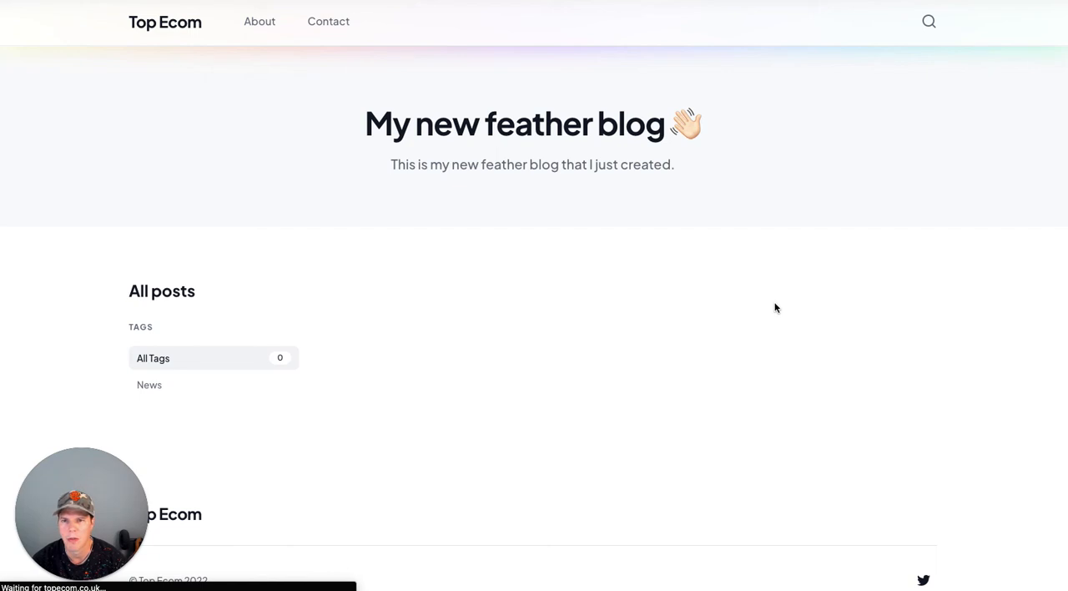
mouse_move(376, 164)
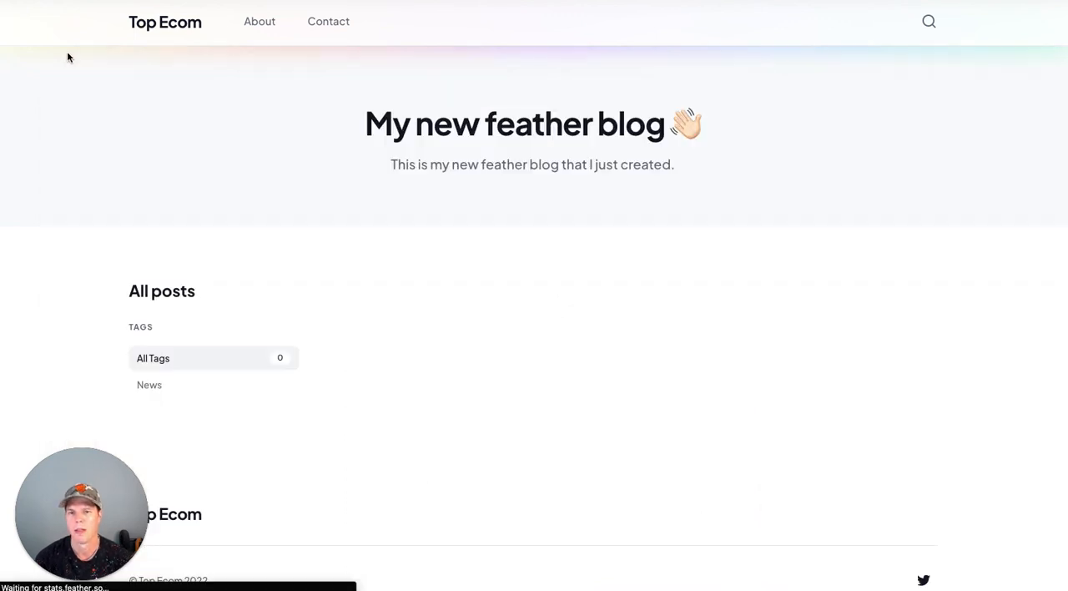
mouse_move(381, 287)
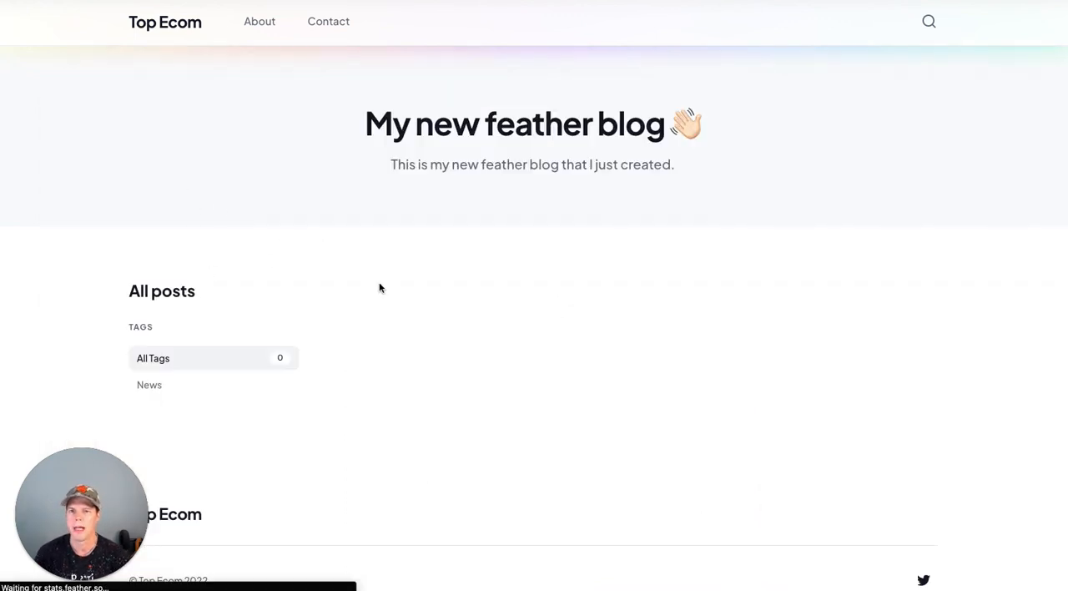
mouse_move(381, 288)
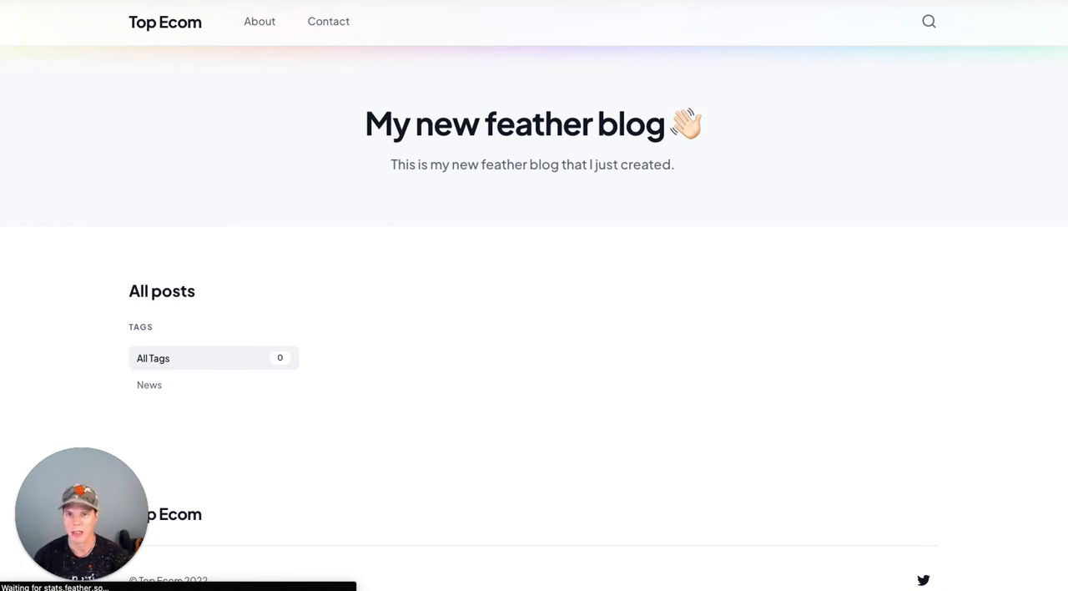
mouse_move(387, 202)
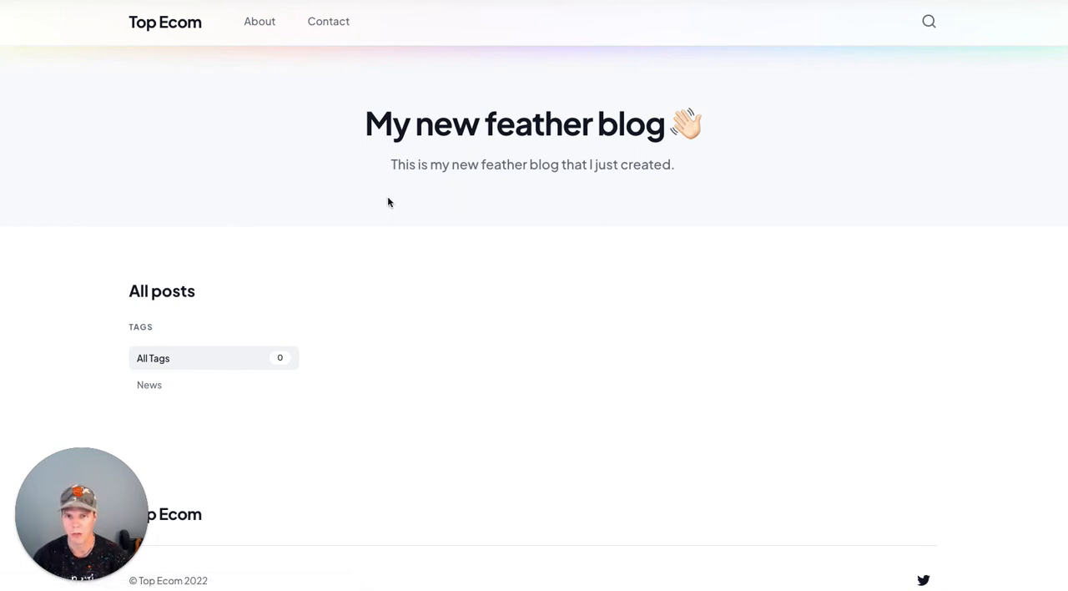
scroll(down, 3)
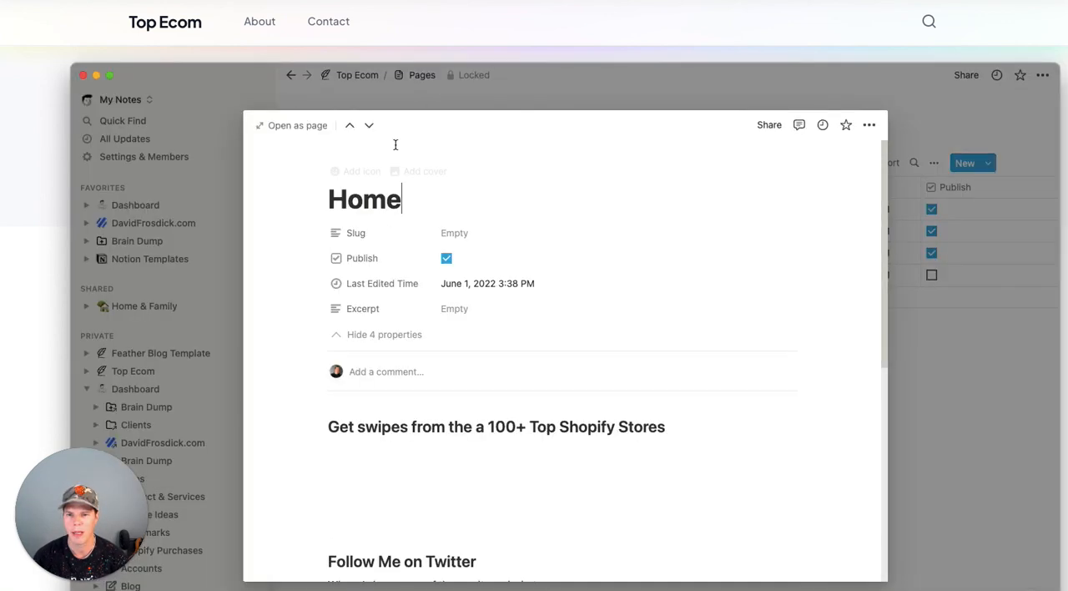
scroll(down, 3)
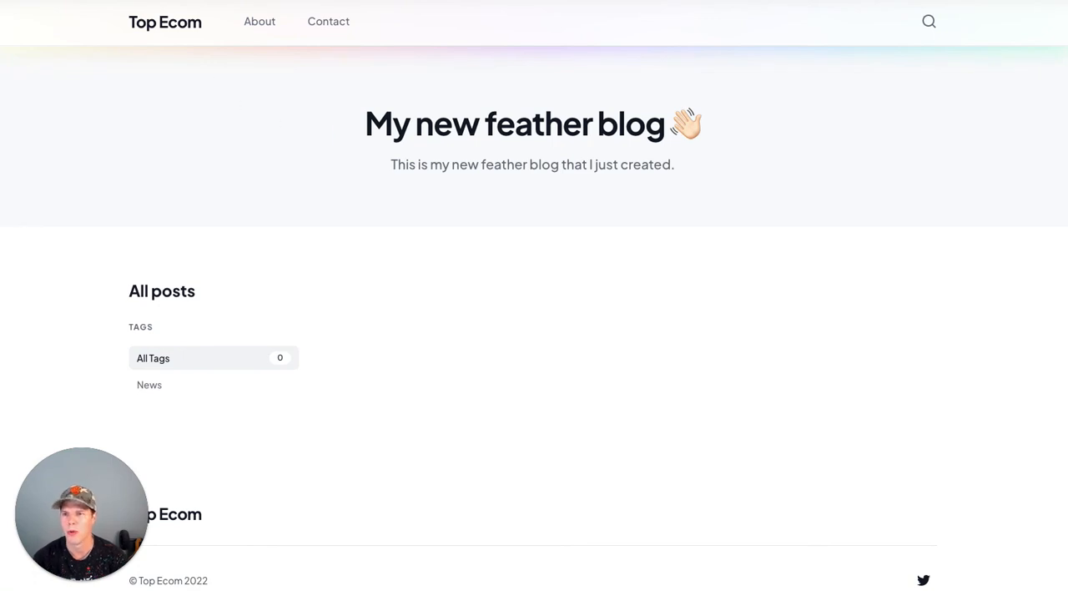
mouse_move(284, 232)
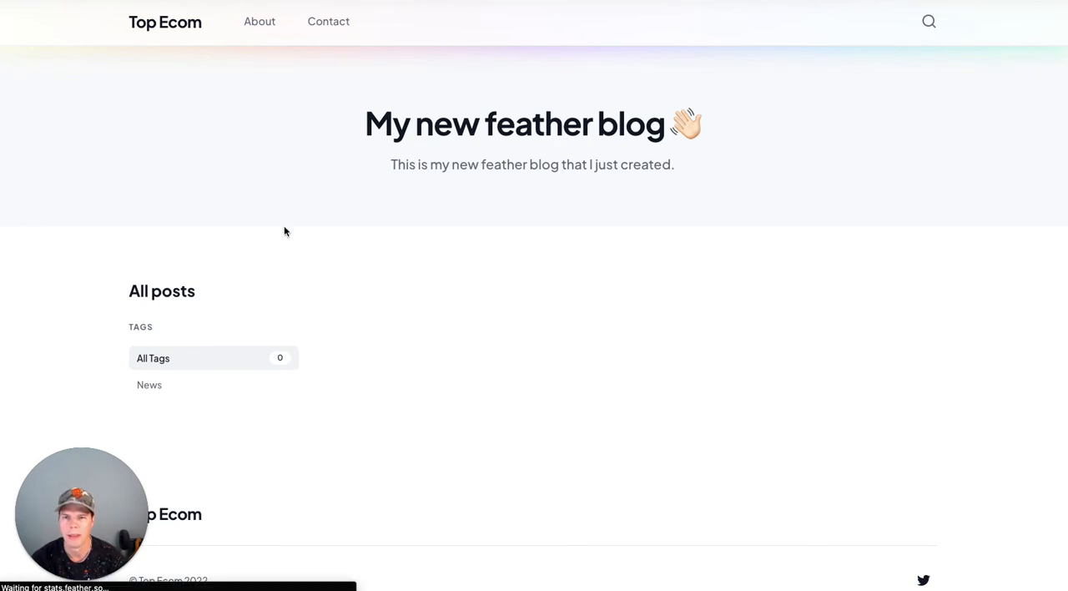
- Reload the live Home page and review its Follow Me on Twitter and Contact me sections
click(163, 22)
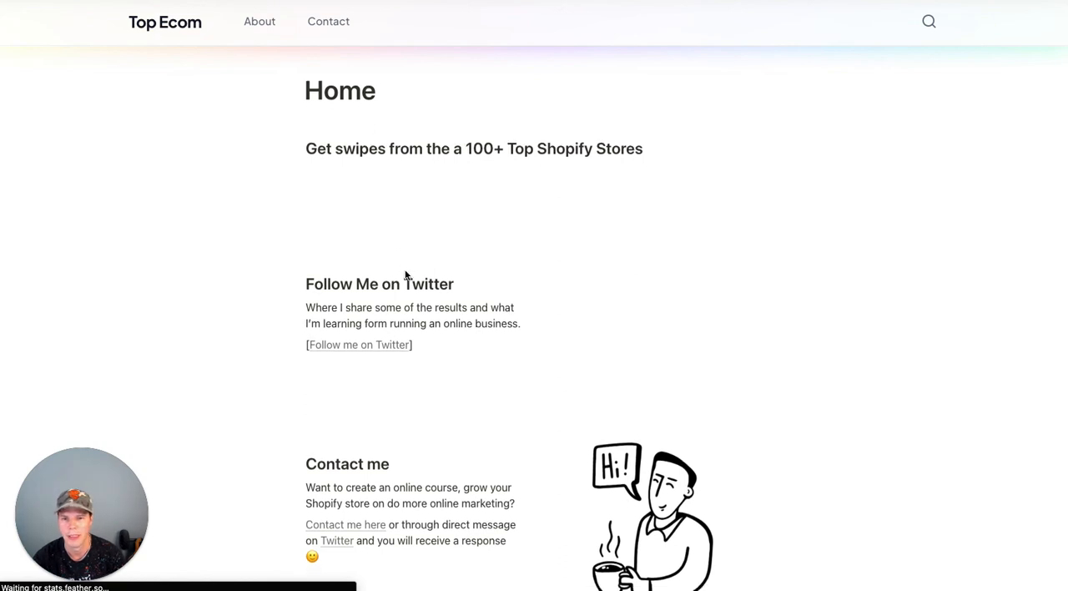
scroll(down, 3)
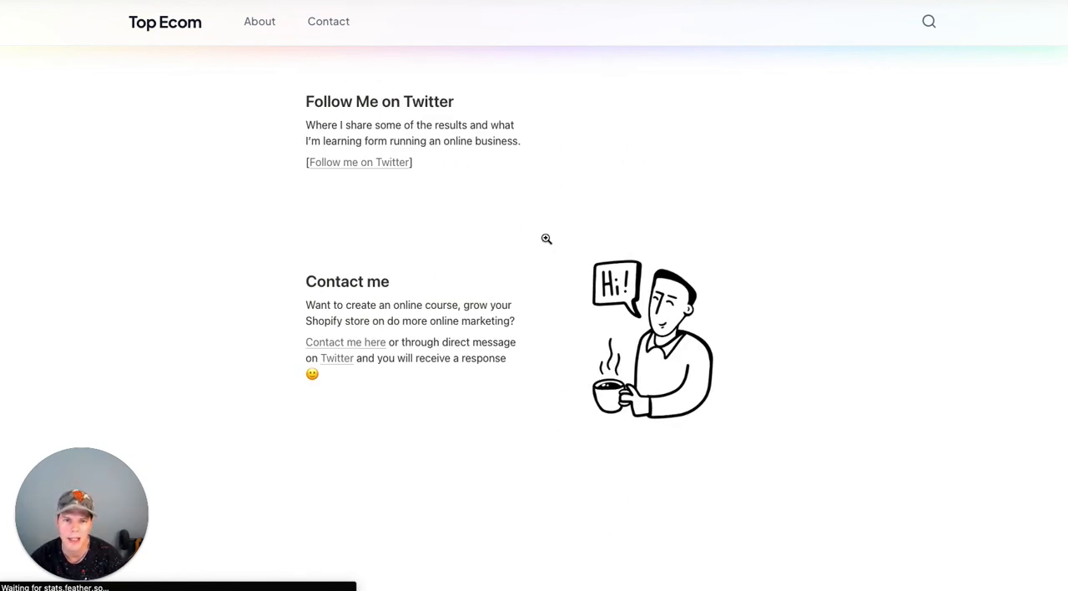
scroll(up, 3)
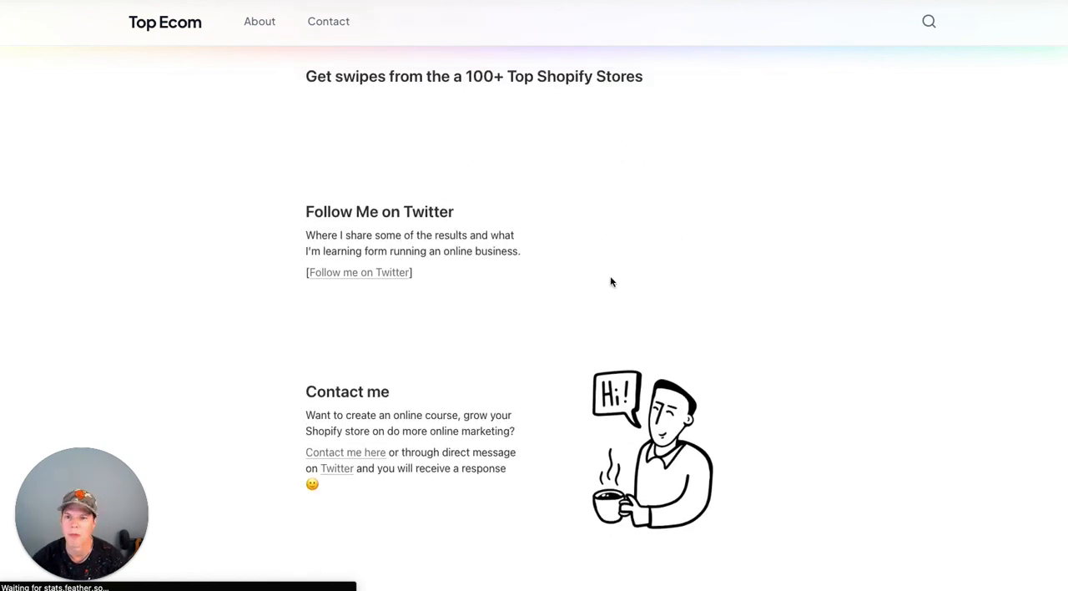
scroll(down, 3)
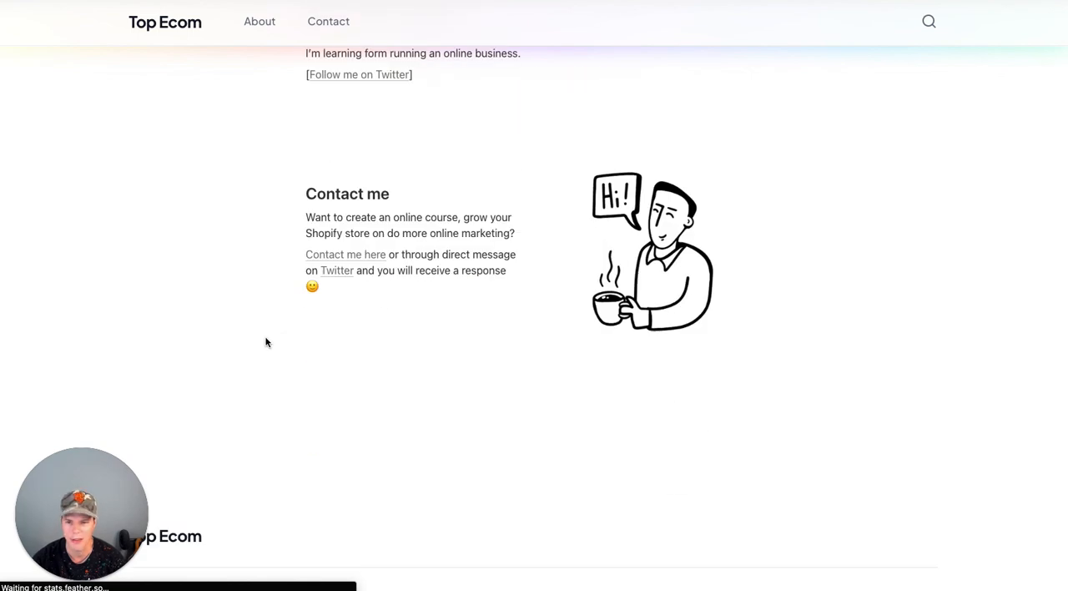
scroll(up, 3)
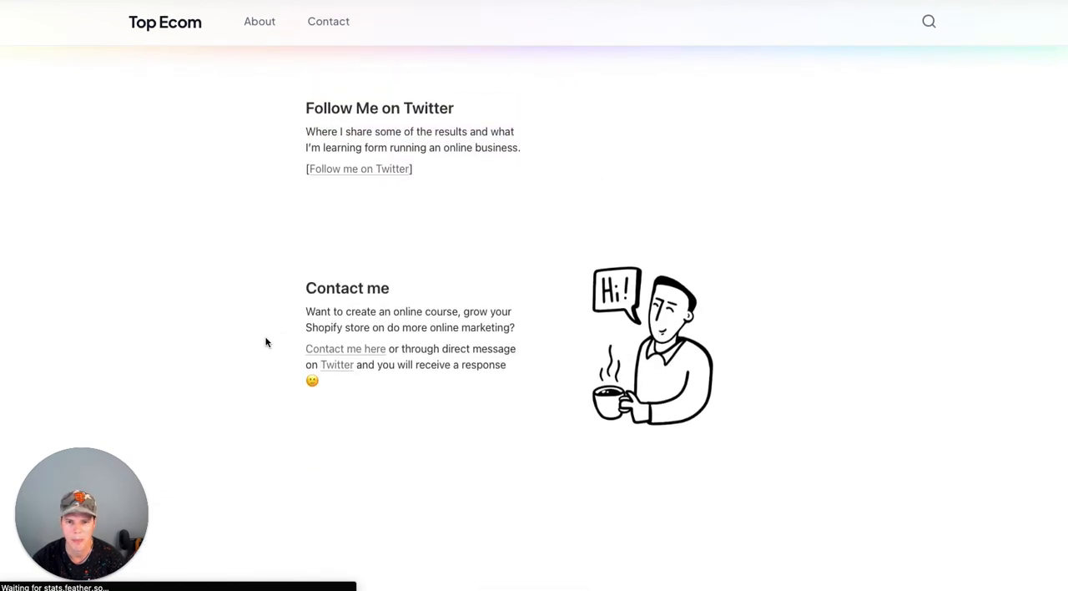
scroll(up, 3)
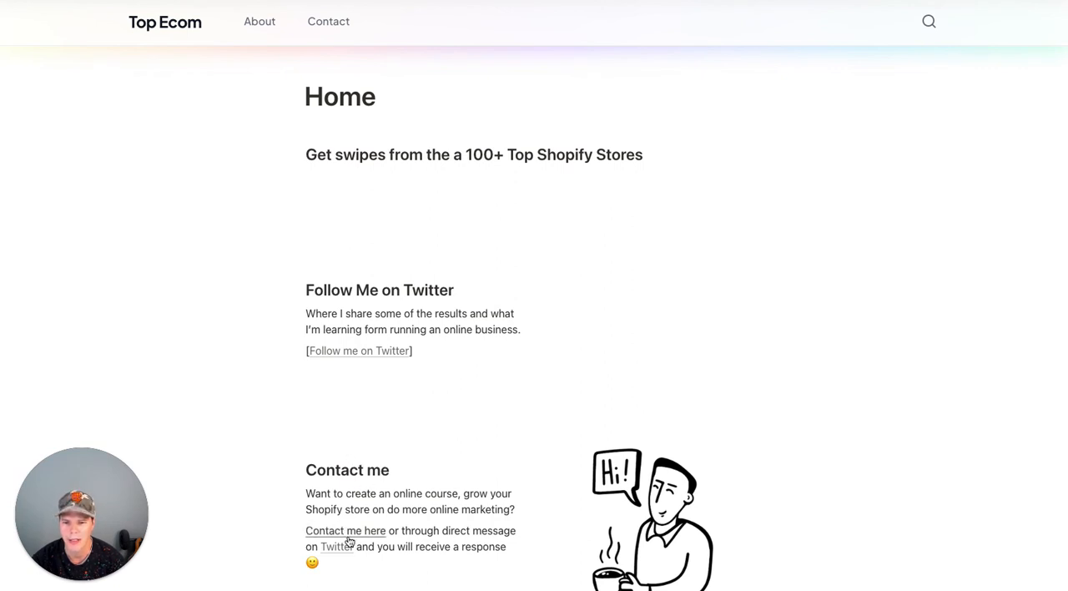
mouse_move(327, 20)
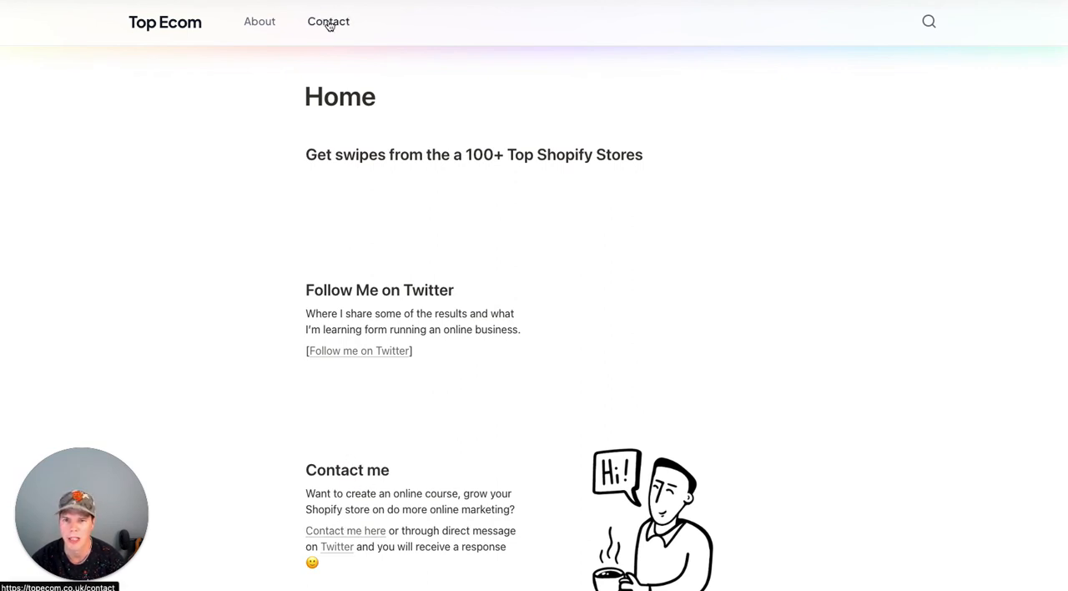
- Copy the live Contact page address and select the 'Contact me here' text on Notion's Home page
right_click(327, 20)
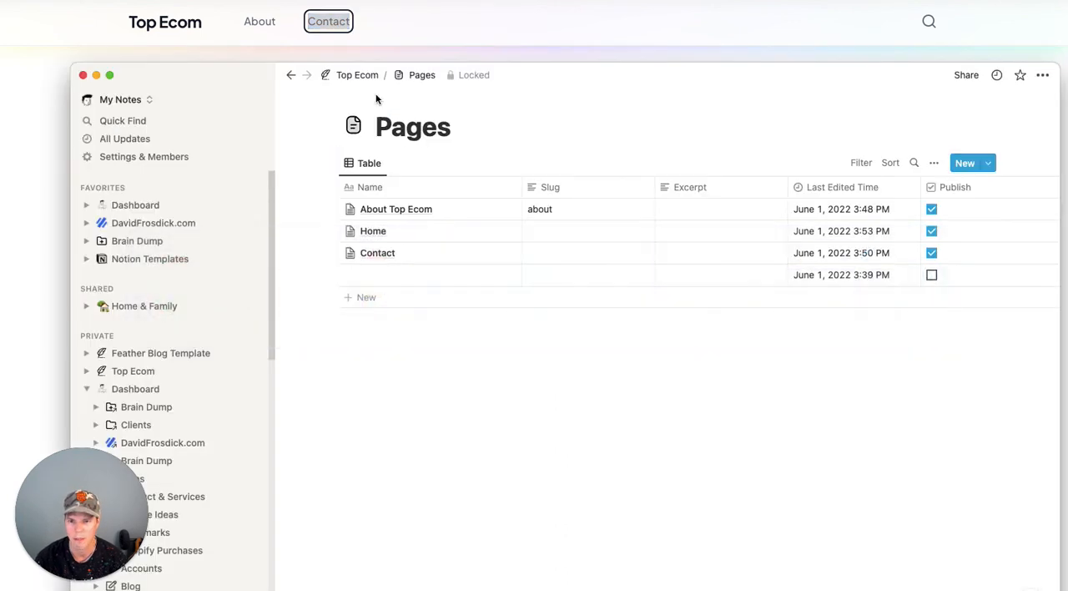
mouse_move(497, 233)
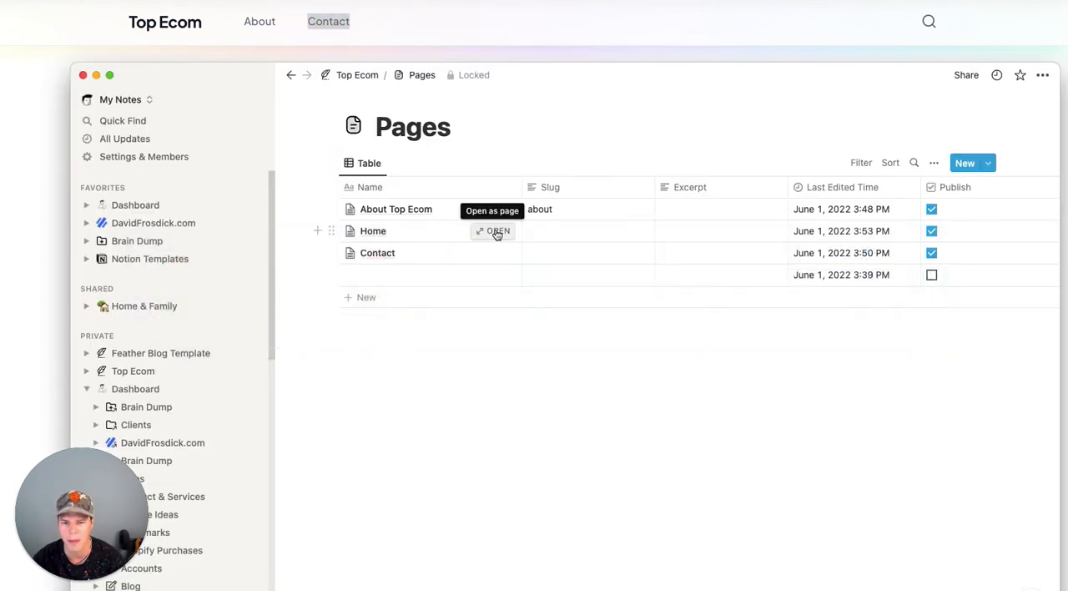
click(498, 230)
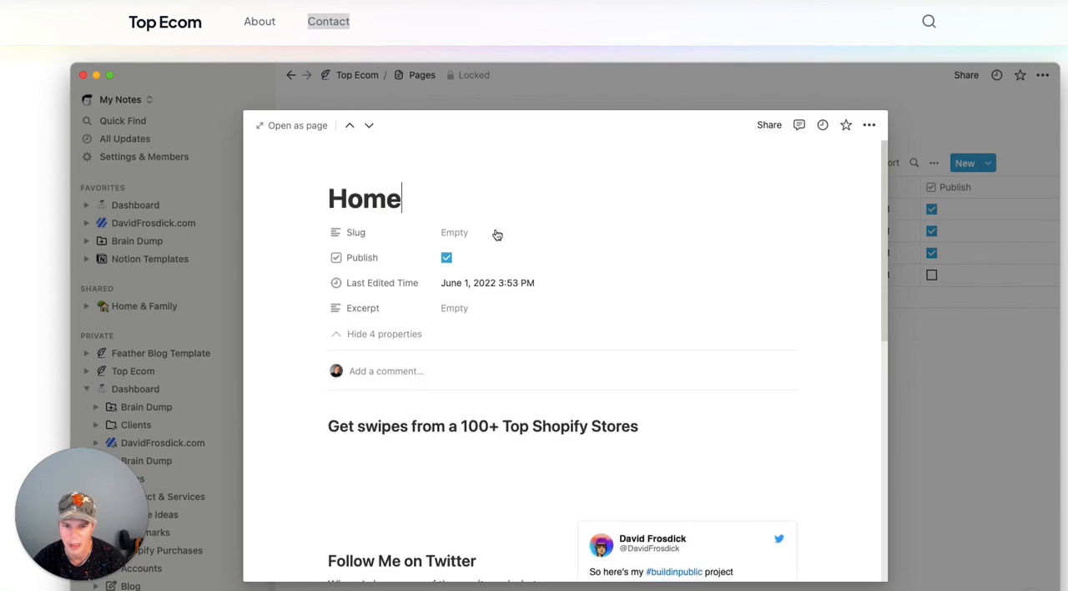
scroll(down, 3)
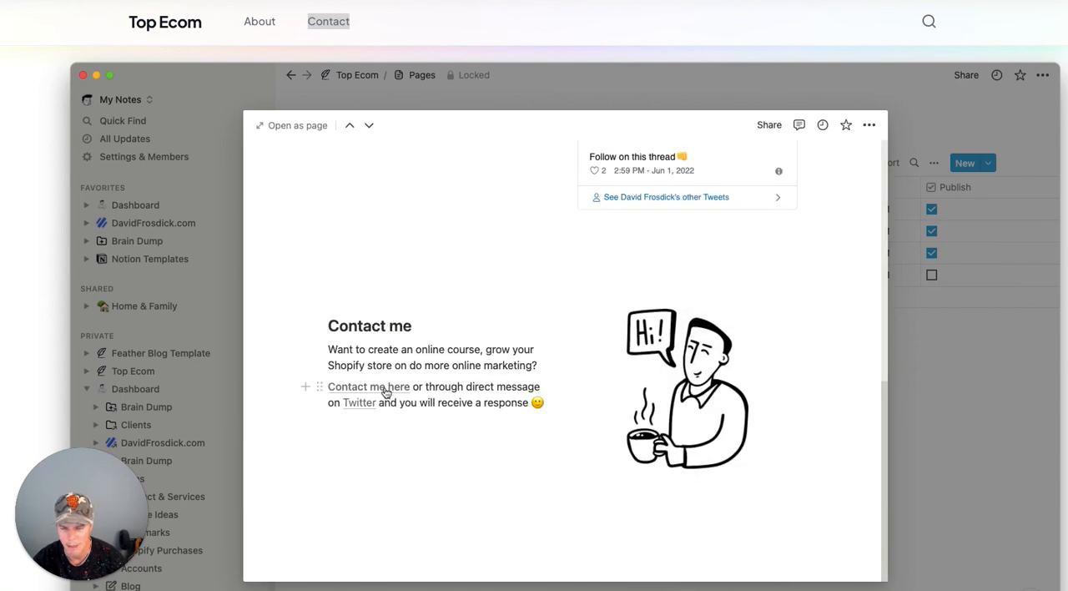
double_click(368, 387)
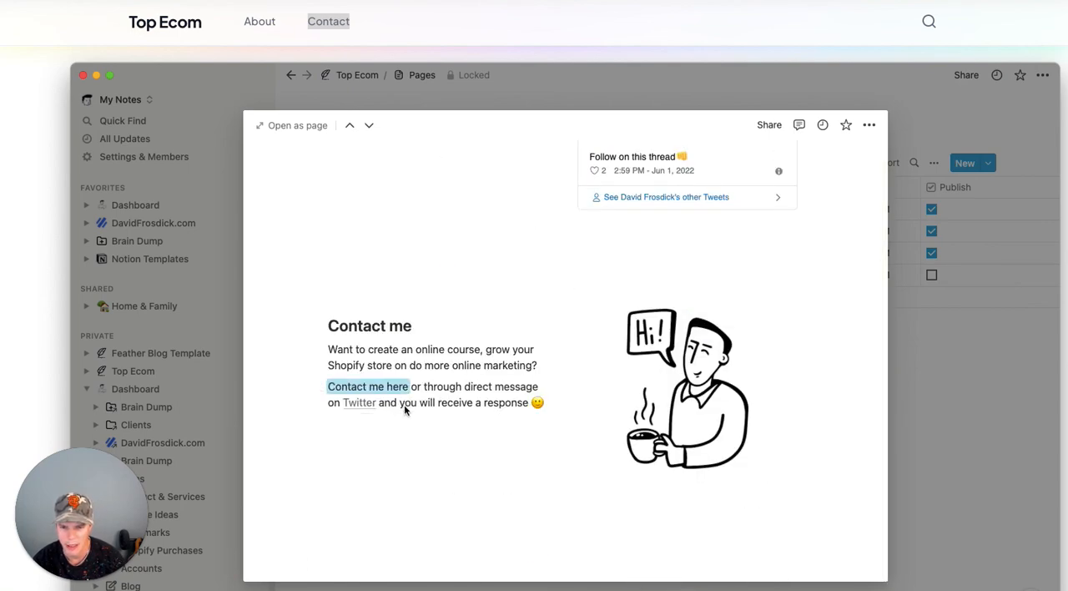
click(367, 385)
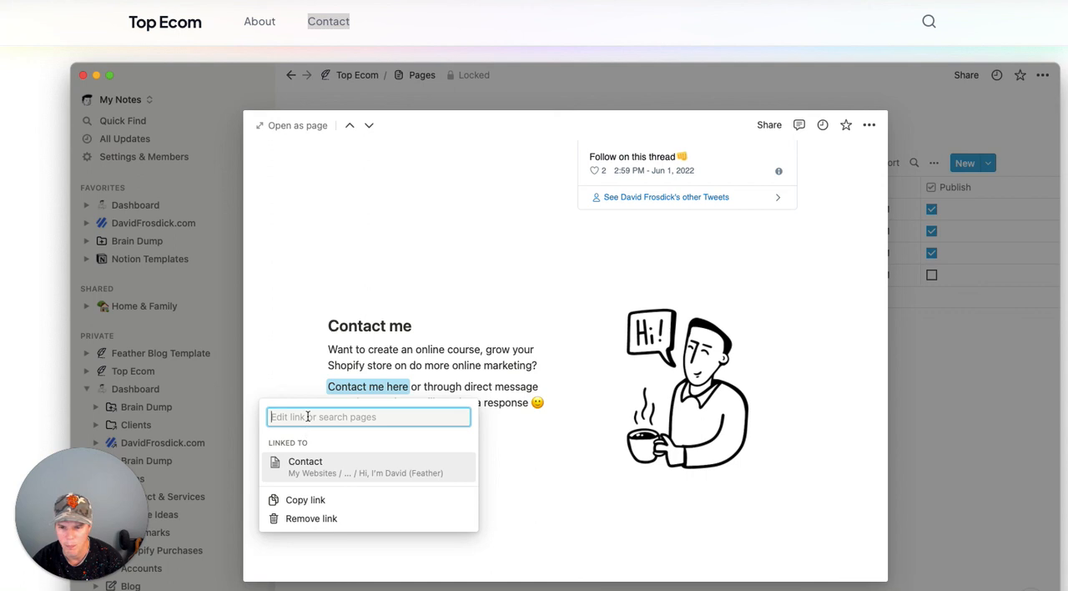
mouse_move(377, 473)
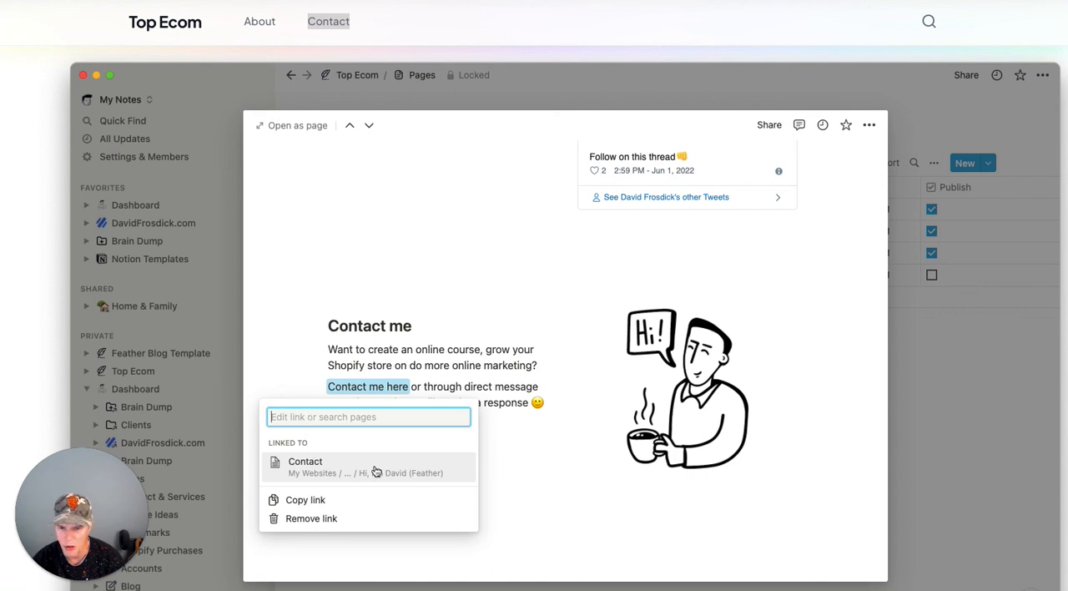
mouse_move(337, 210)
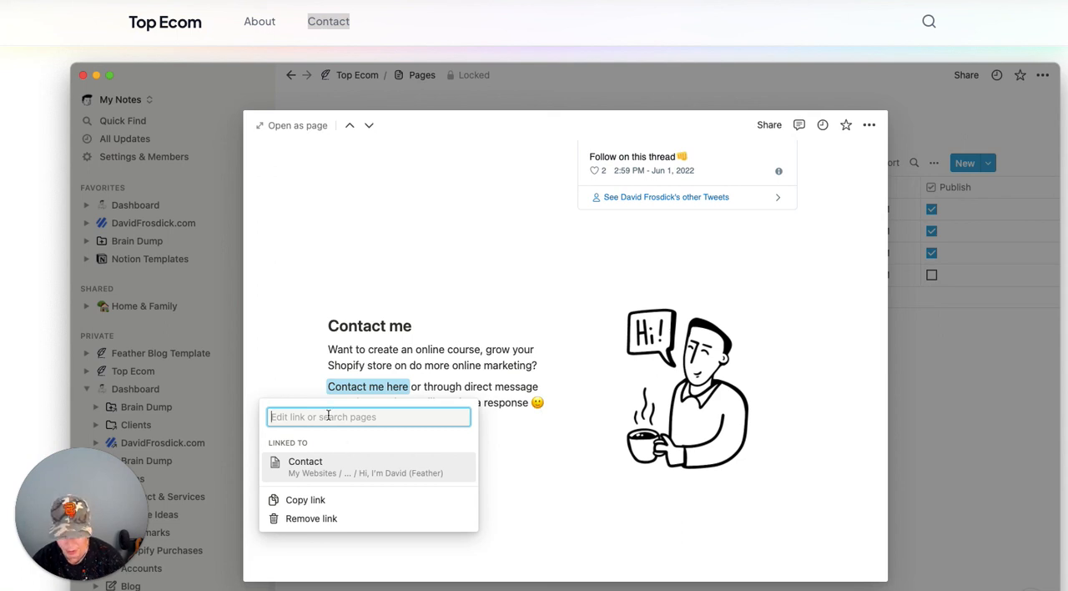
text(cotact)
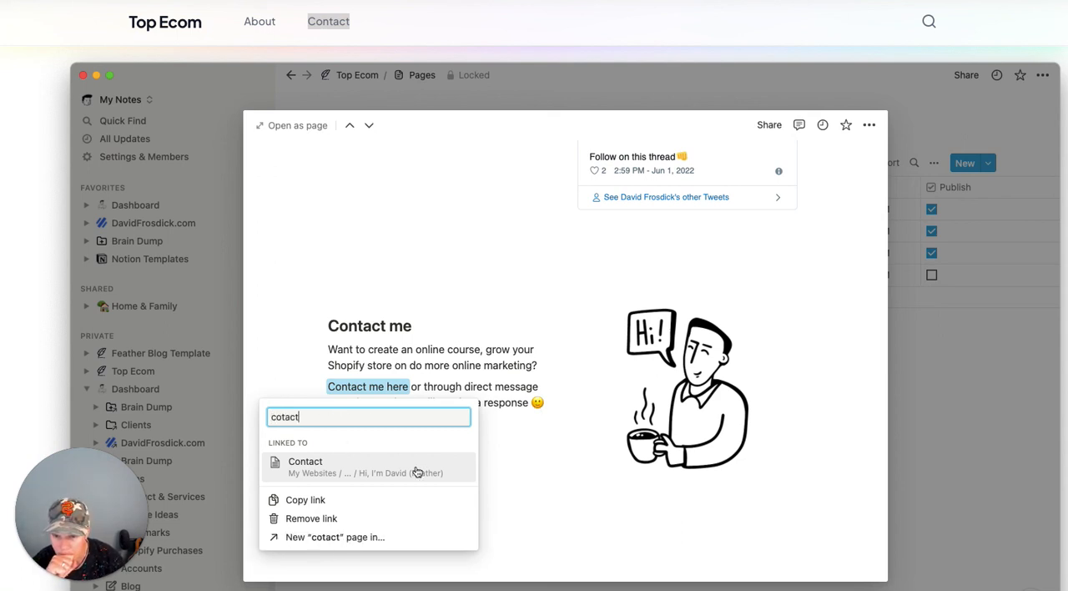
mouse_move(417, 511)
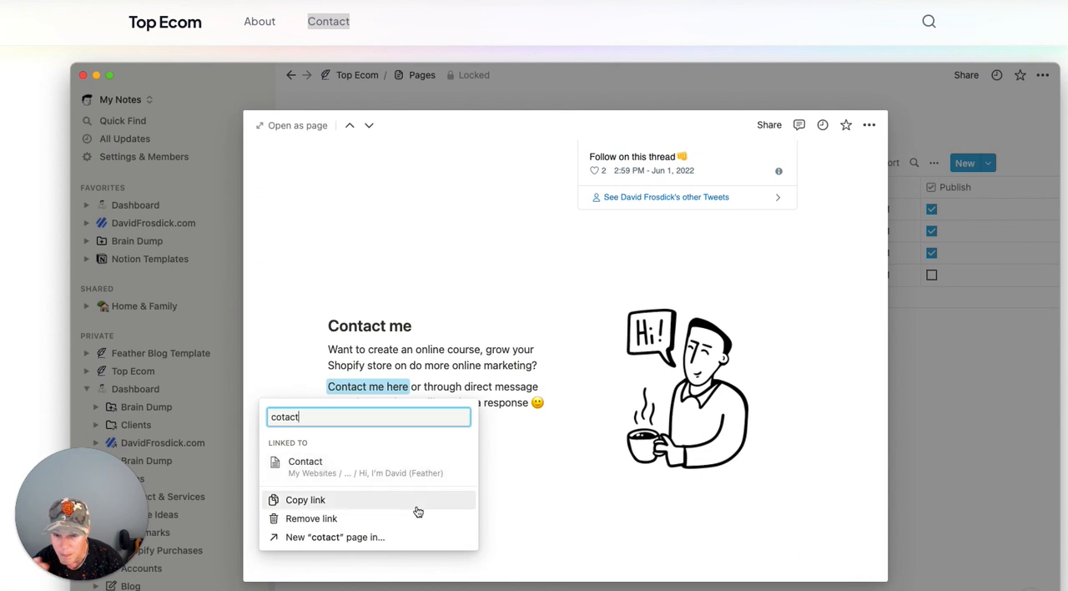
mouse_move(313, 467)
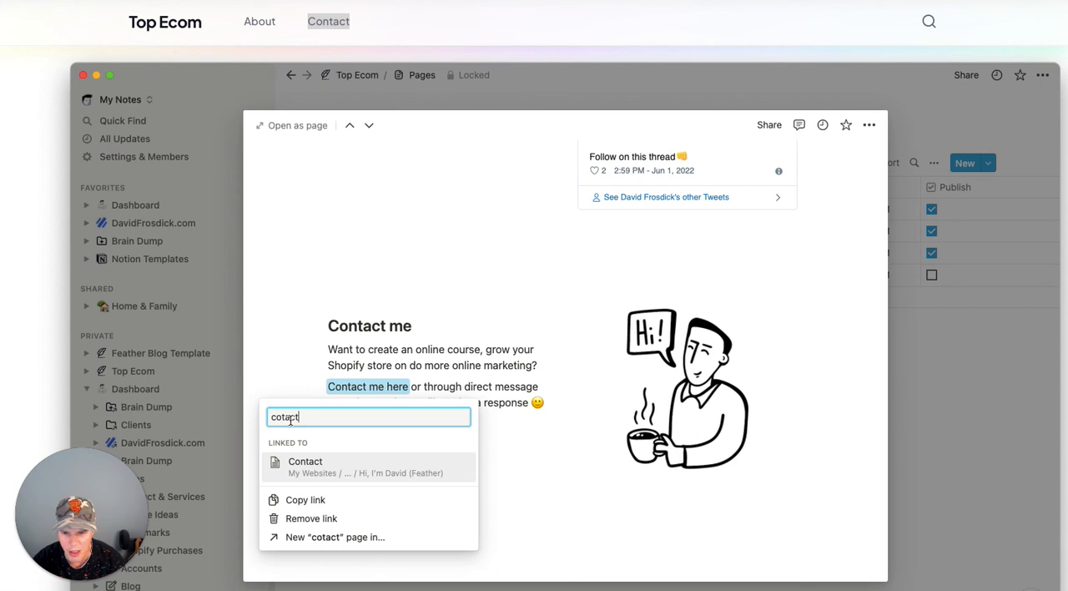
text(https://topecom.co.uk/contact)
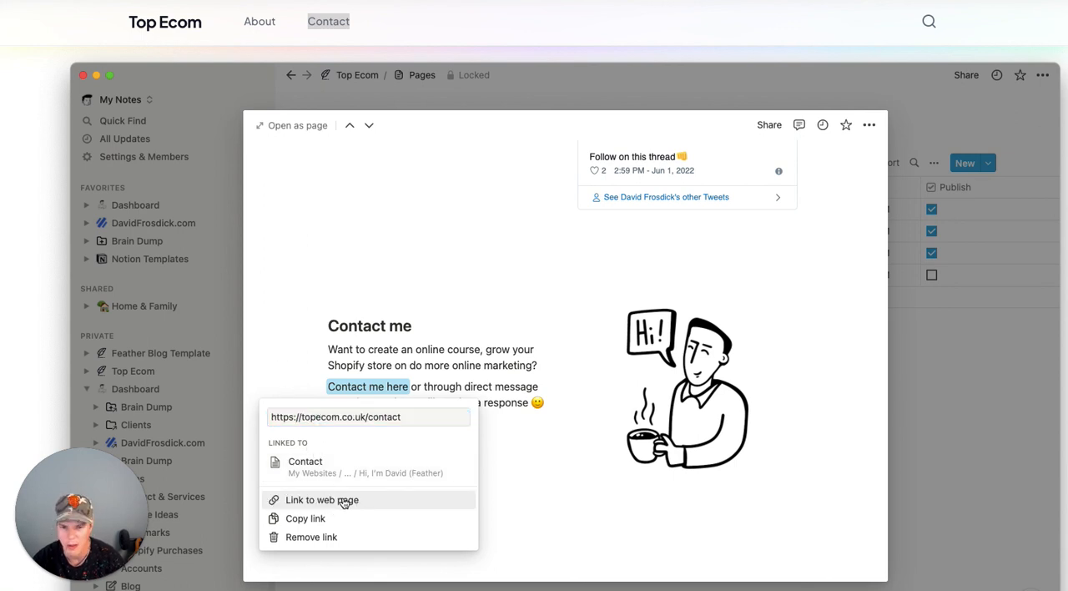
click(323, 499)
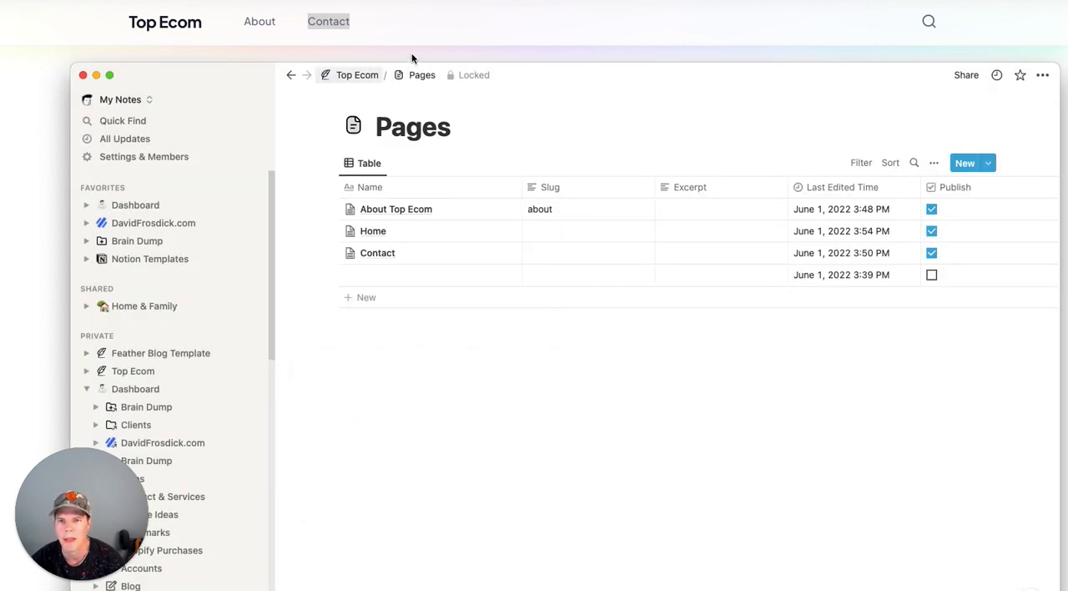
click(327, 20)
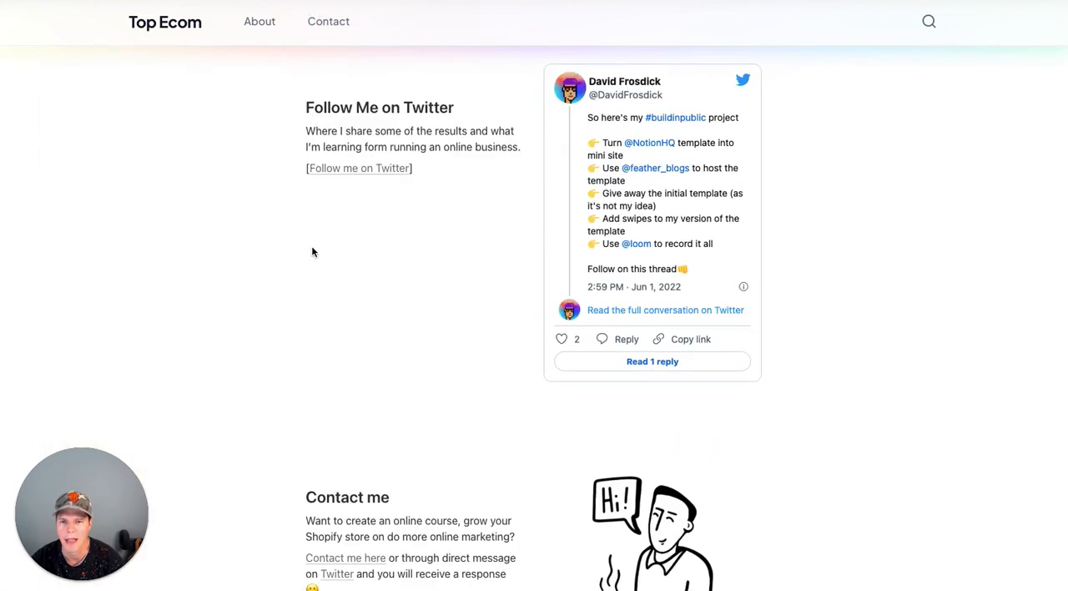
scroll(down, 3)
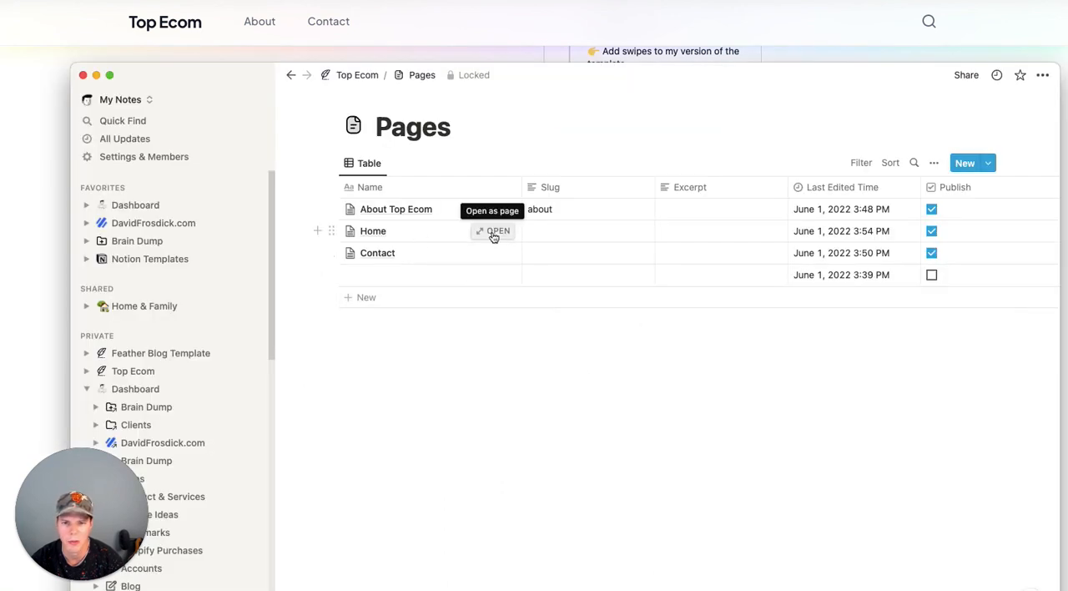
- Turn on Full width for the Home page from its page options menu
click(497, 230)
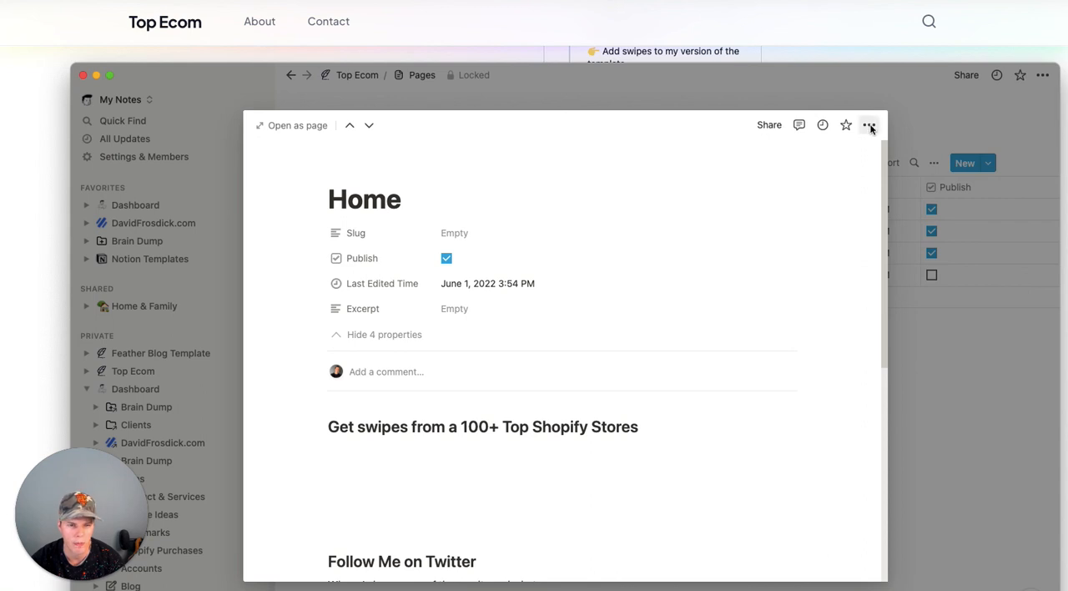
click(868, 124)
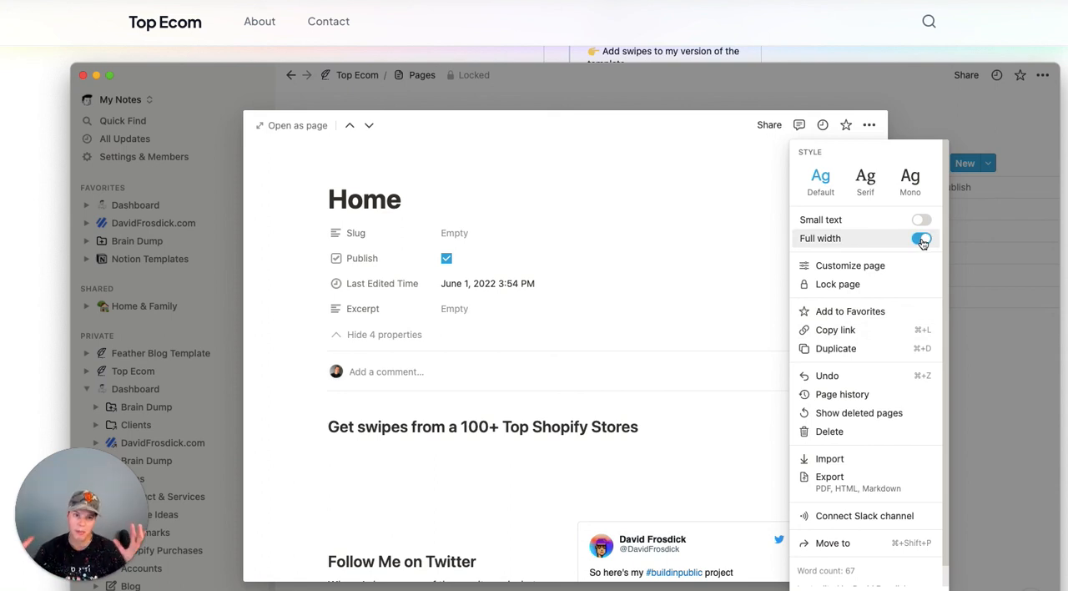
click(921, 237)
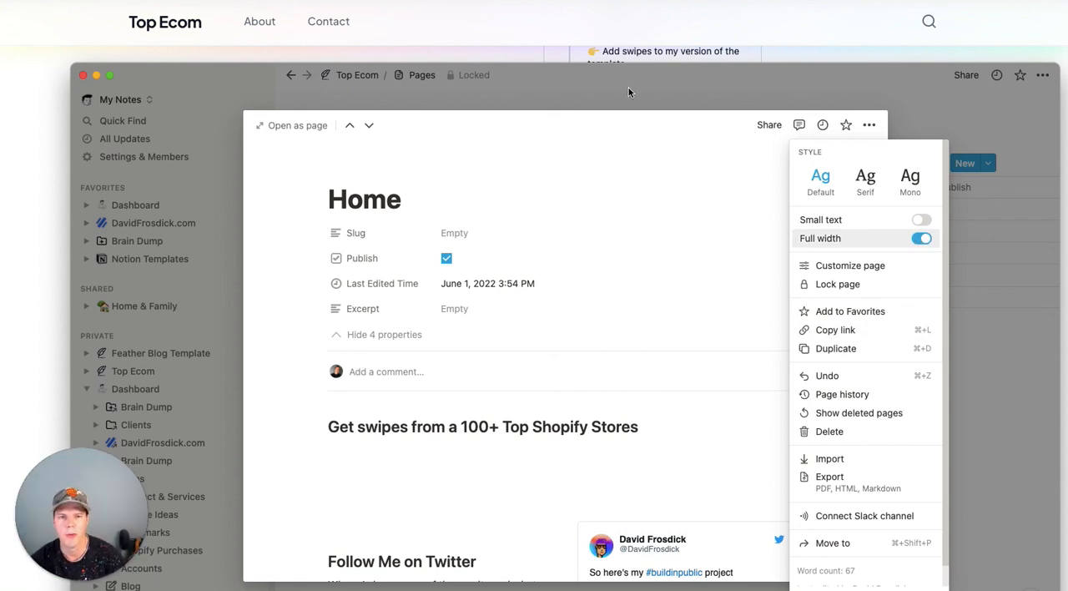
mouse_move(758, 93)
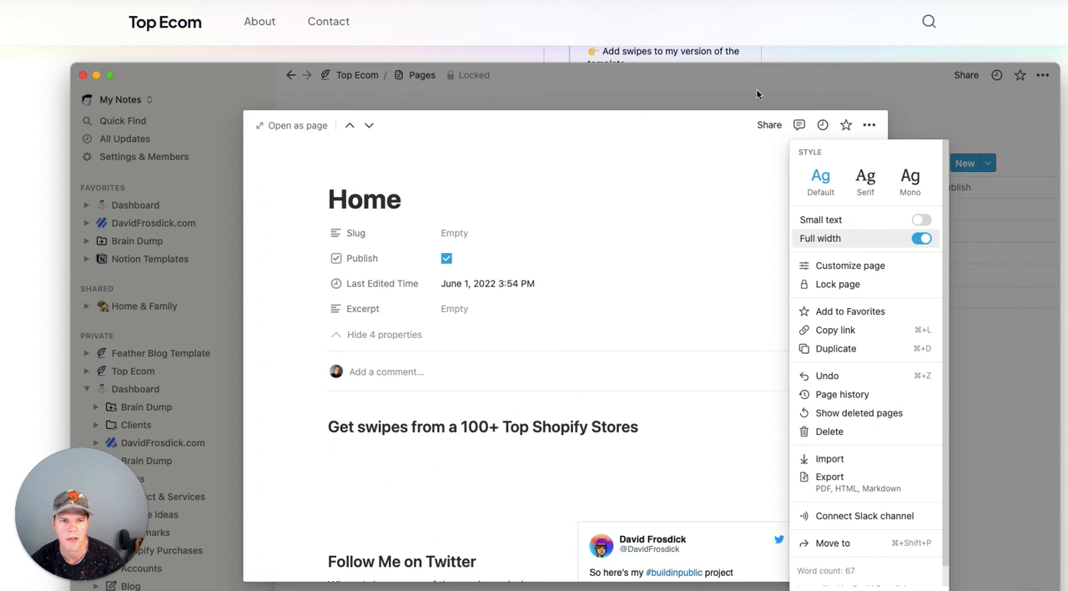
click(42, 75)
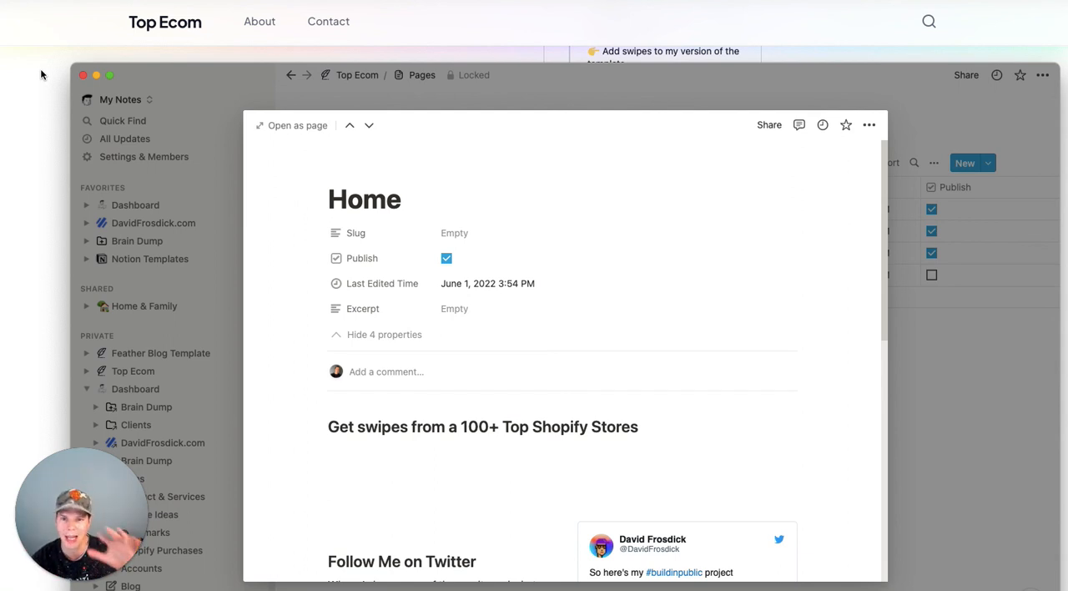
mouse_move(868, 416)
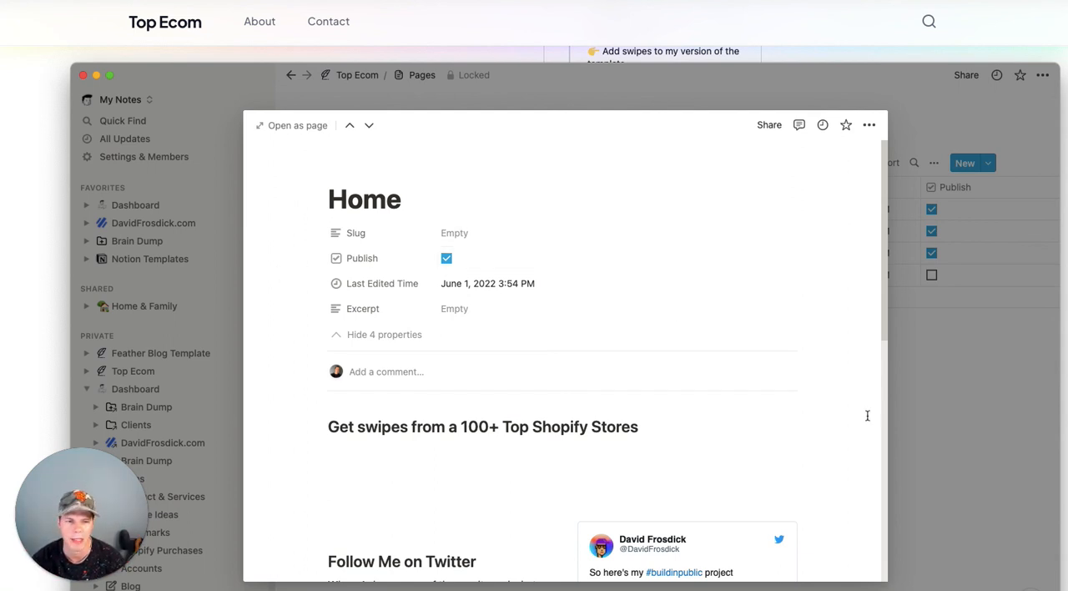
scroll(down, 3)
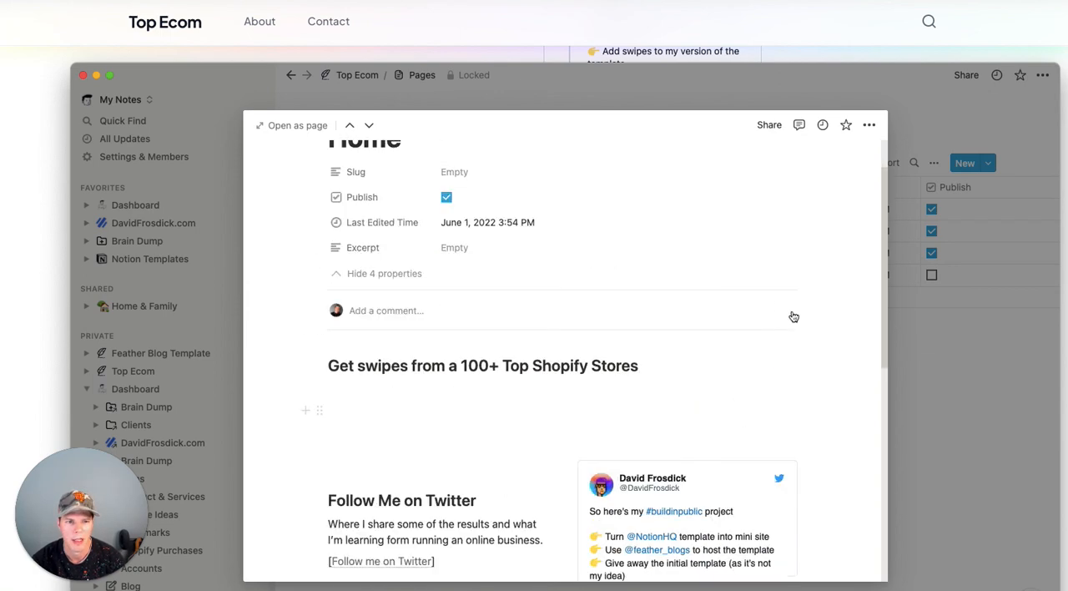
- Scroll the live Home page from the embedded tweet down to the footer and back
scroll(up, 3)
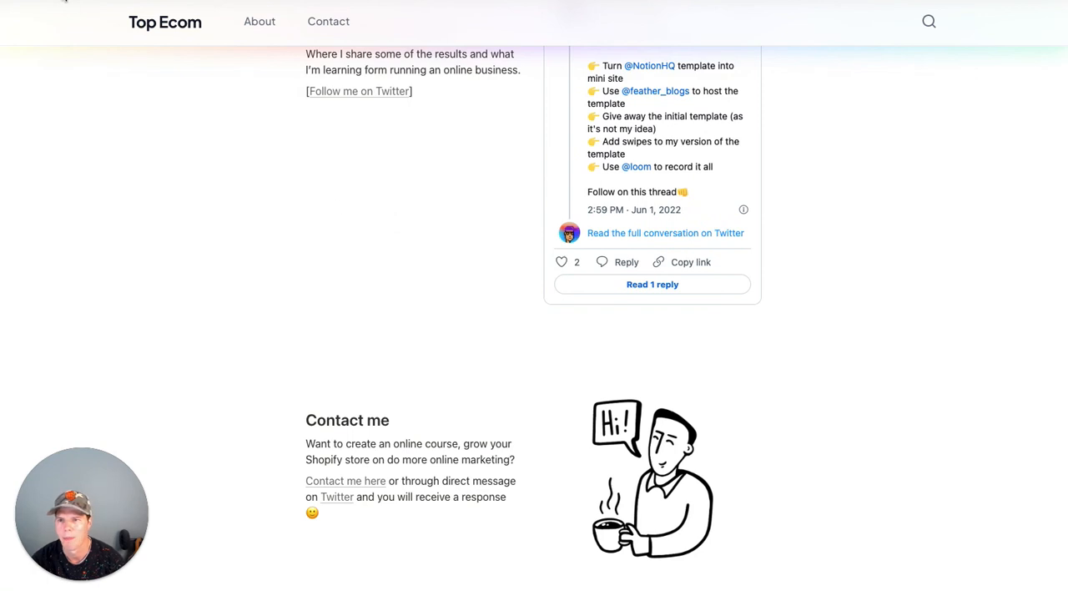
mouse_move(220, 254)
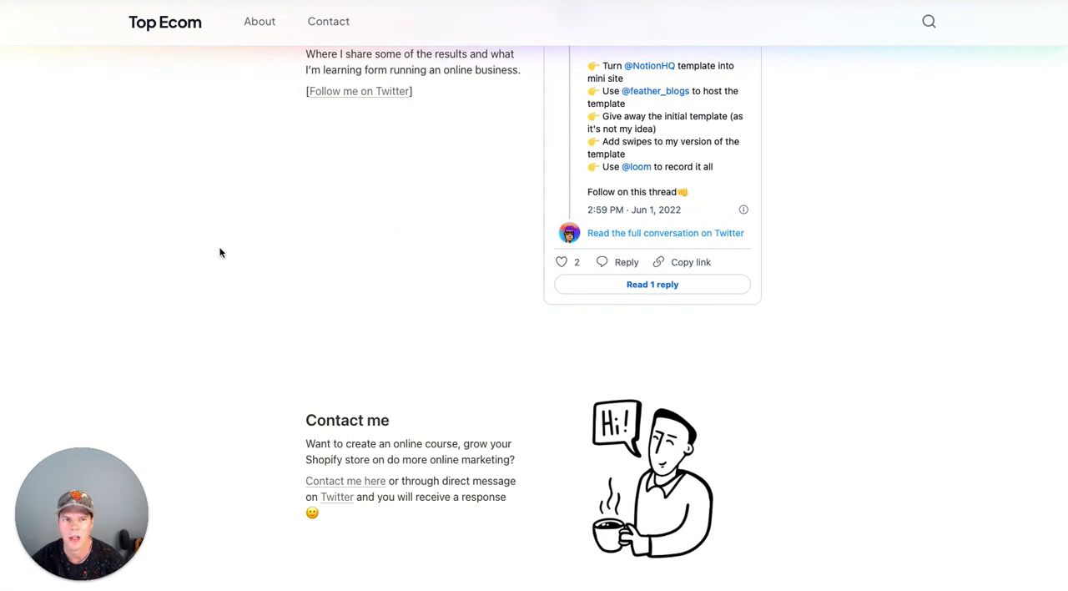
mouse_move(371, 289)
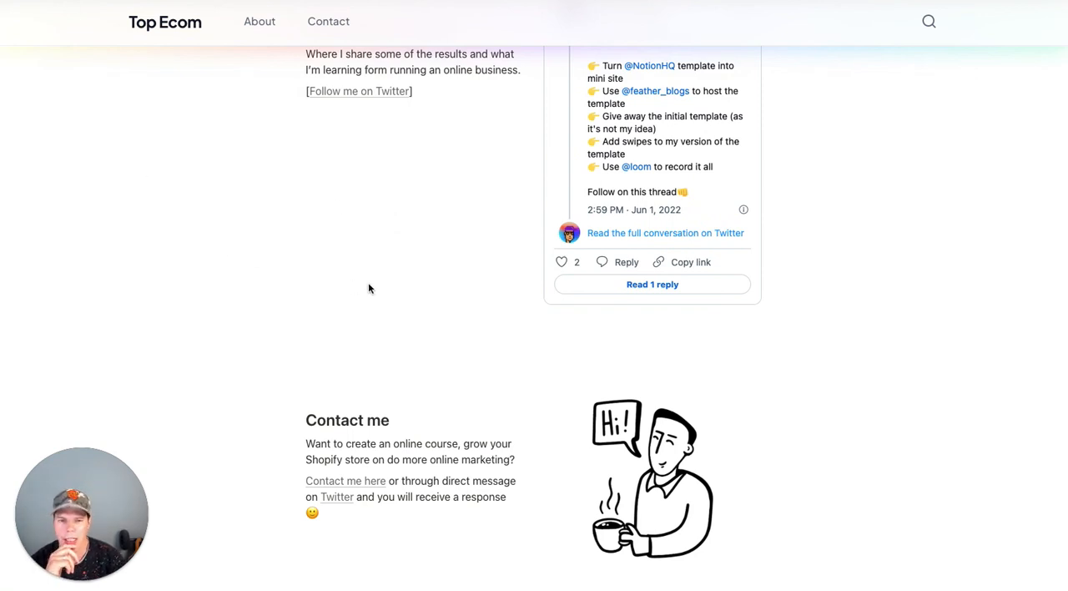
mouse_move(308, 250)
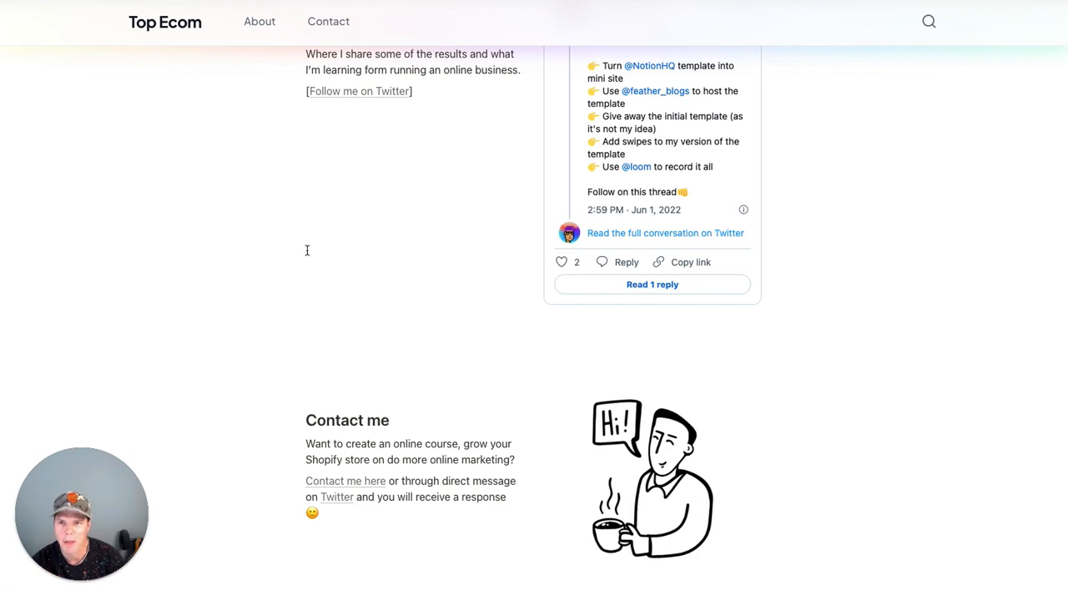
scroll(up, 3)
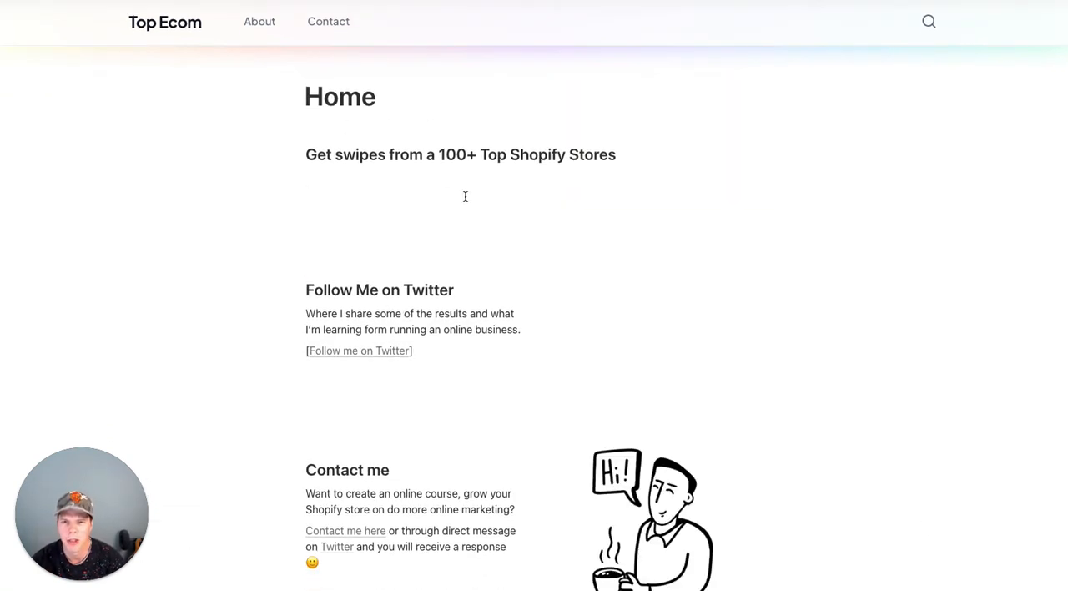
mouse_move(257, 230)
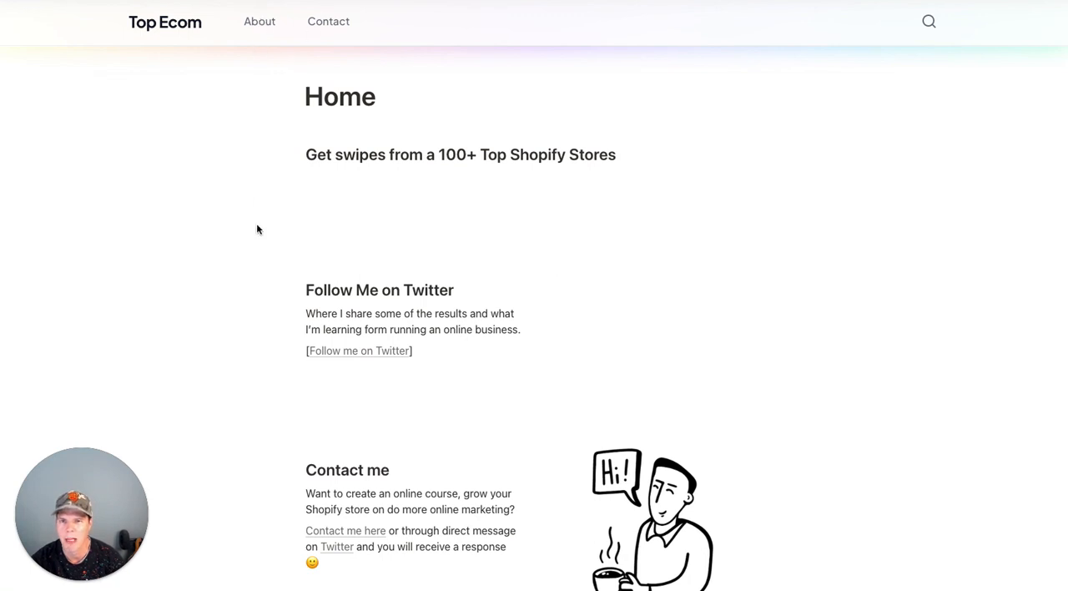
scroll(down, 3)
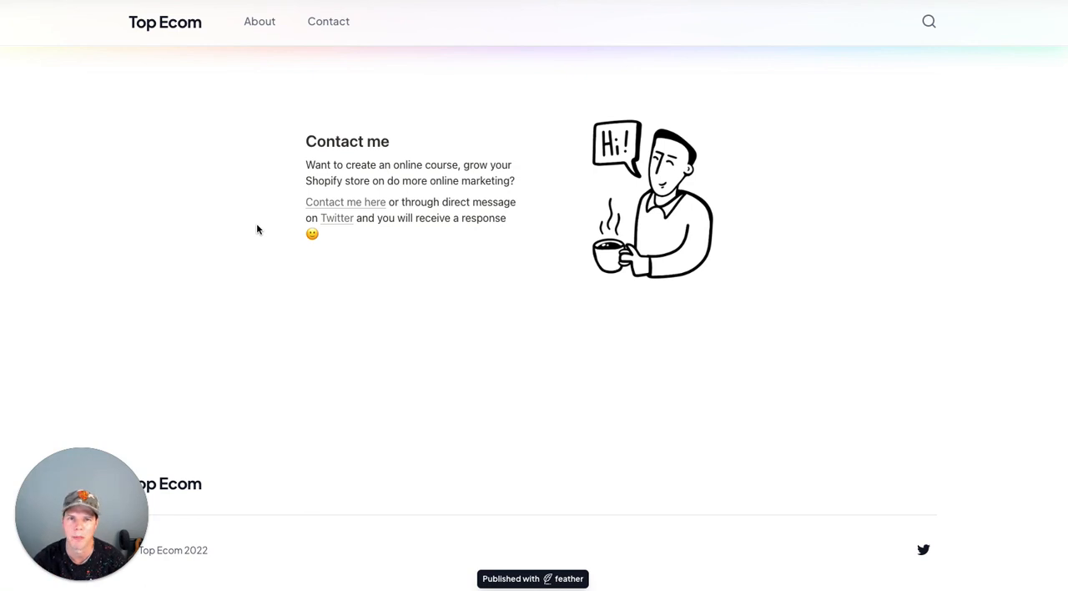
mouse_move(328, 315)
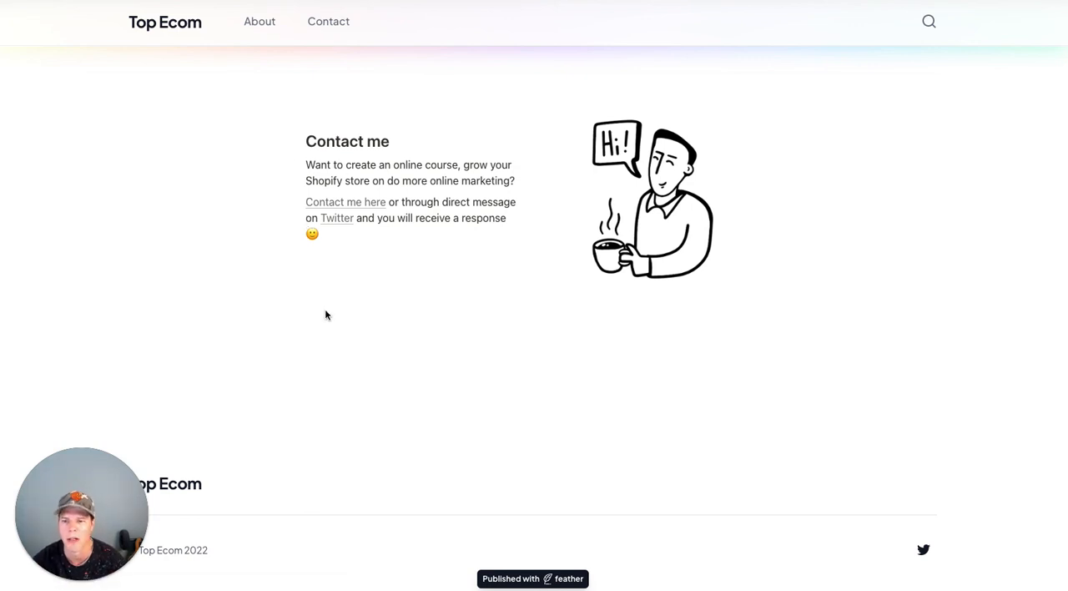
mouse_move(778, 439)
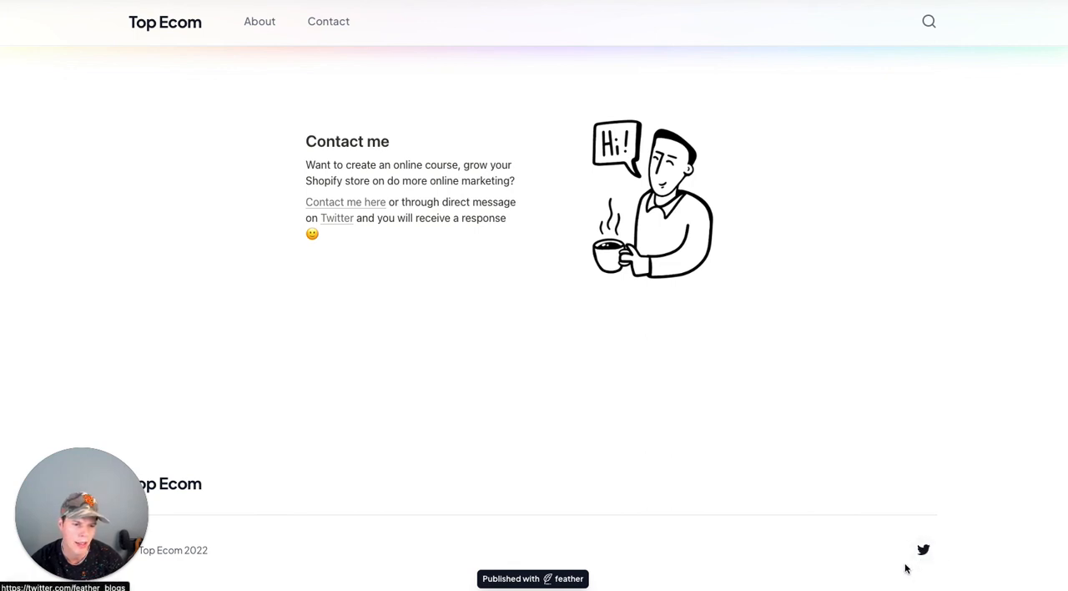
mouse_move(284, 306)
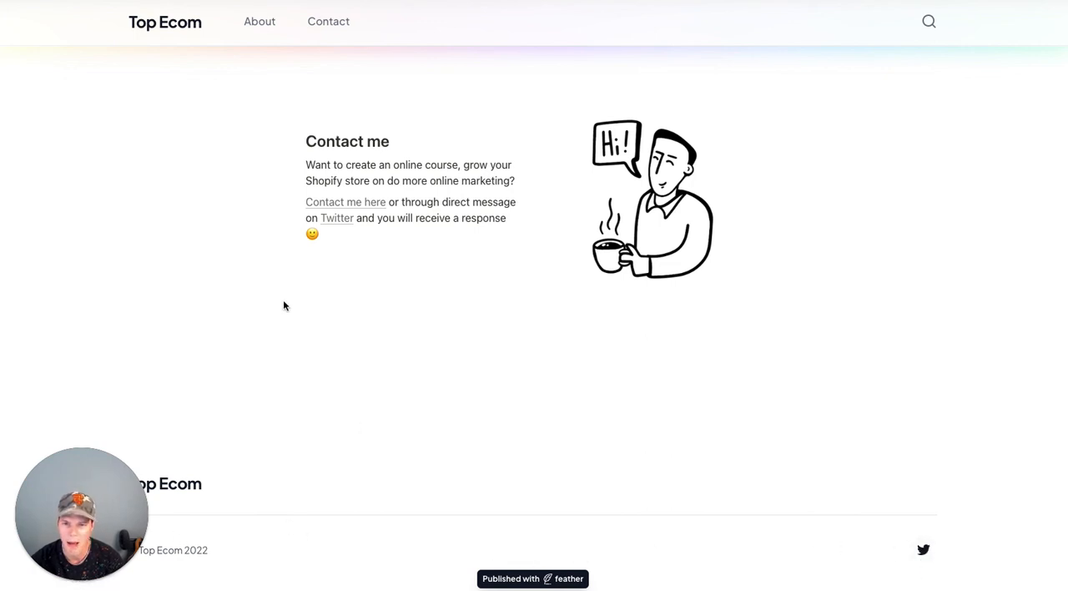
scroll(up, 3)
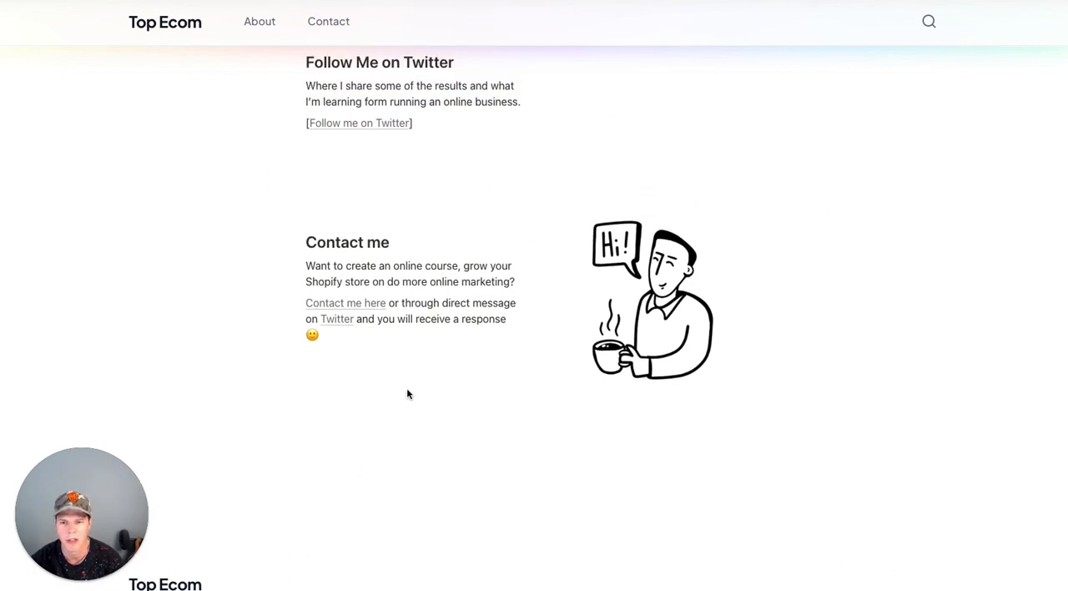
scroll(down, 3)
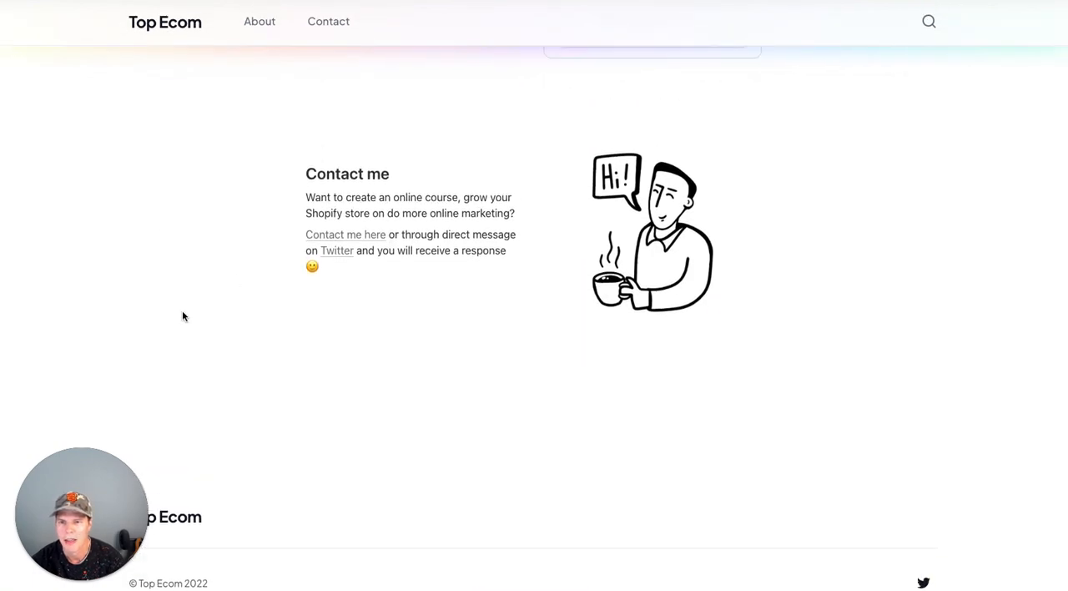
scroll(up, 3)
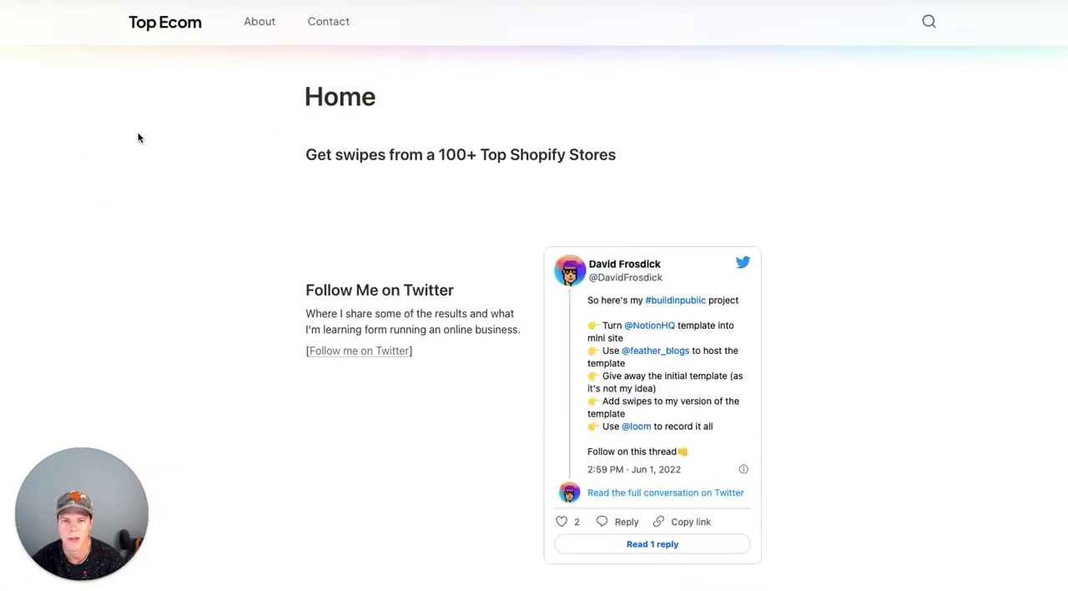